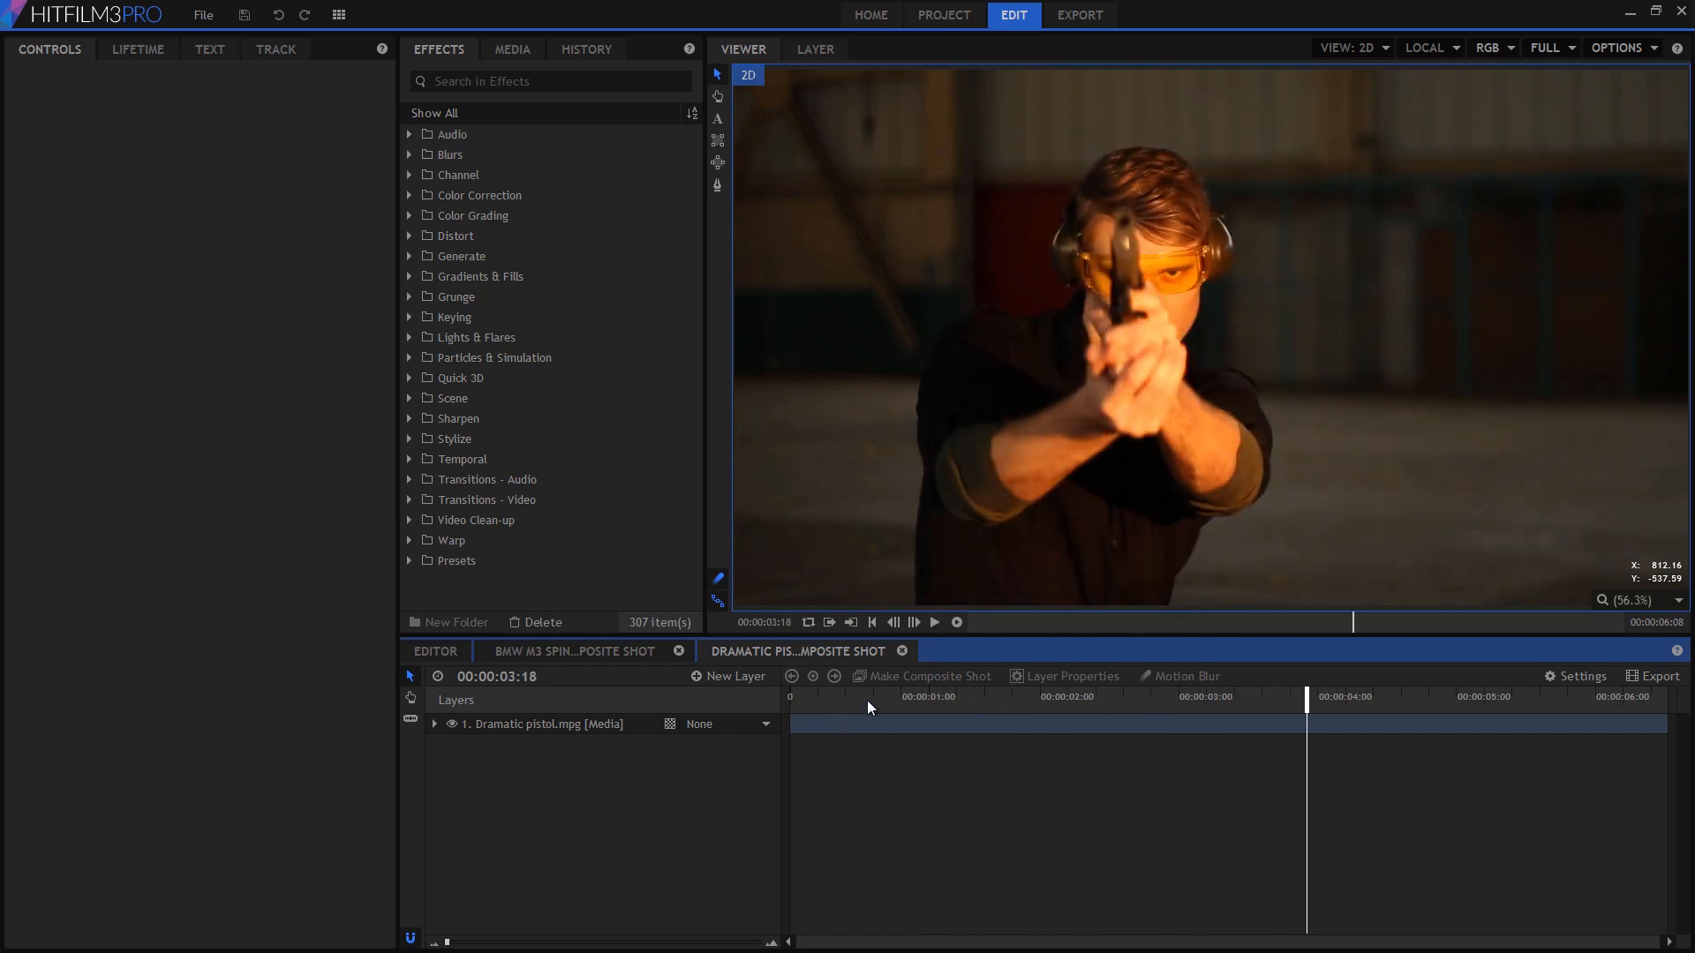
Apply Color Correction > Exposure to the Dramatic pistol layer with Gamma 1.7
text(expo)
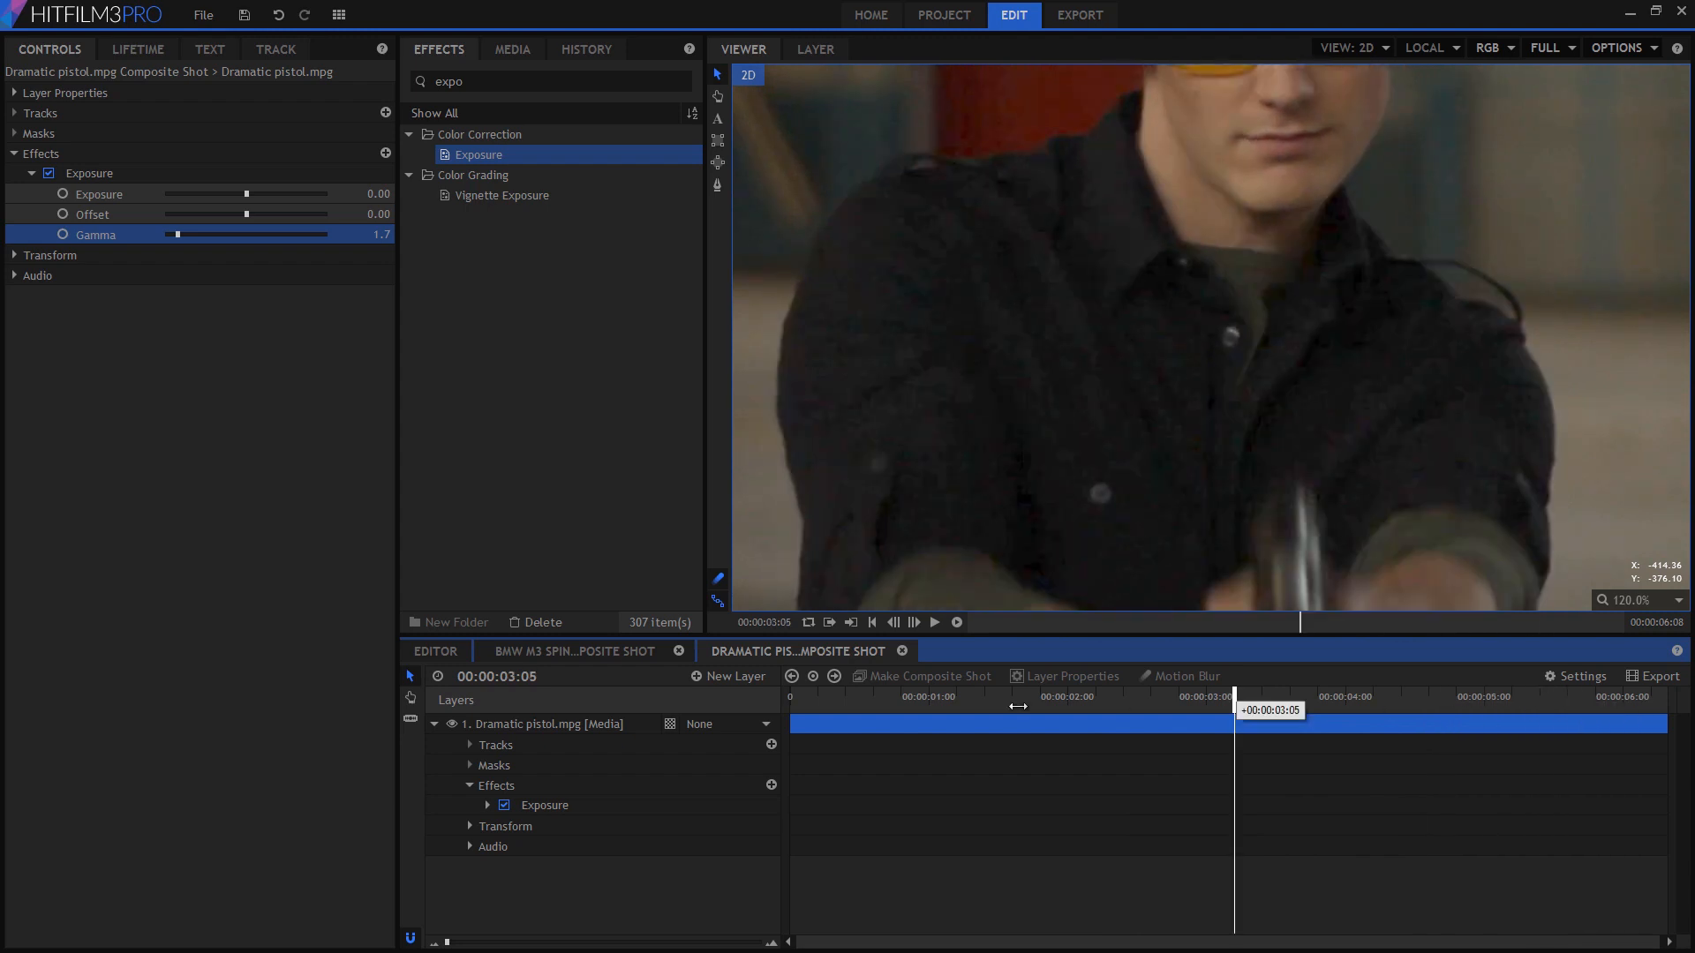
drag(1236, 696, 945, 696)
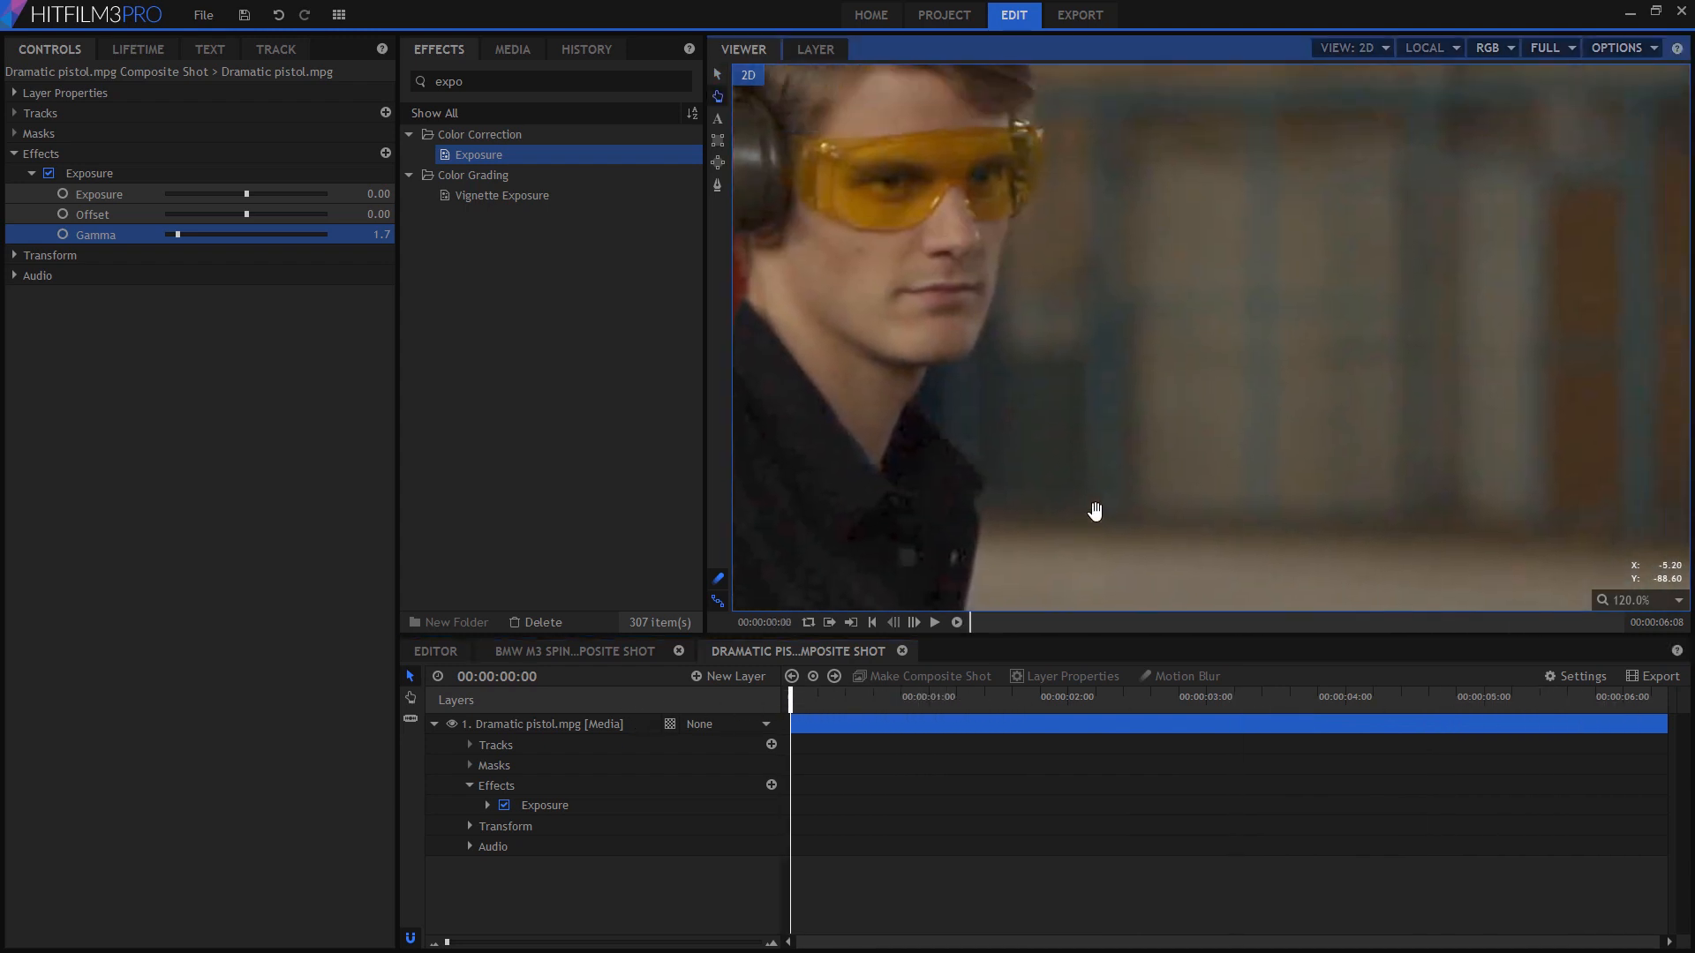
drag(790, 696, 946, 697)
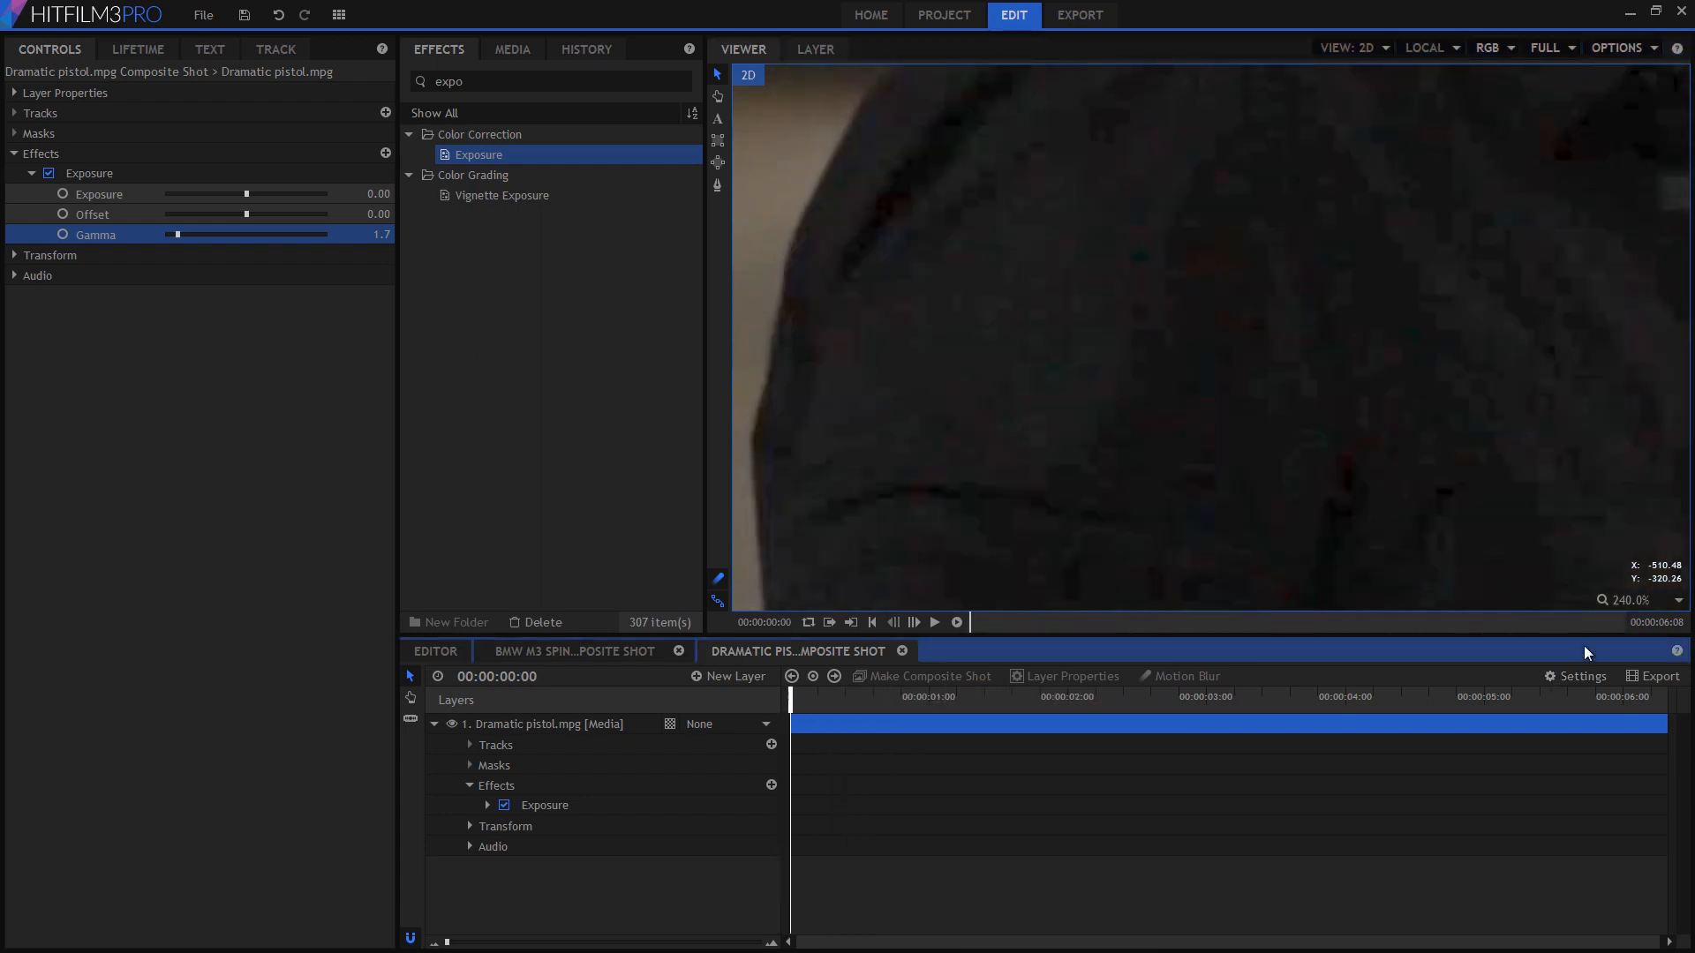
Search 'deno' and drop Video Clean-up > Denoise onto the Dramatic pistol layer
click(1657, 600)
text(den)
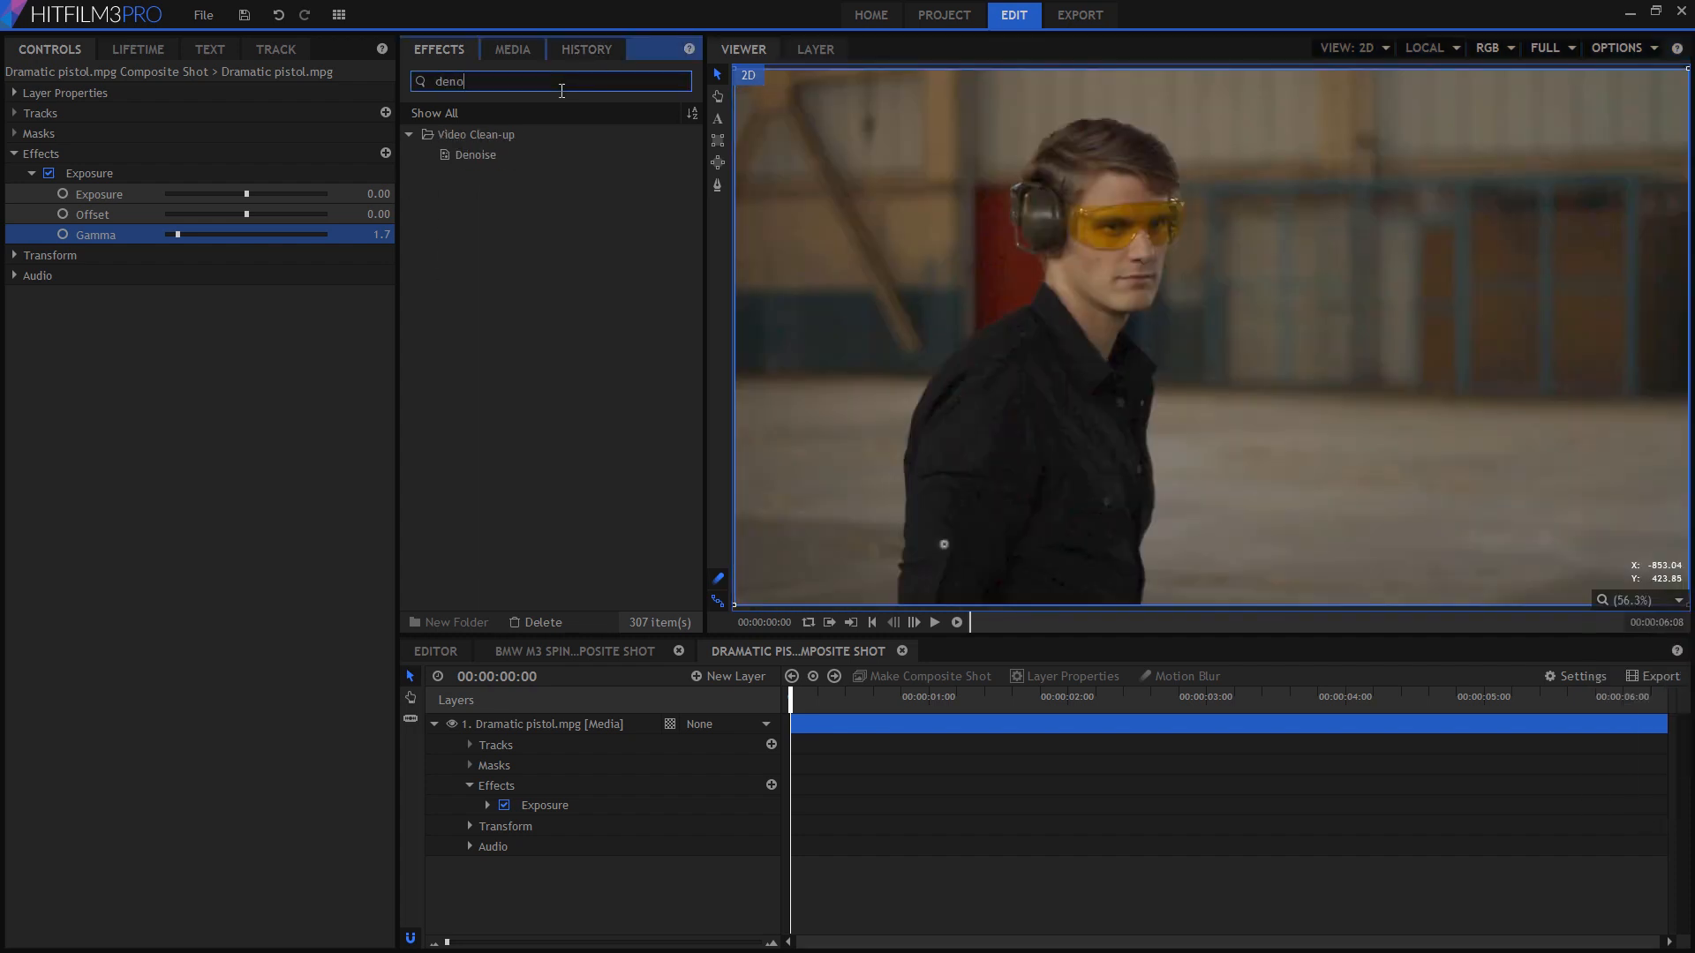
click(473, 155)
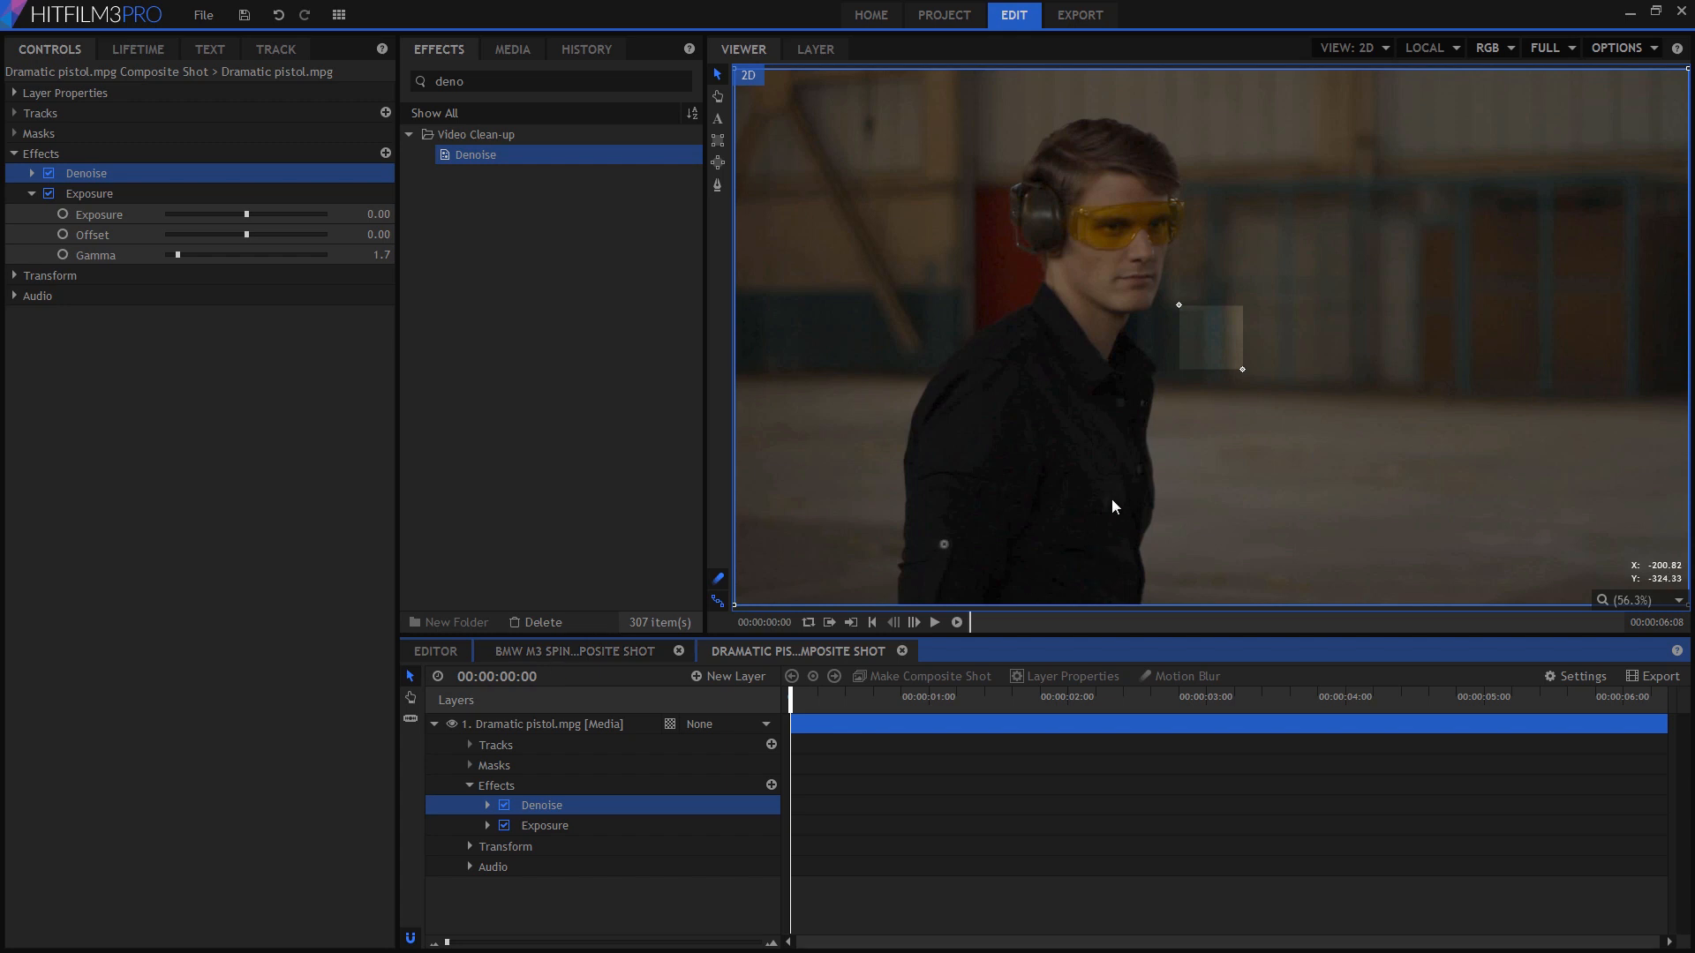
mouse_move(1145, 459)
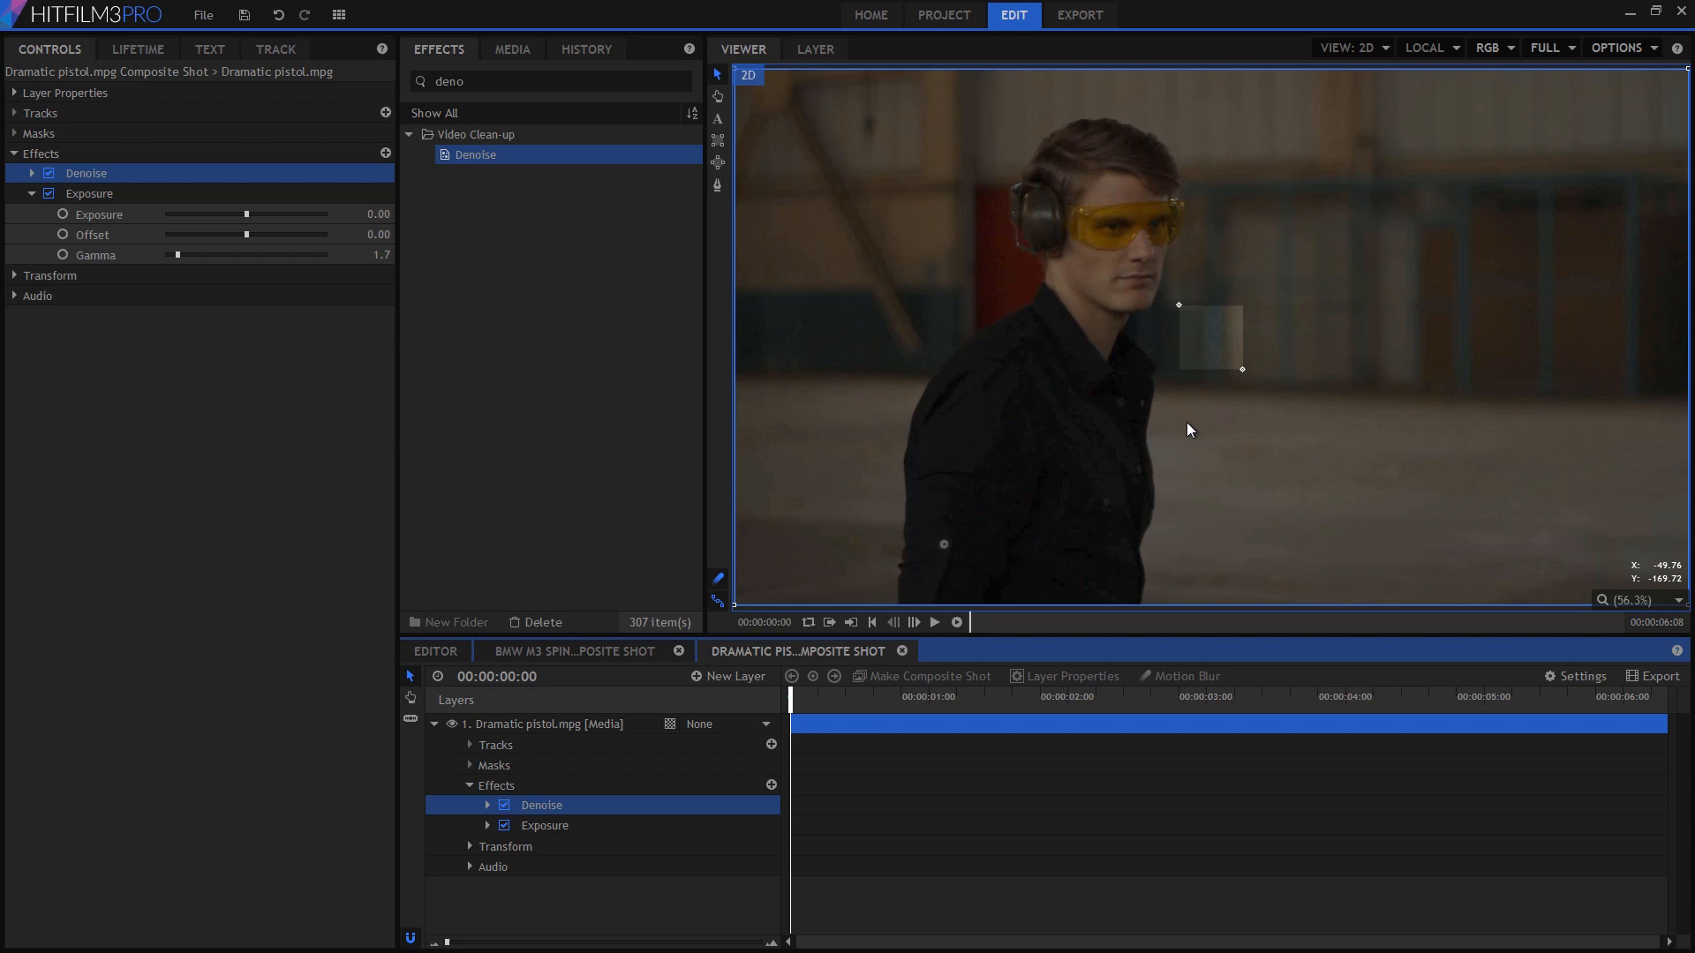
mouse_move(1219, 404)
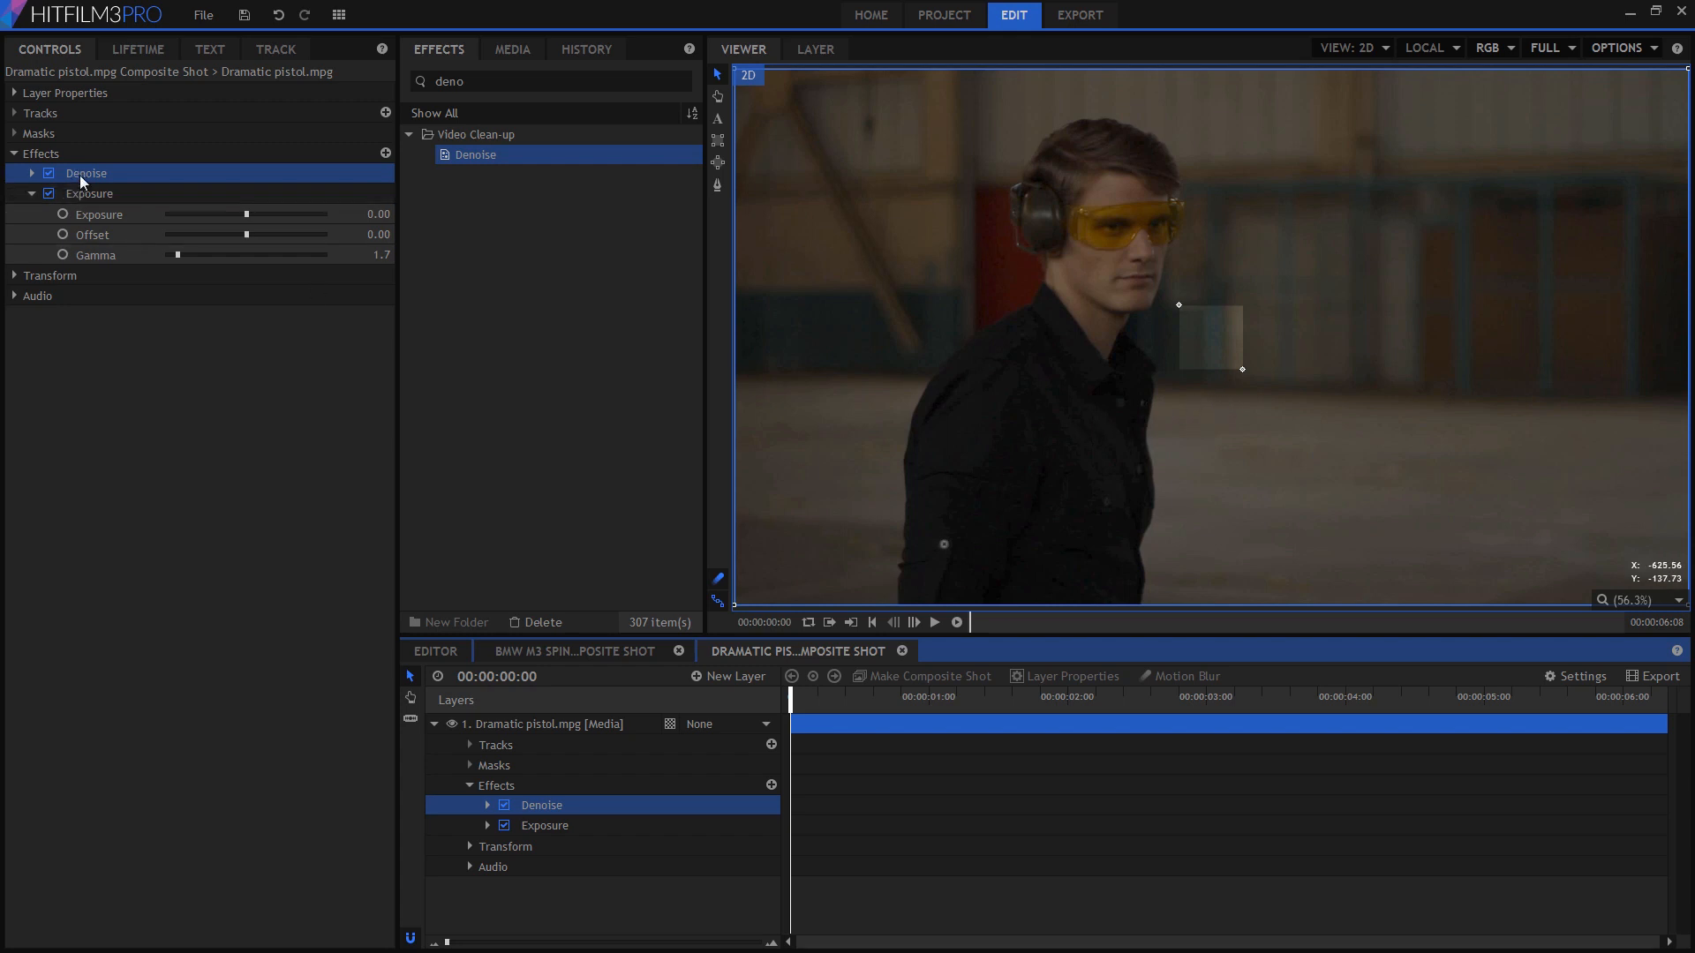
click(90, 193)
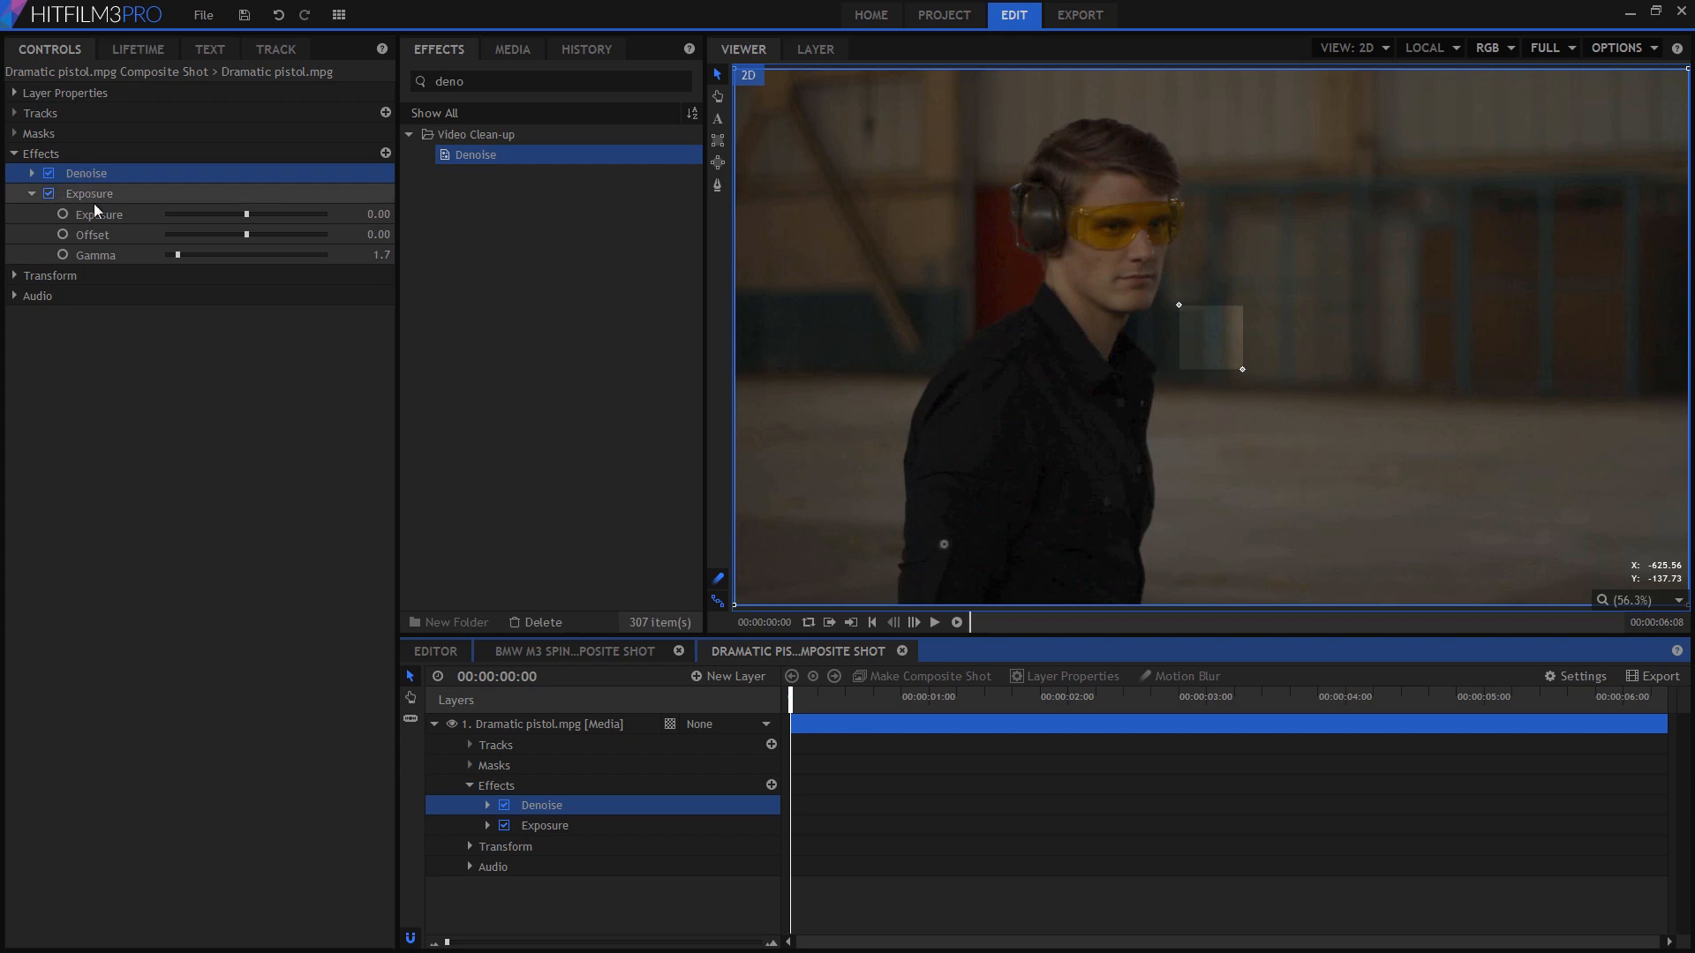
mouse_move(127, 203)
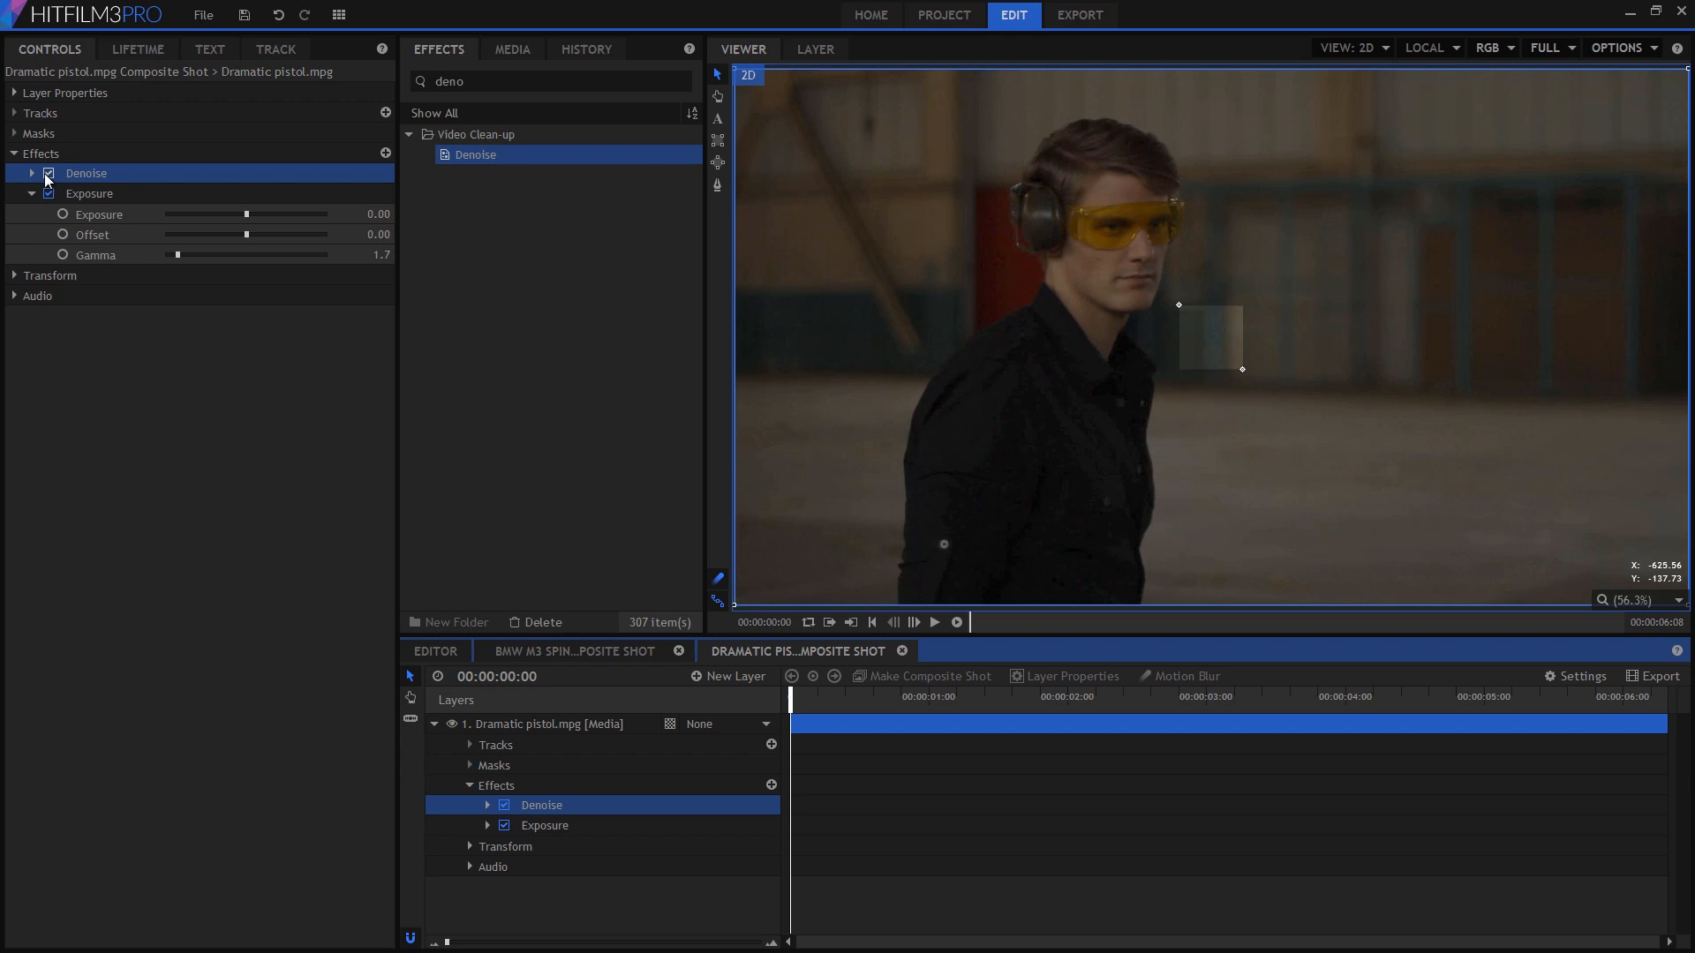
Expand Denoise and stretch its analysis rectangle over the plain back wall
click(33, 173)
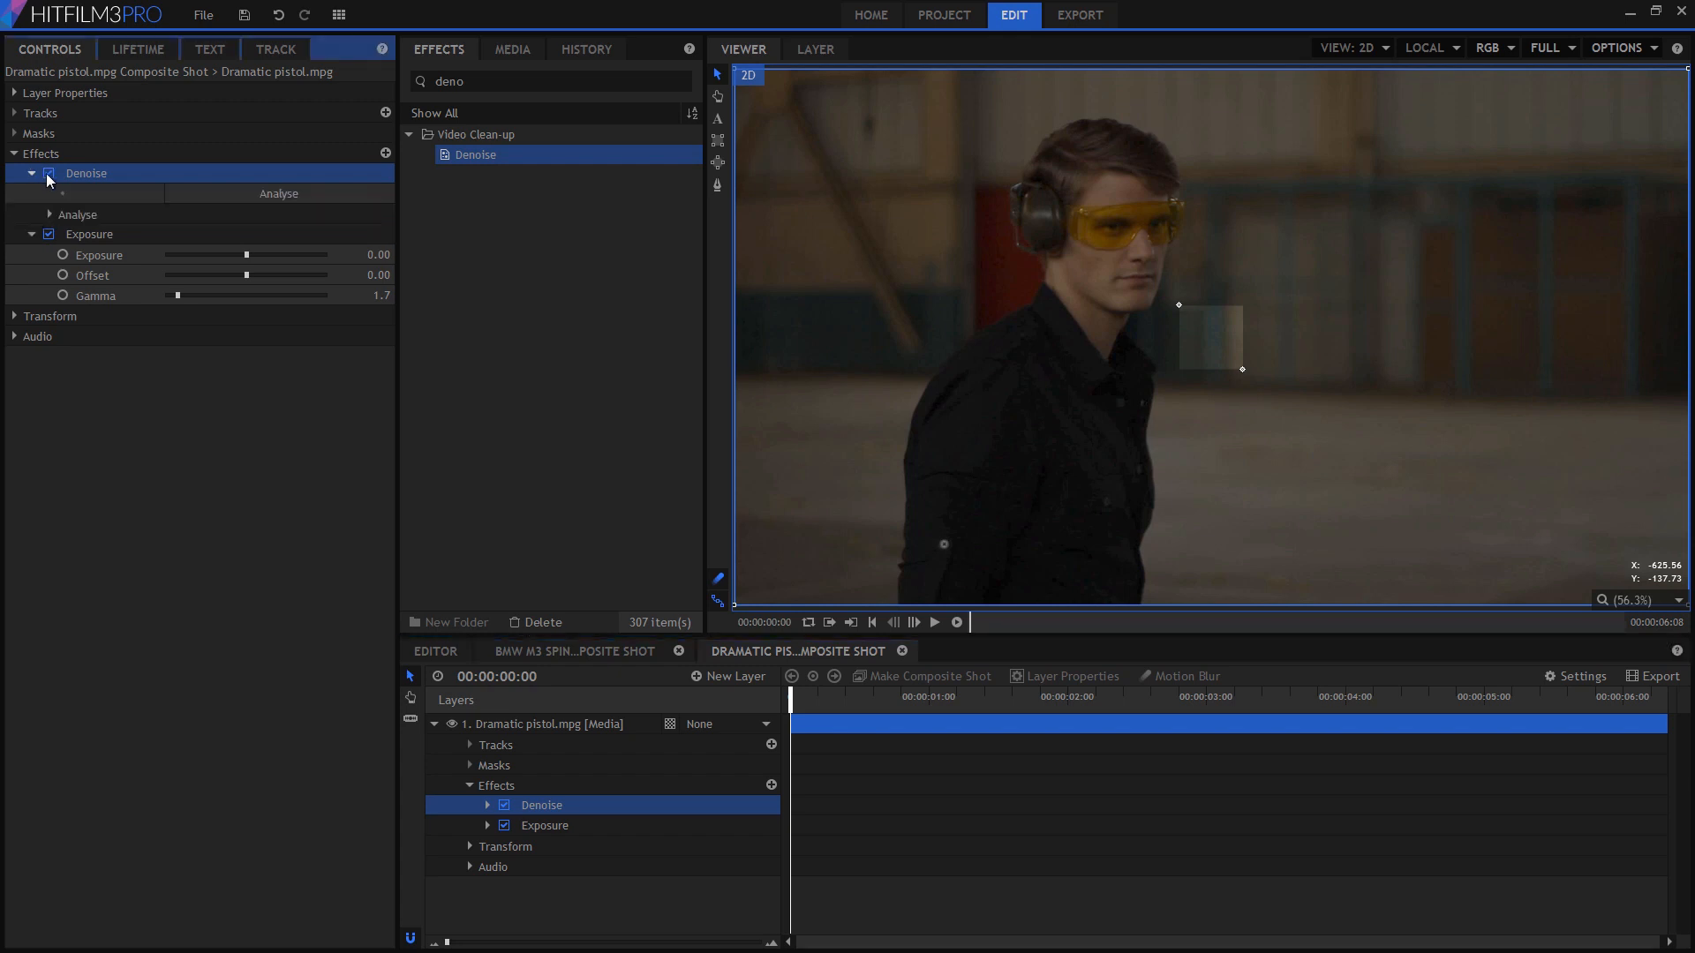
mouse_move(1152, 314)
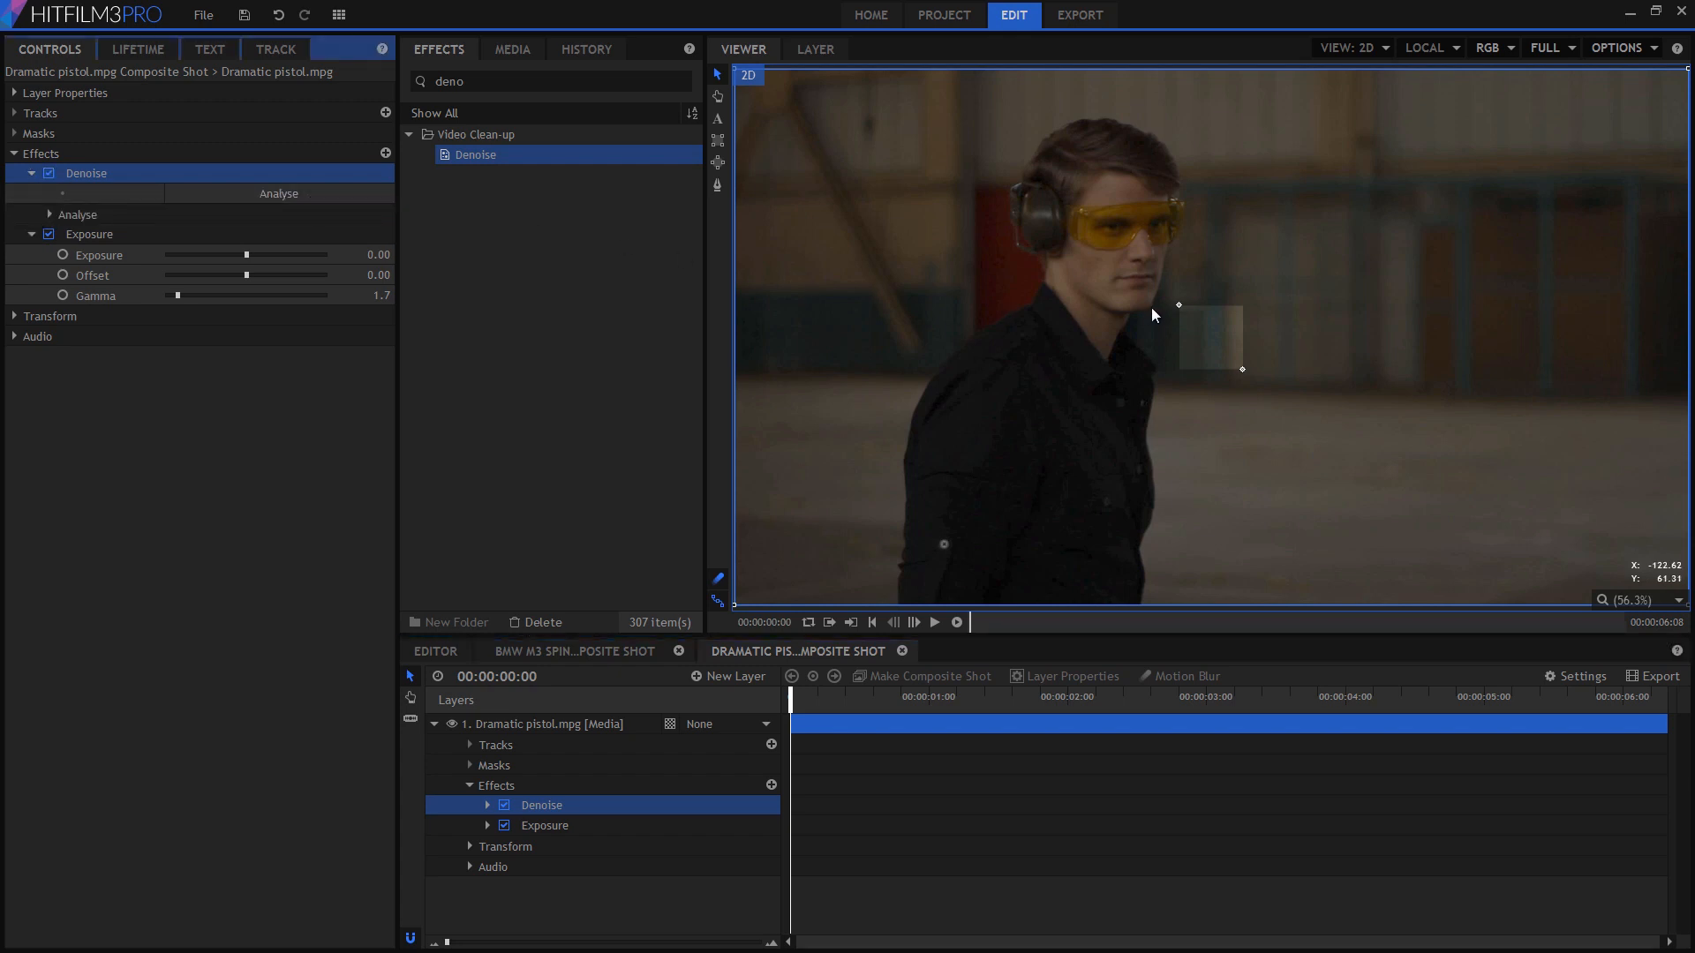
mouse_move(1036, 323)
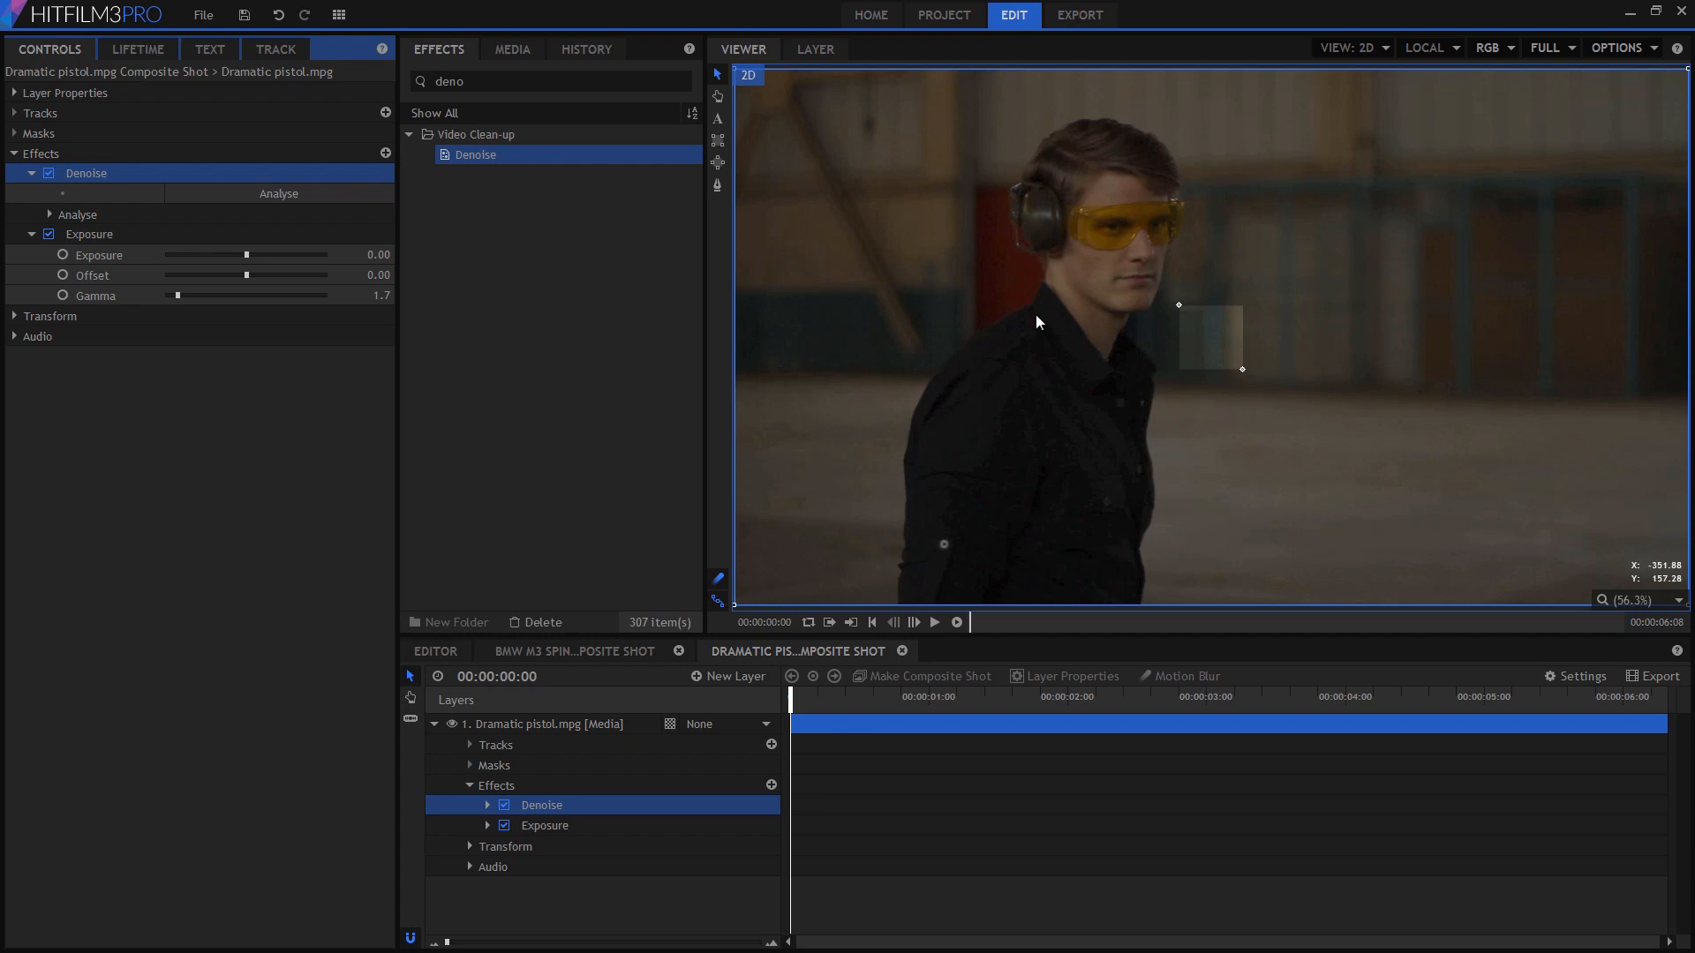
mouse_move(1253, 384)
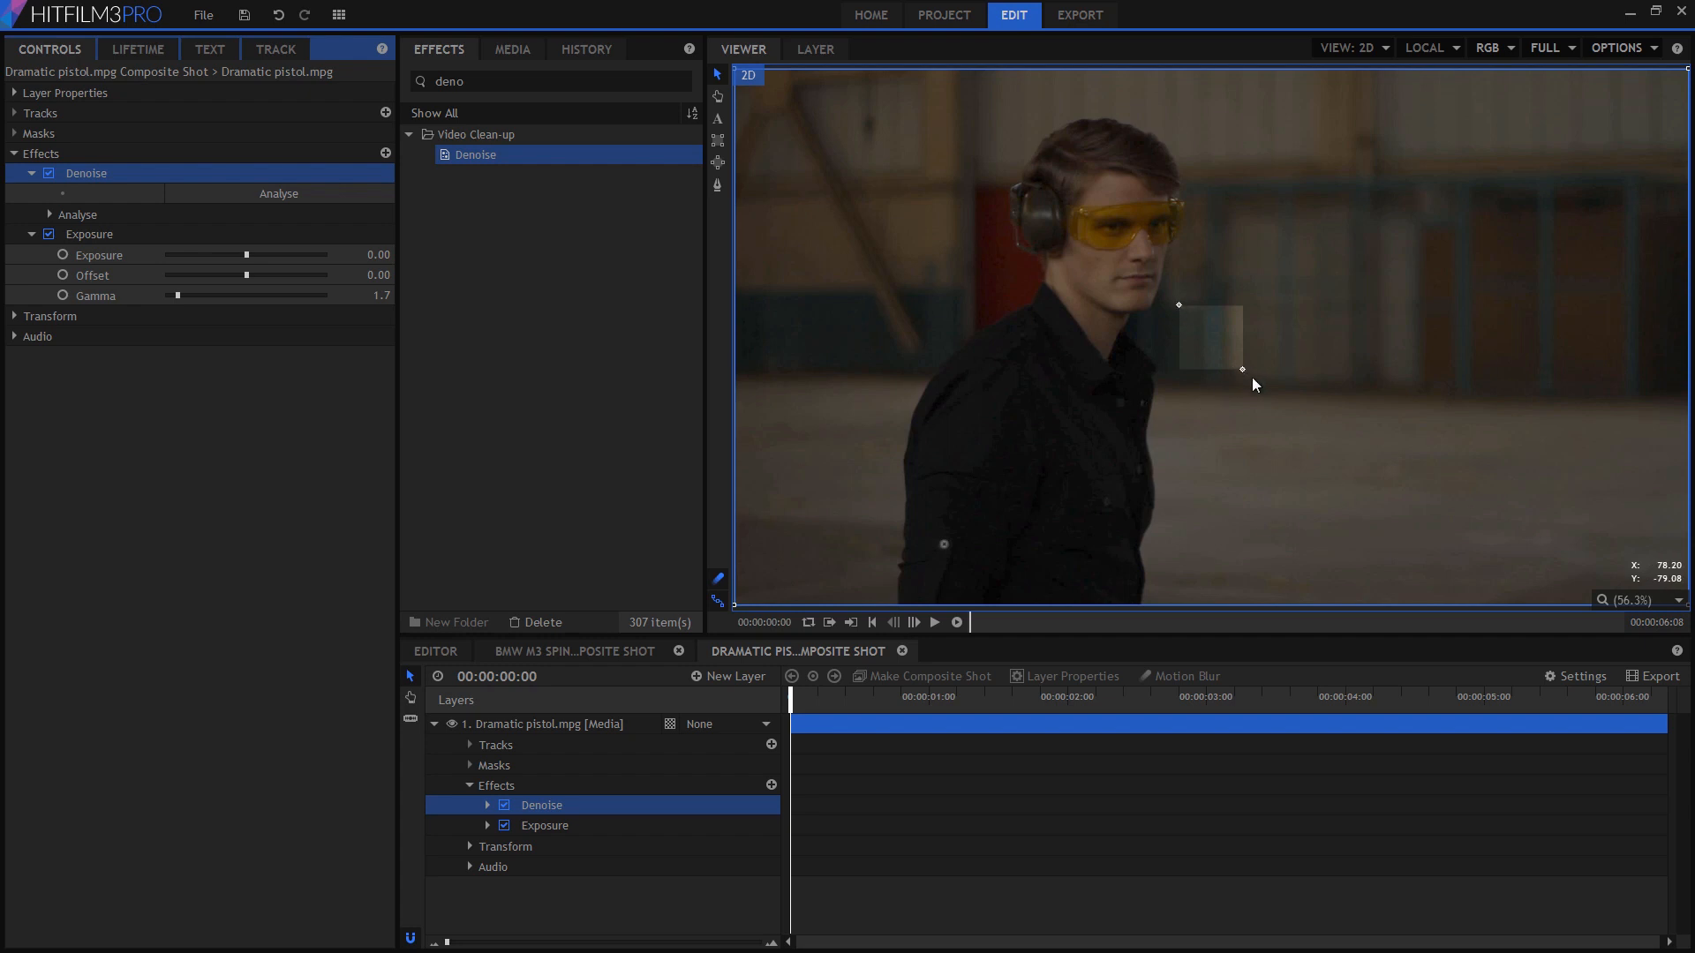
mouse_move(1249, 386)
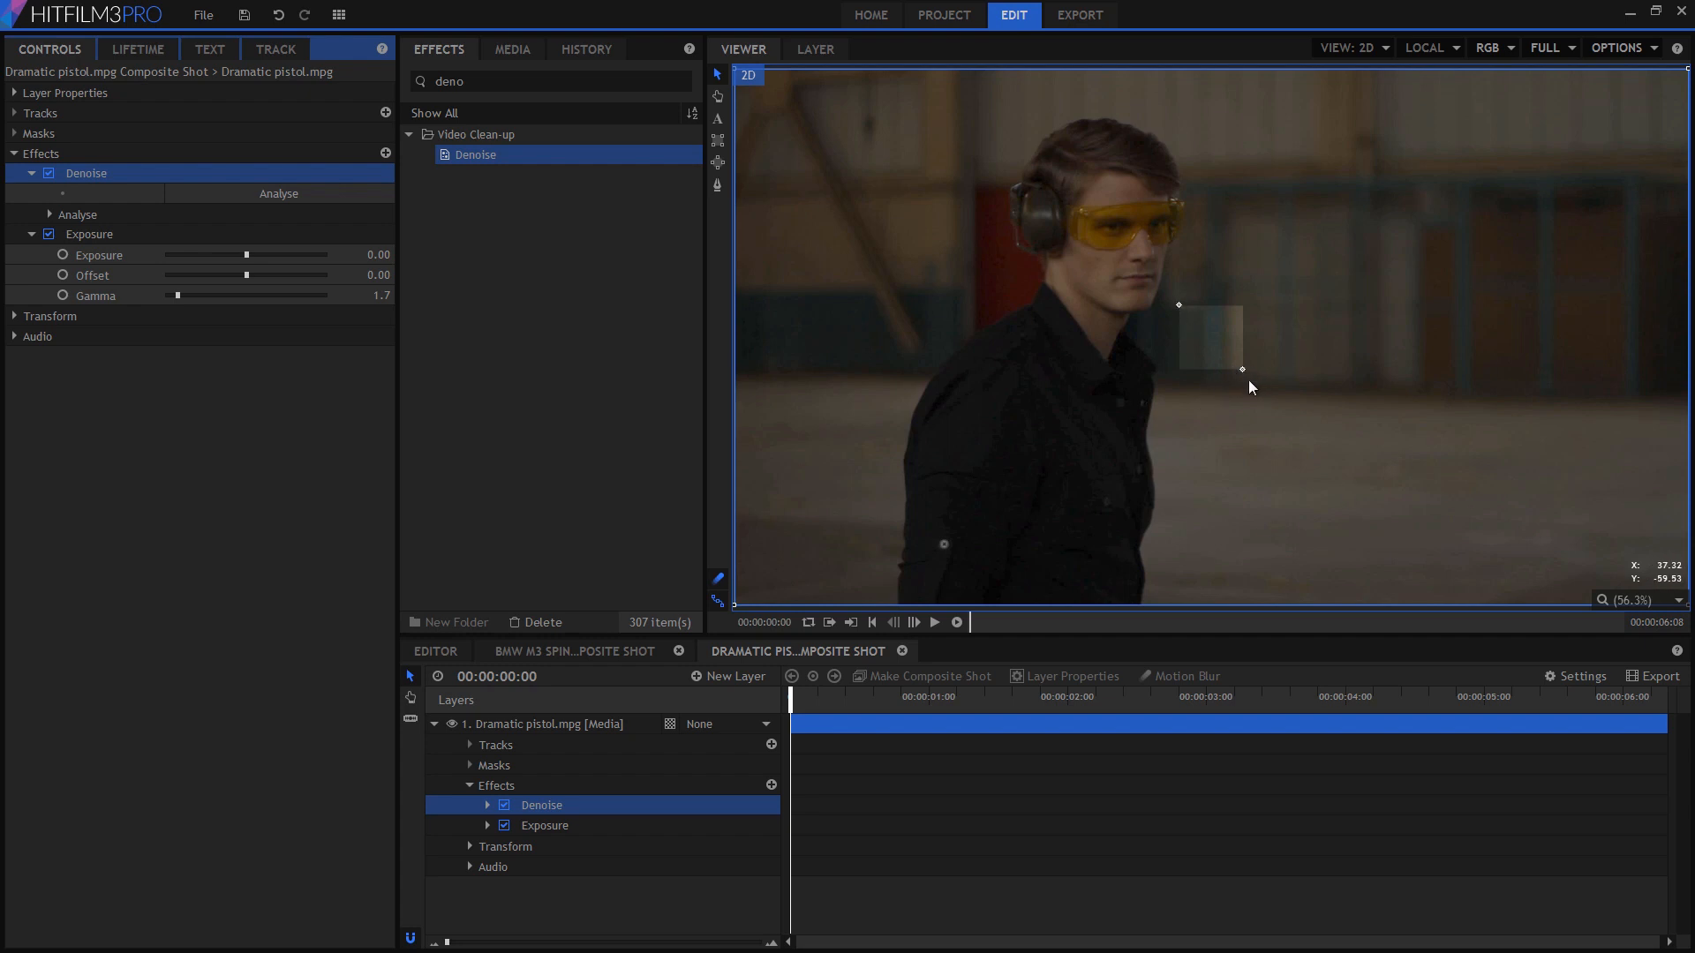
mouse_move(1246, 380)
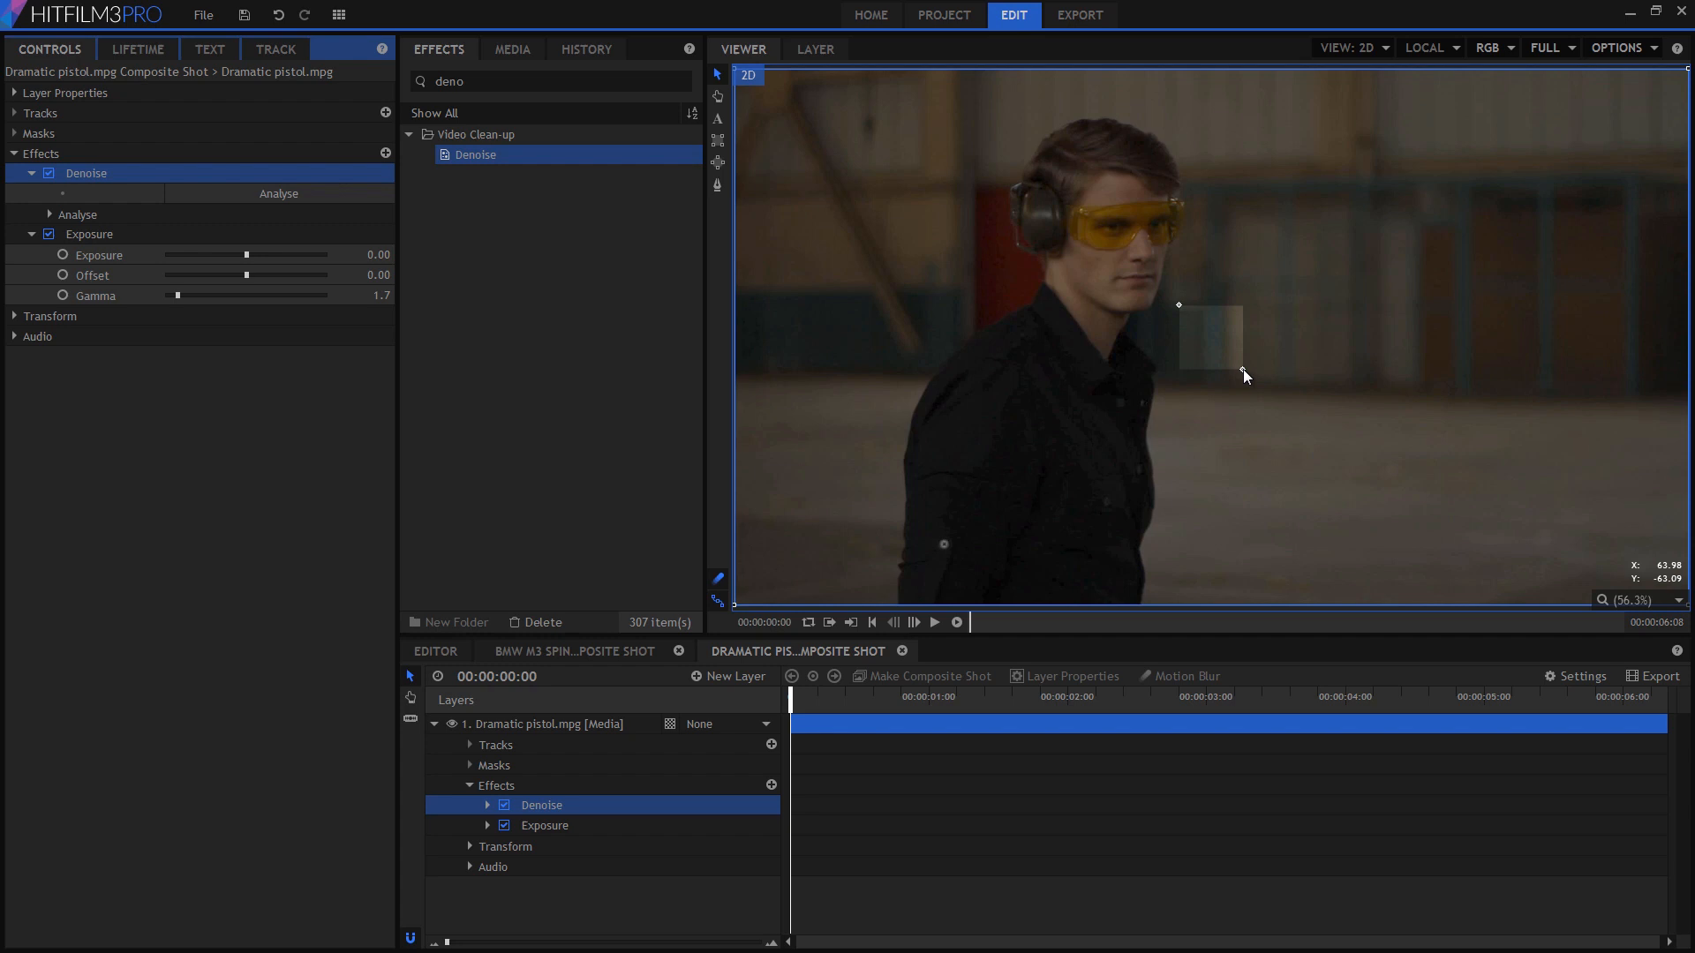
drag(1243, 375, 1282, 408)
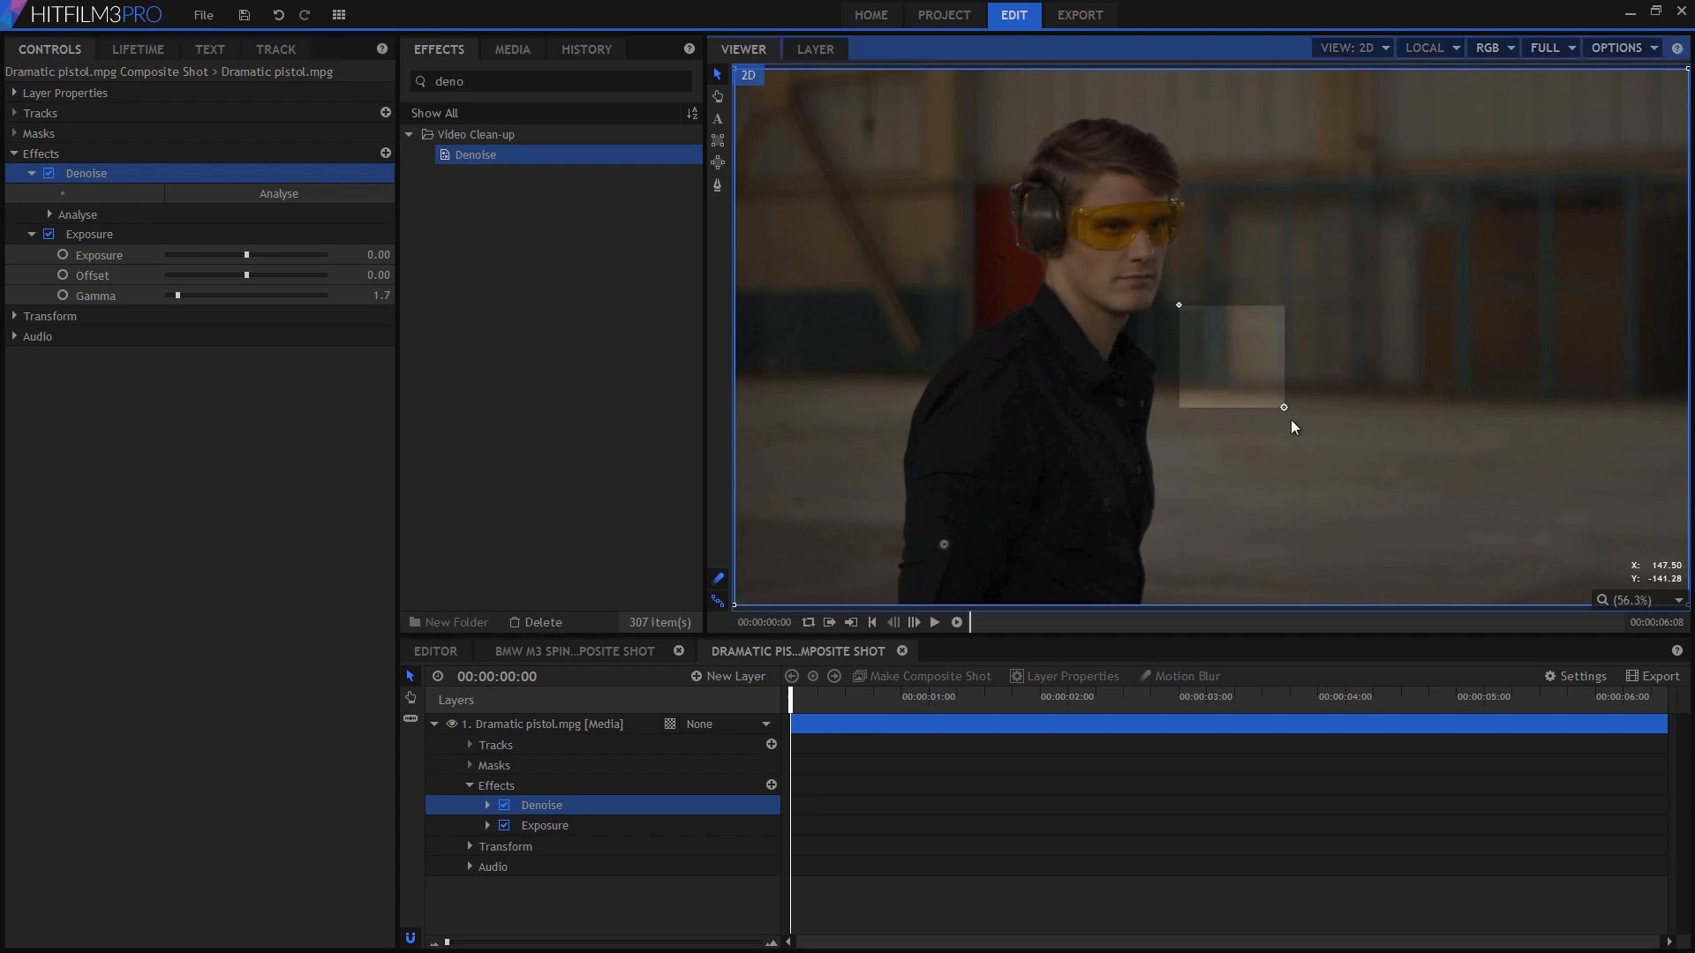
drag(1284, 407, 1589, 490)
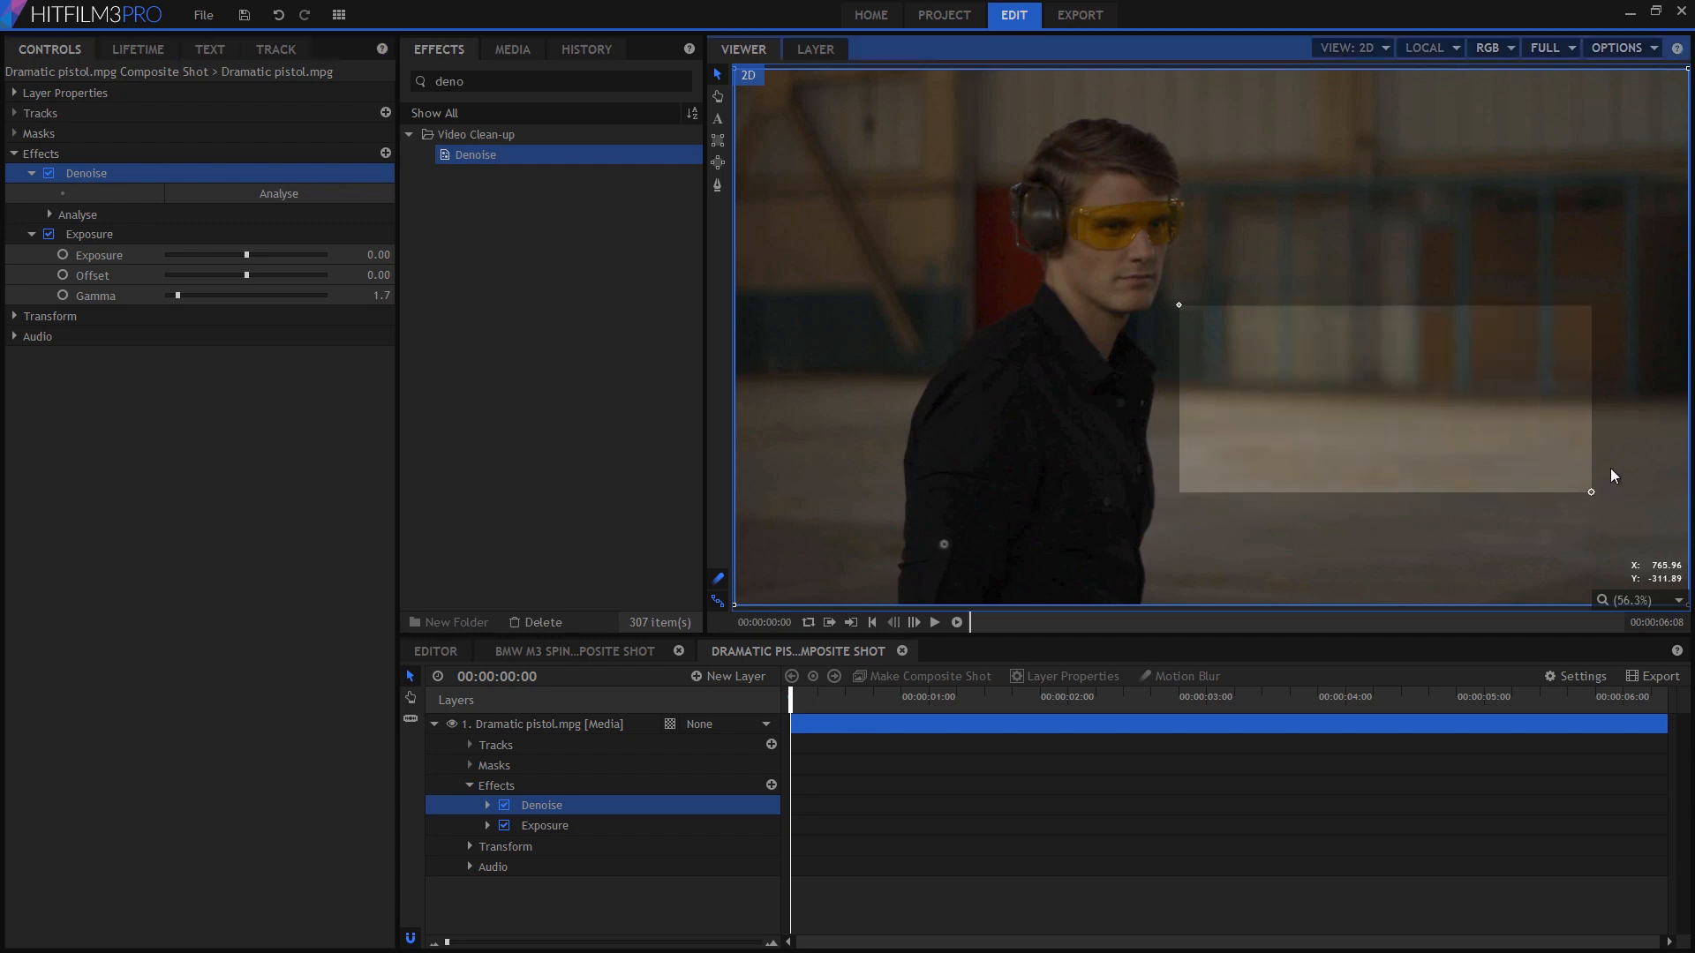
drag(1590, 491, 1618, 375)
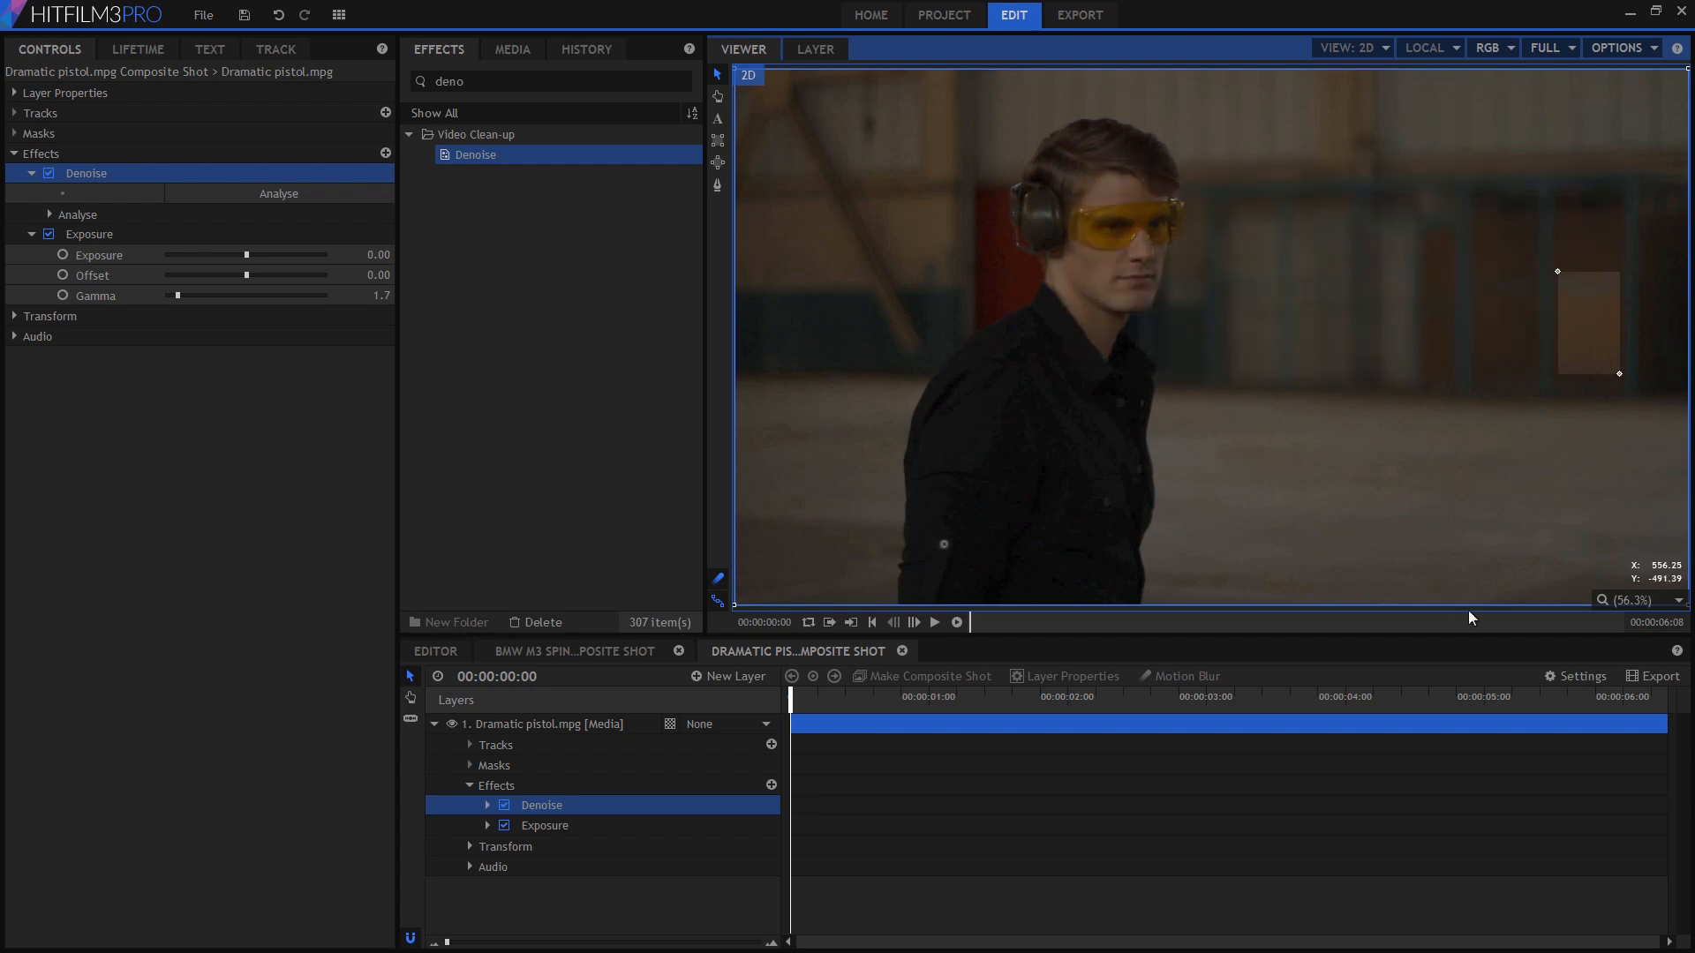
mouse_move(1475, 451)
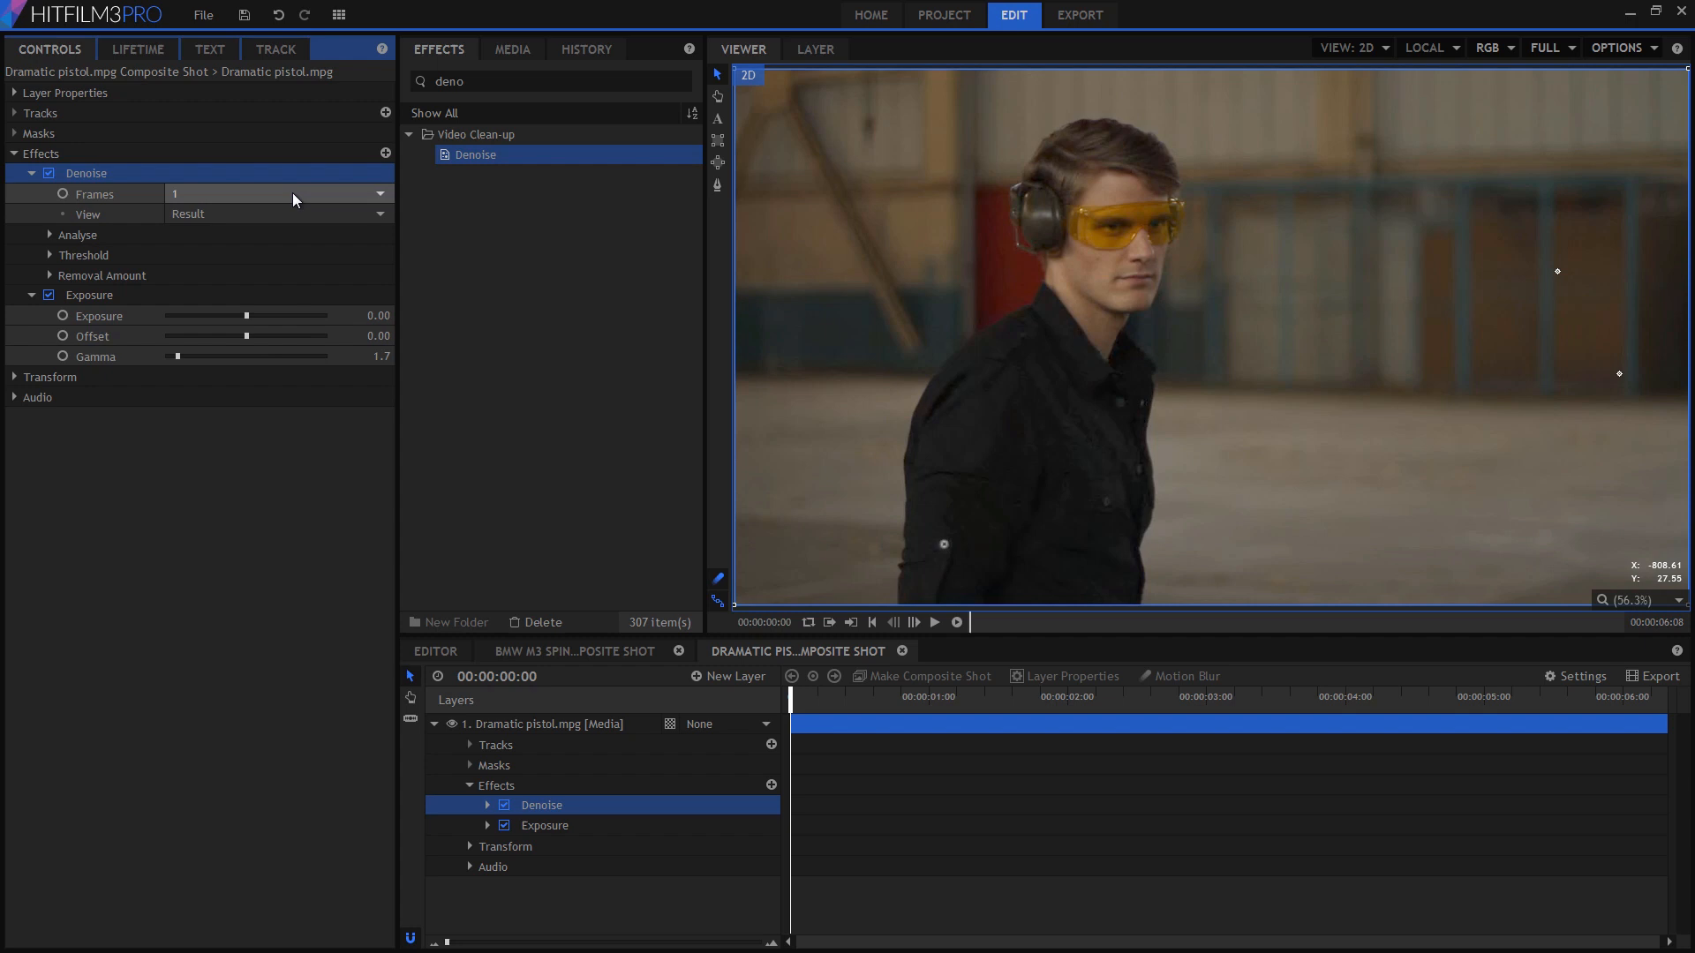
mouse_move(1560, 324)
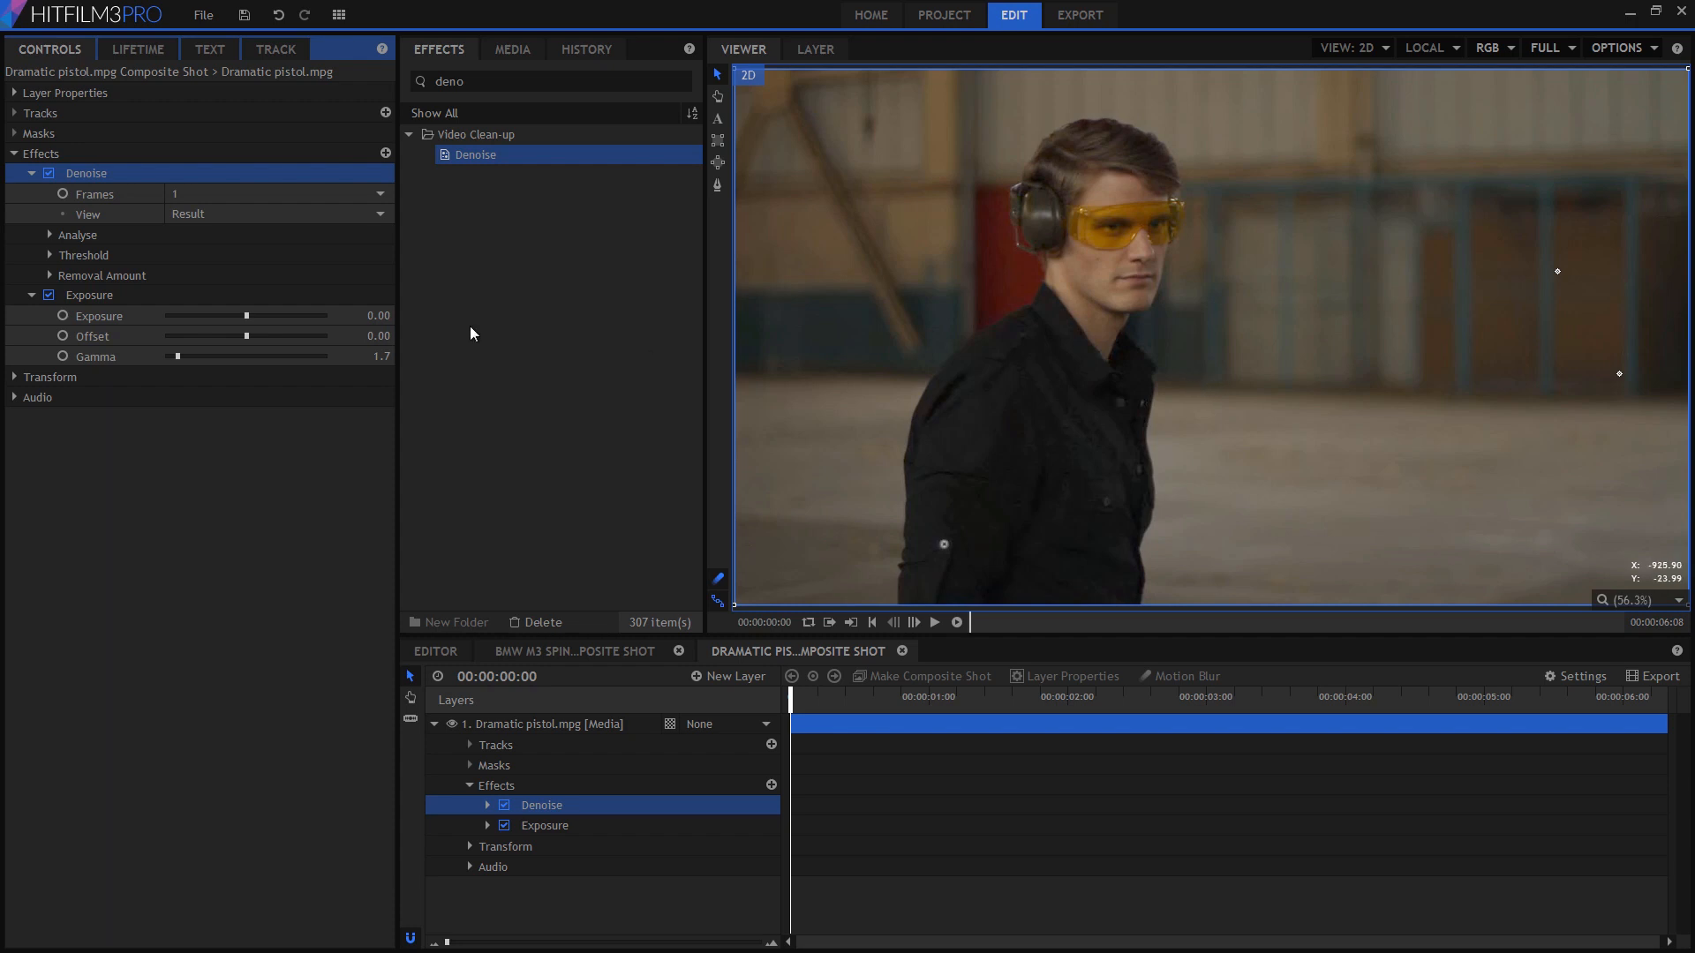
Toggle Denoise off and on to compare the dark jacket, leaving it enabled
click(48, 173)
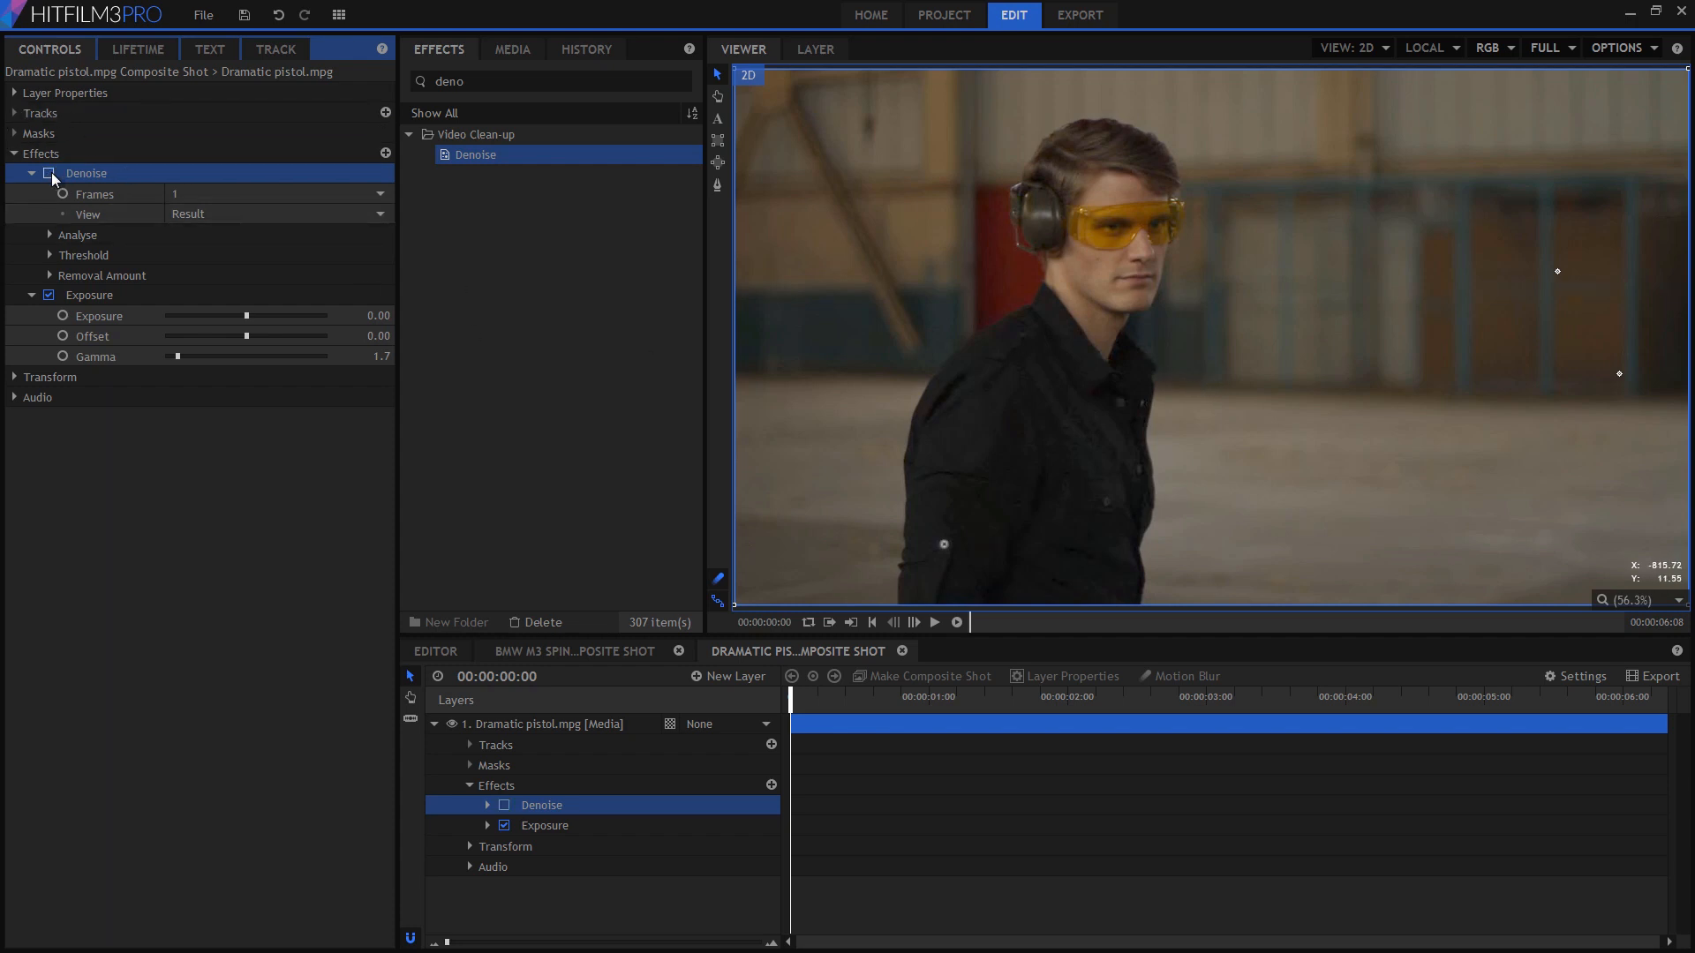
click(48, 173)
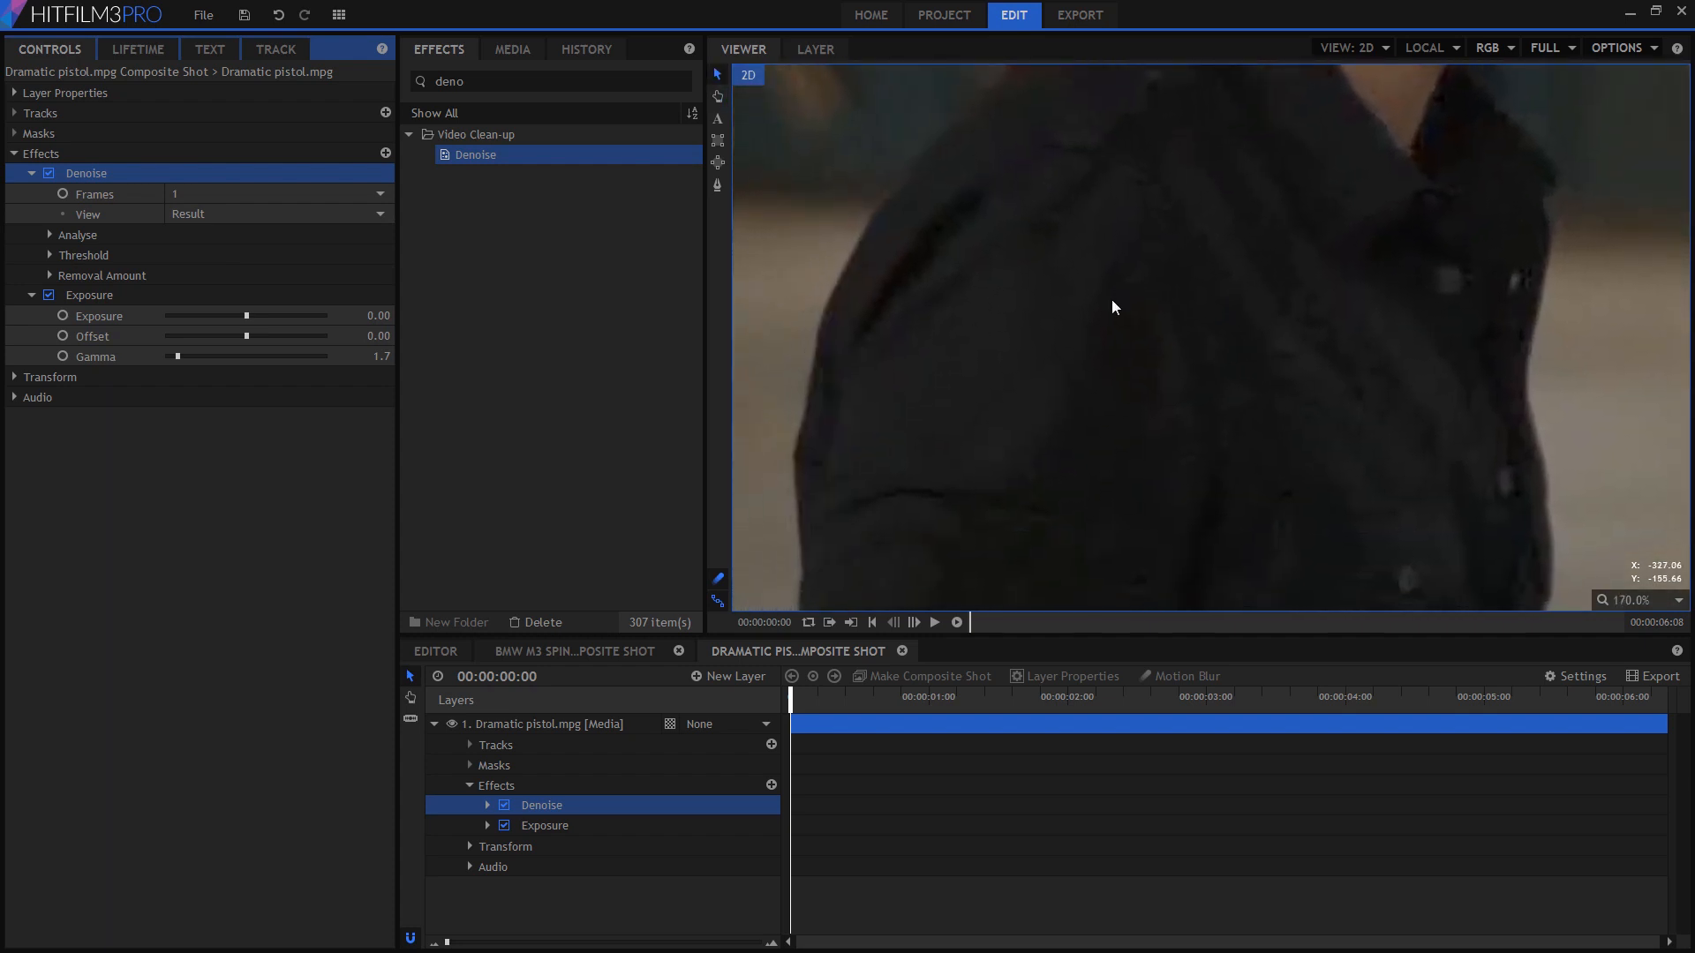
click(49, 173)
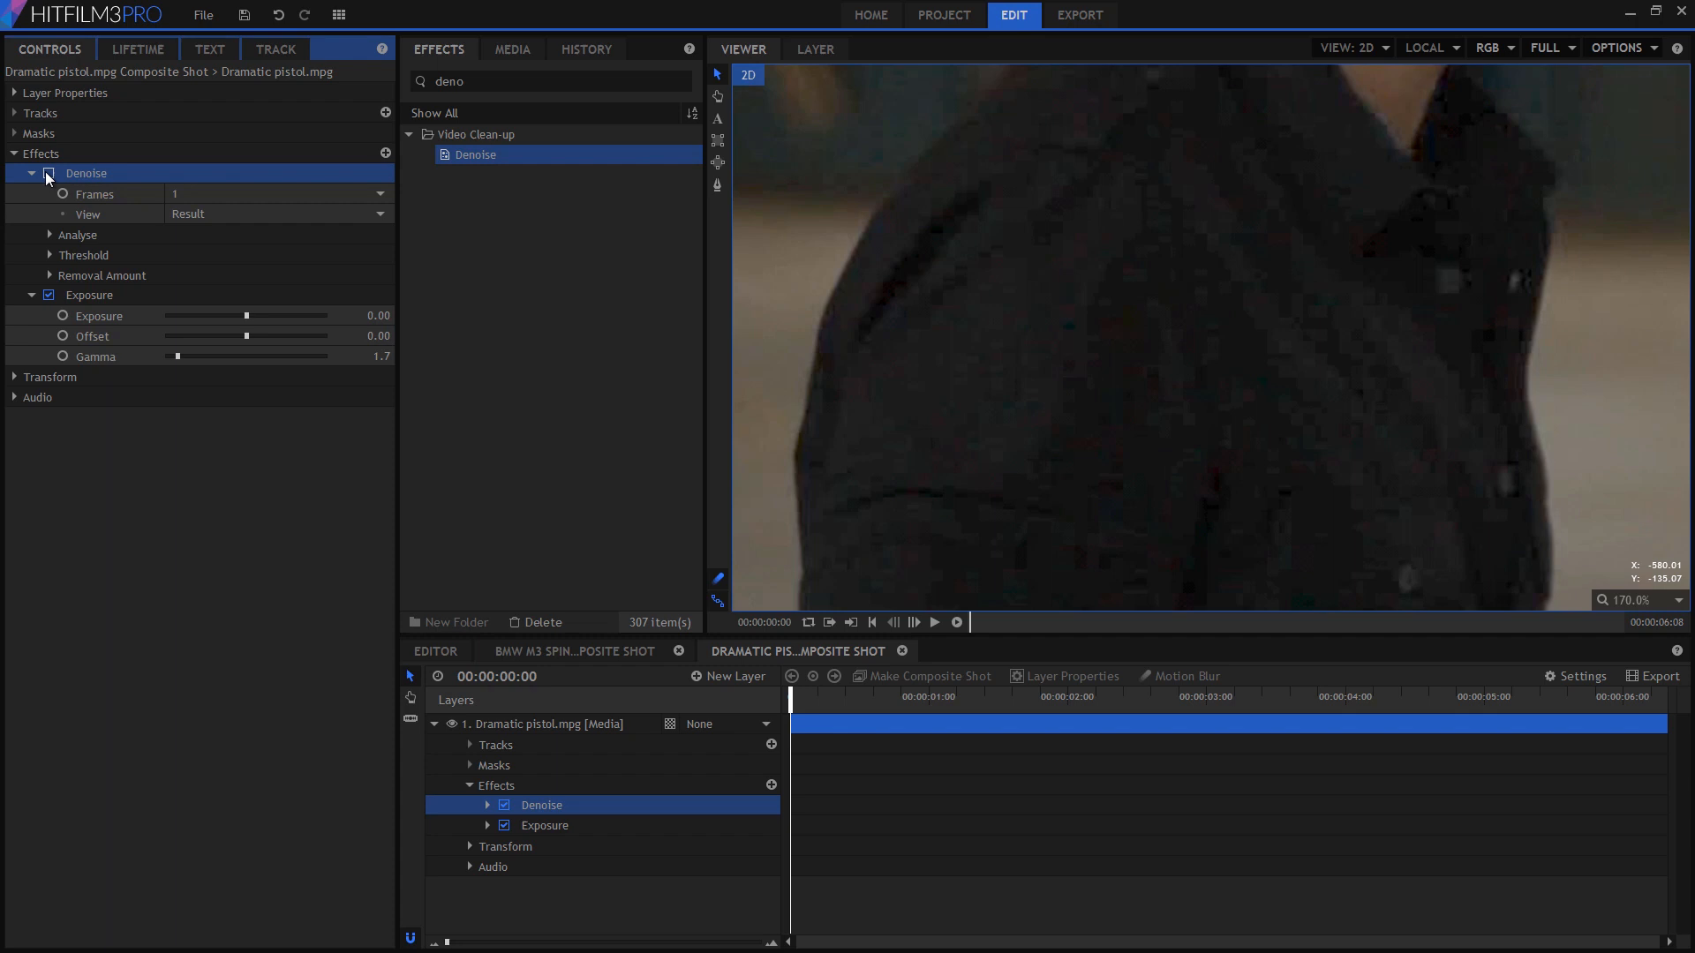
click(47, 173)
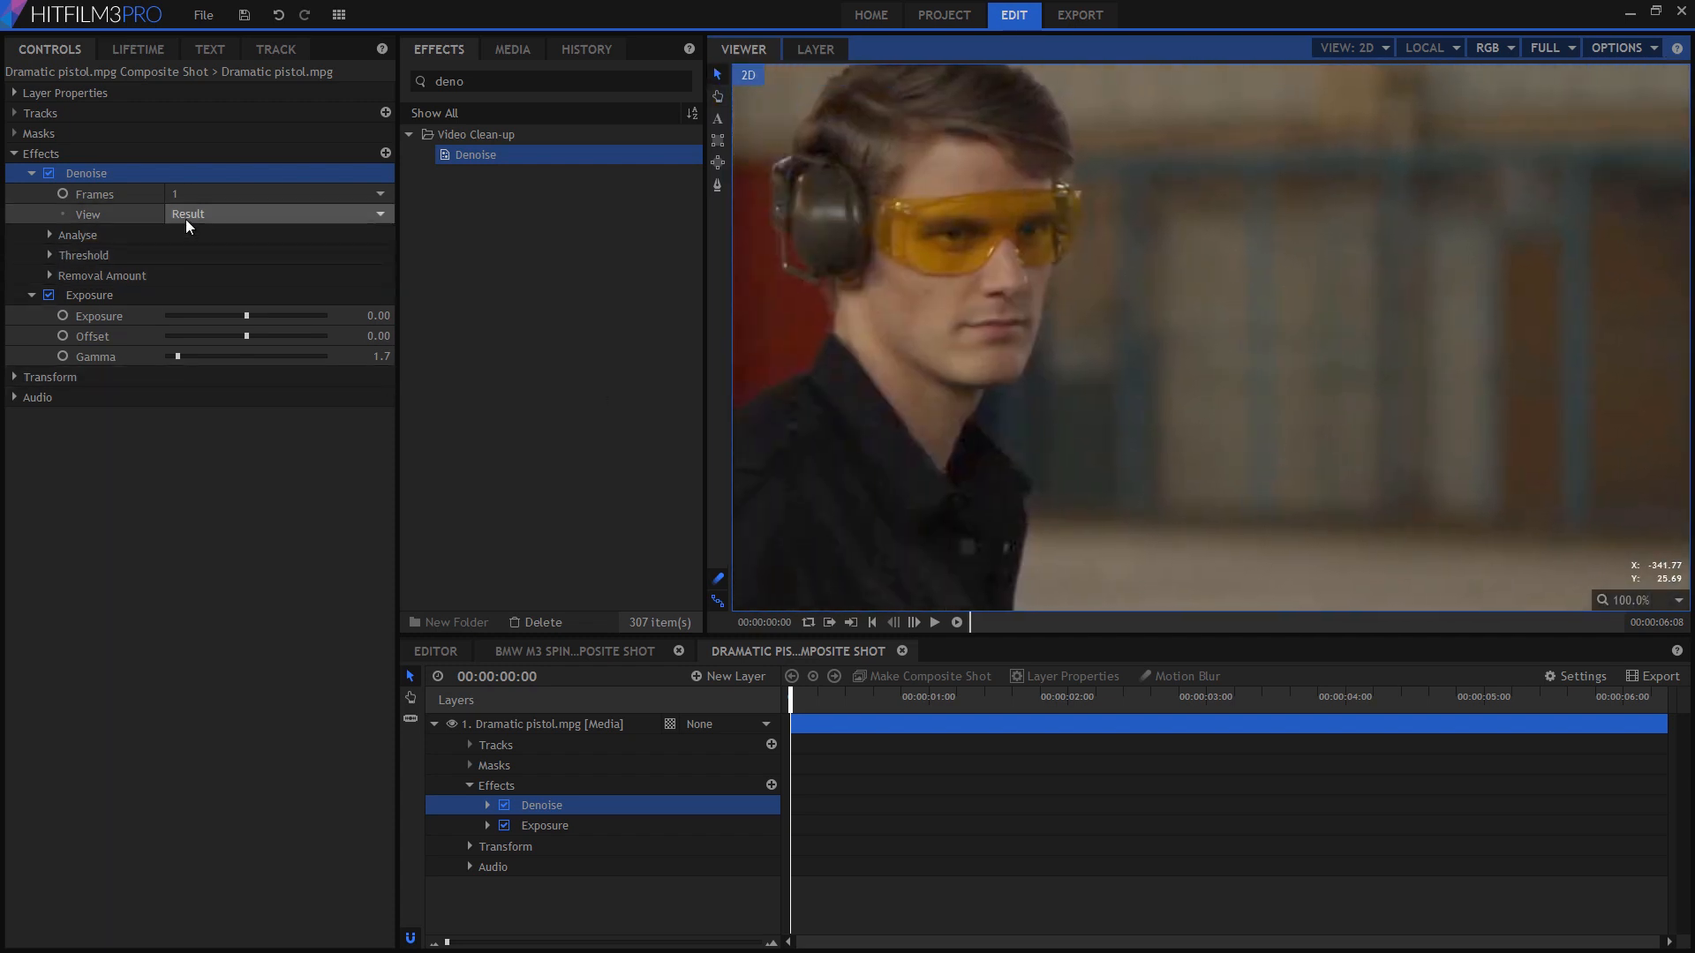
Show the Analysis Box and resize it to a small background patch beside the man
click(276, 212)
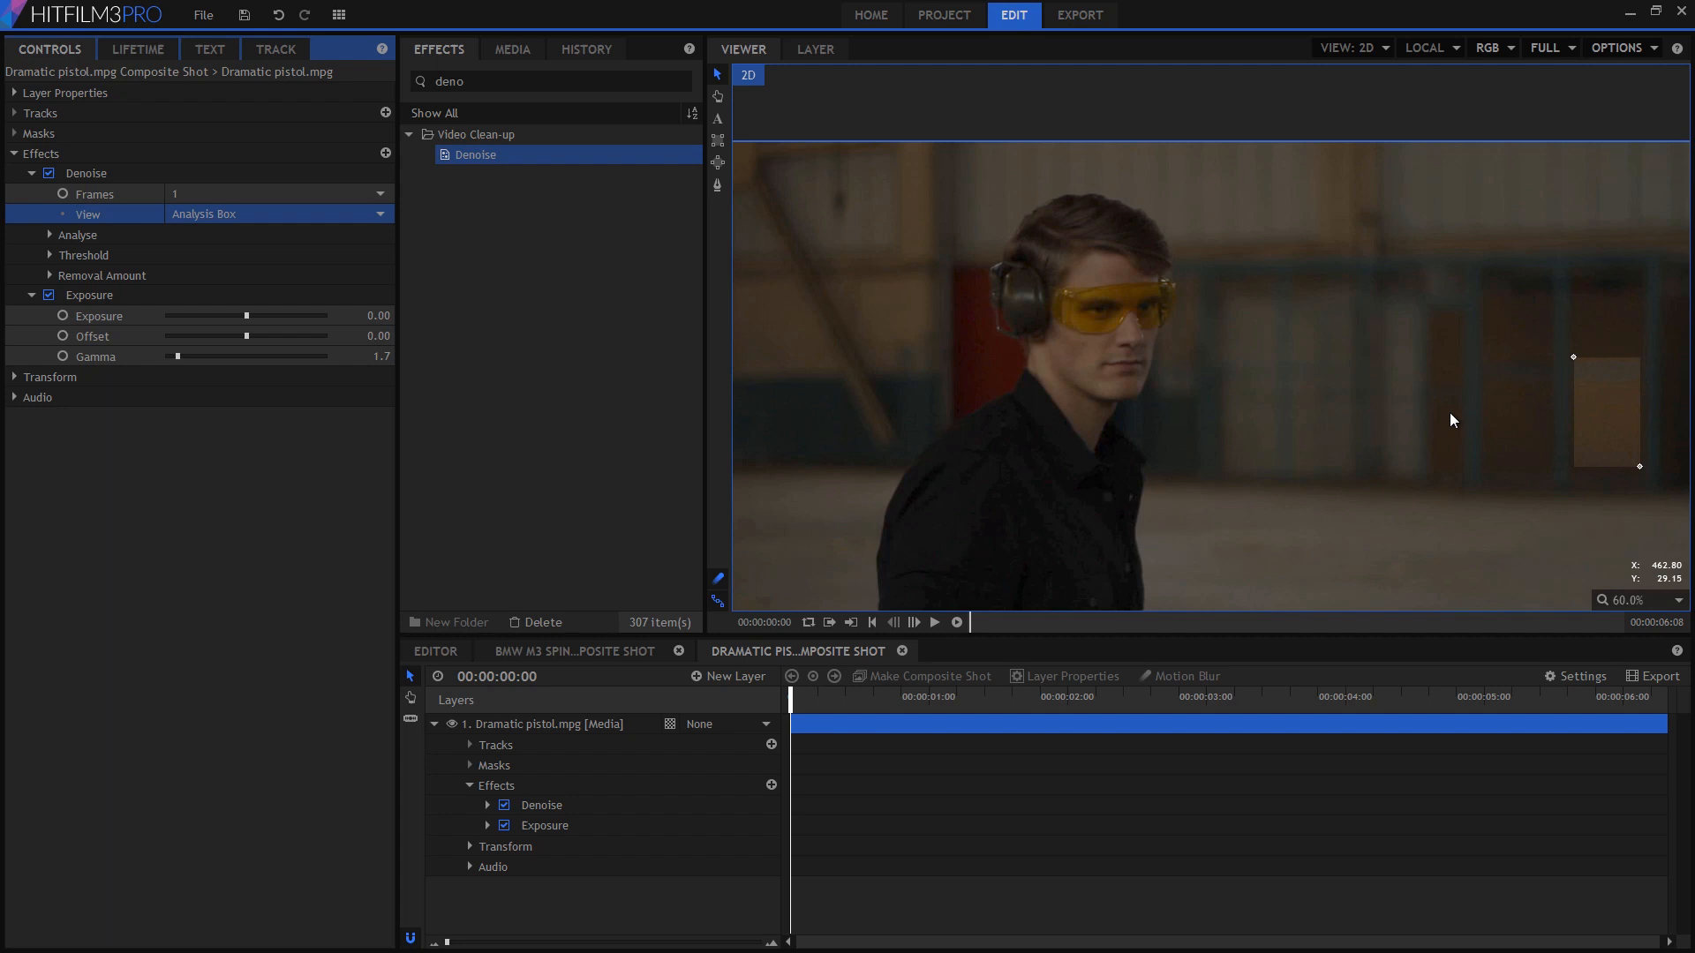
mouse_move(1276, 510)
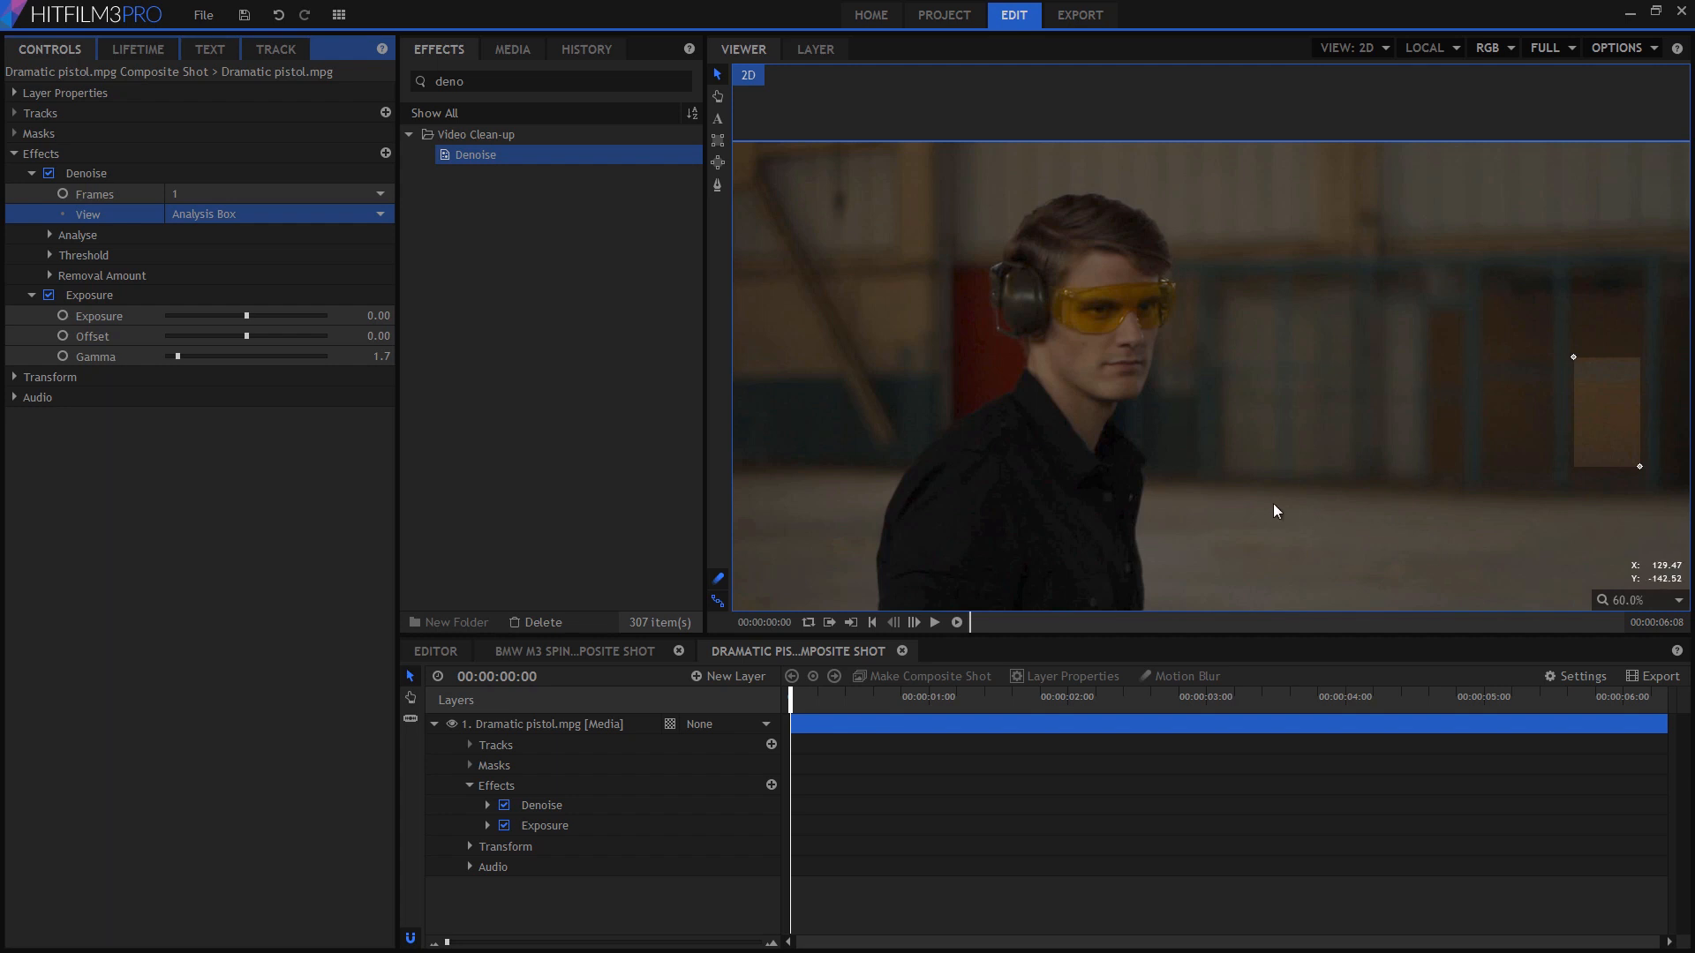
mouse_move(1574, 360)
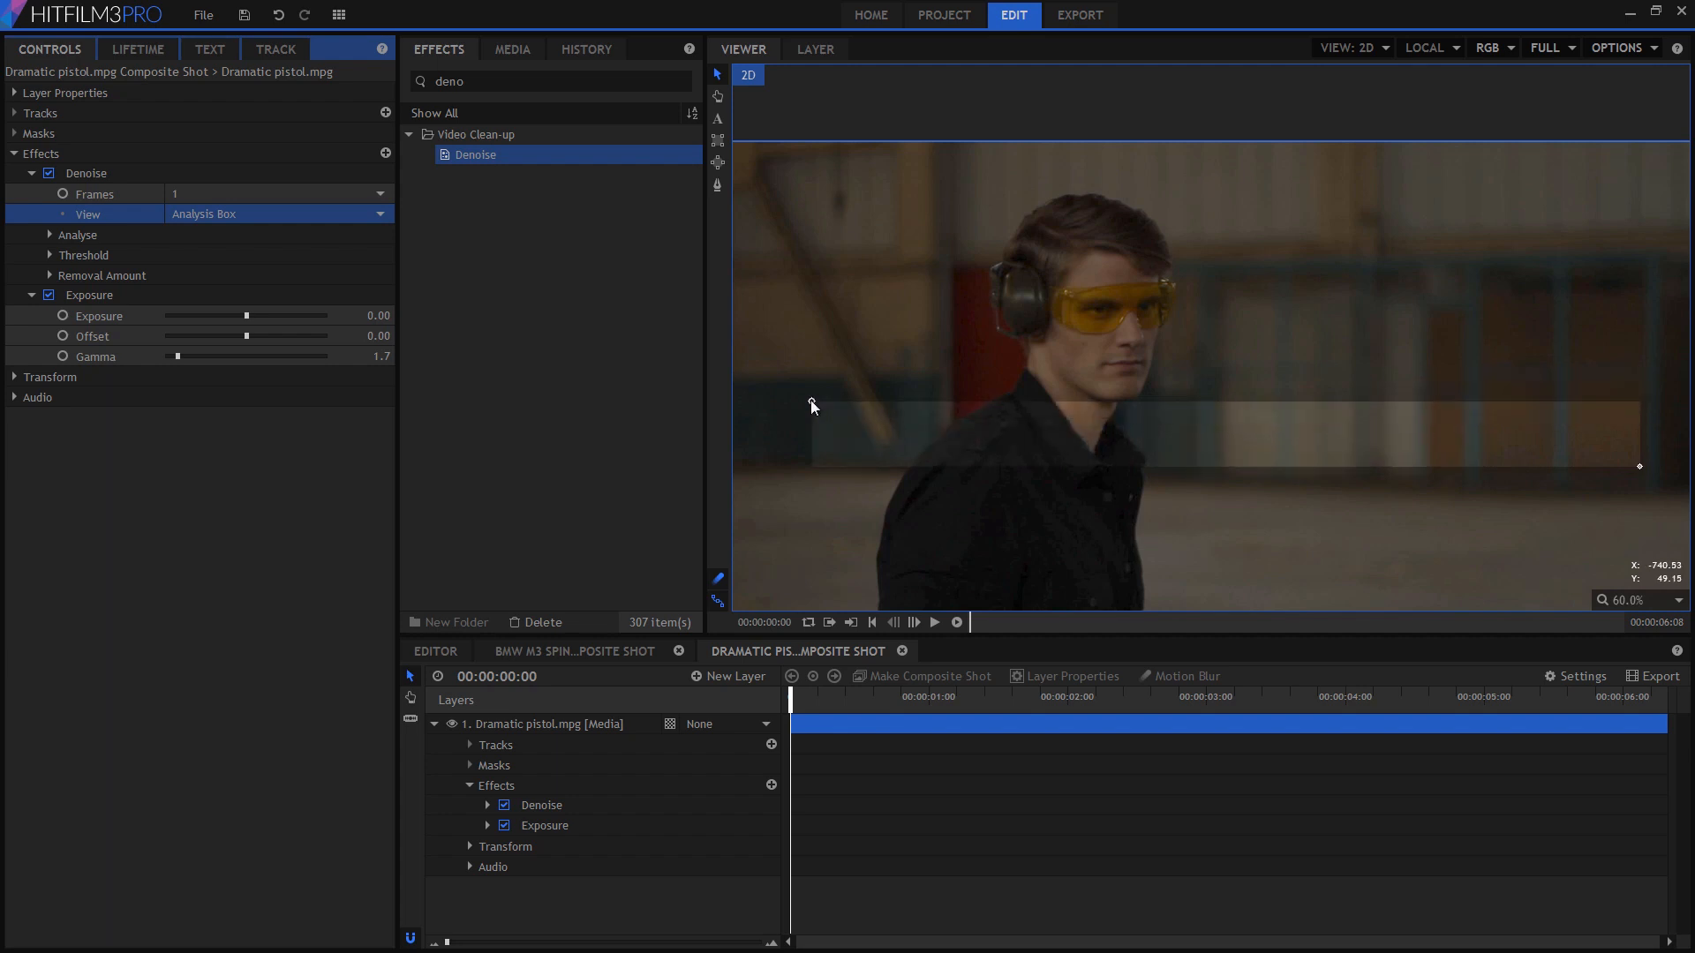
drag(813, 408, 1513, 463)
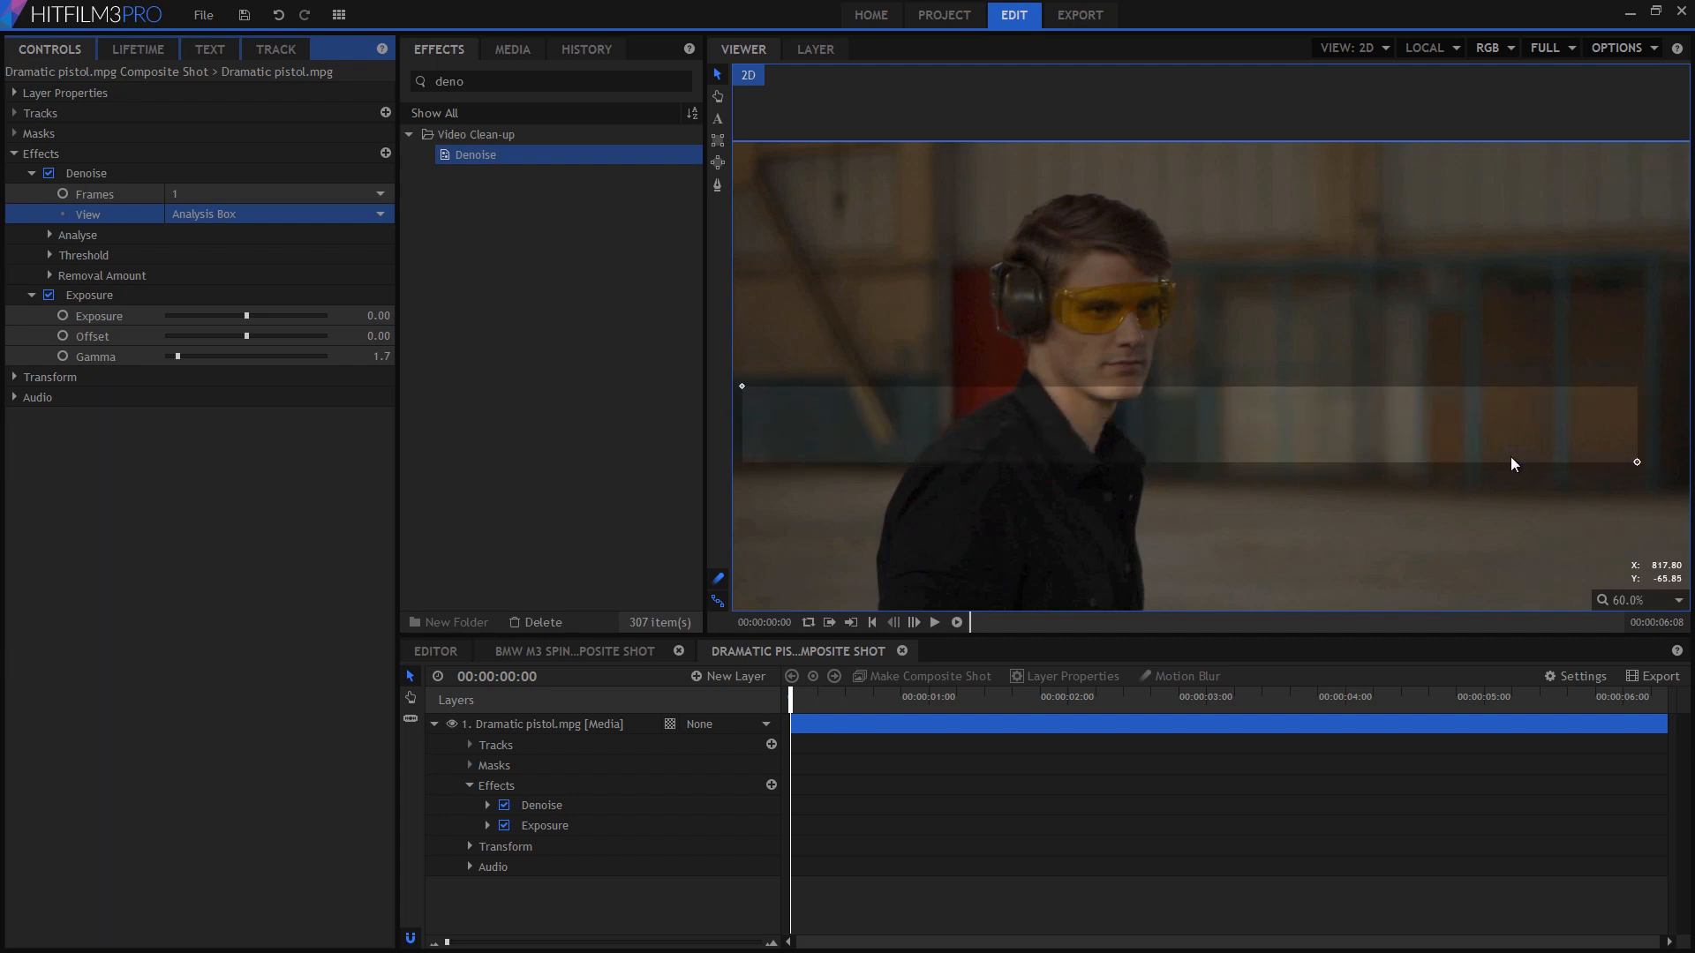
drag(1635, 462, 846, 462)
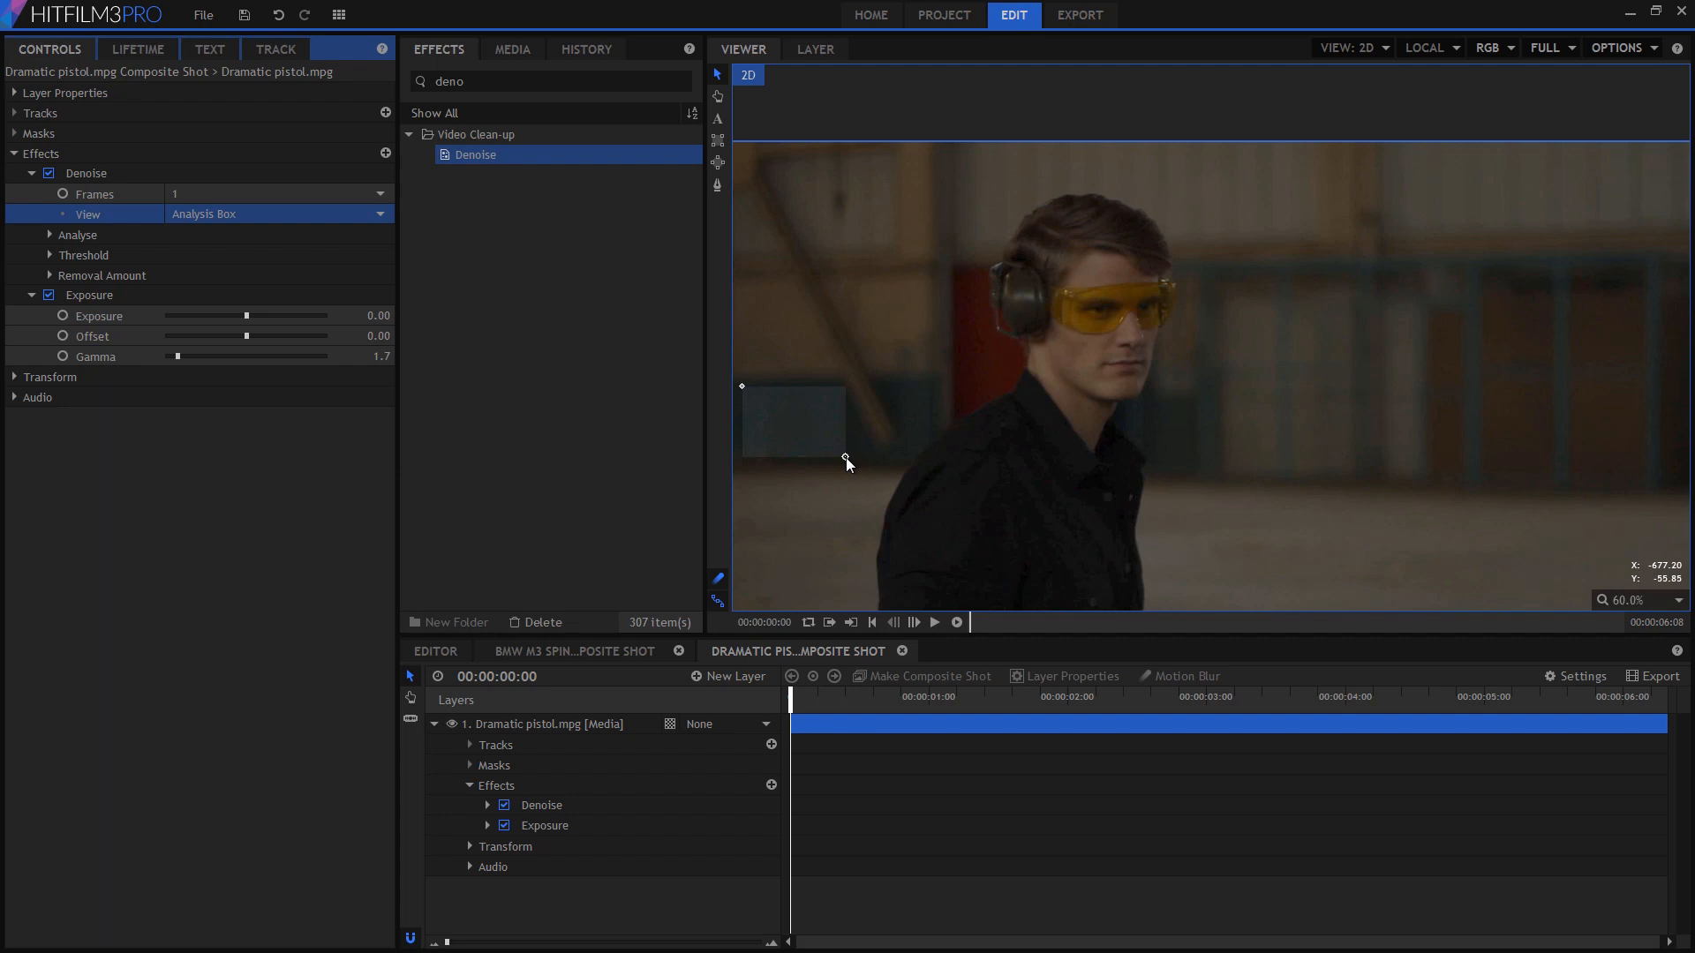
click(76, 235)
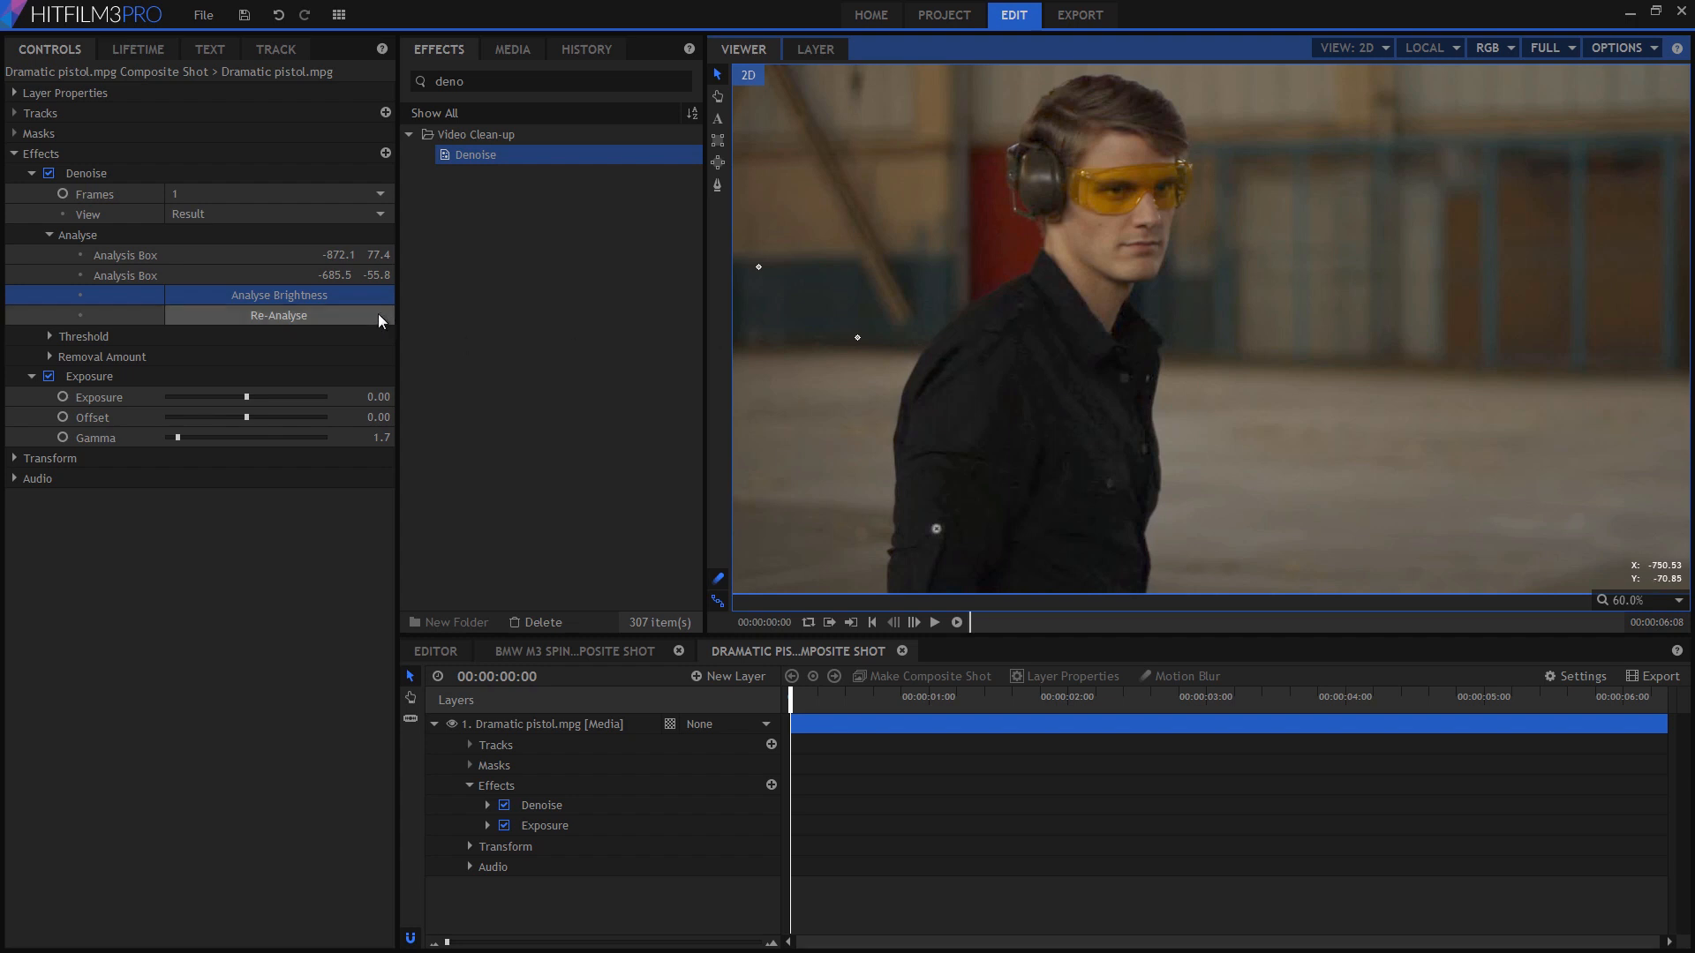
Re-analyse the noise patch and set Denoise Frames to 8
click(278, 193)
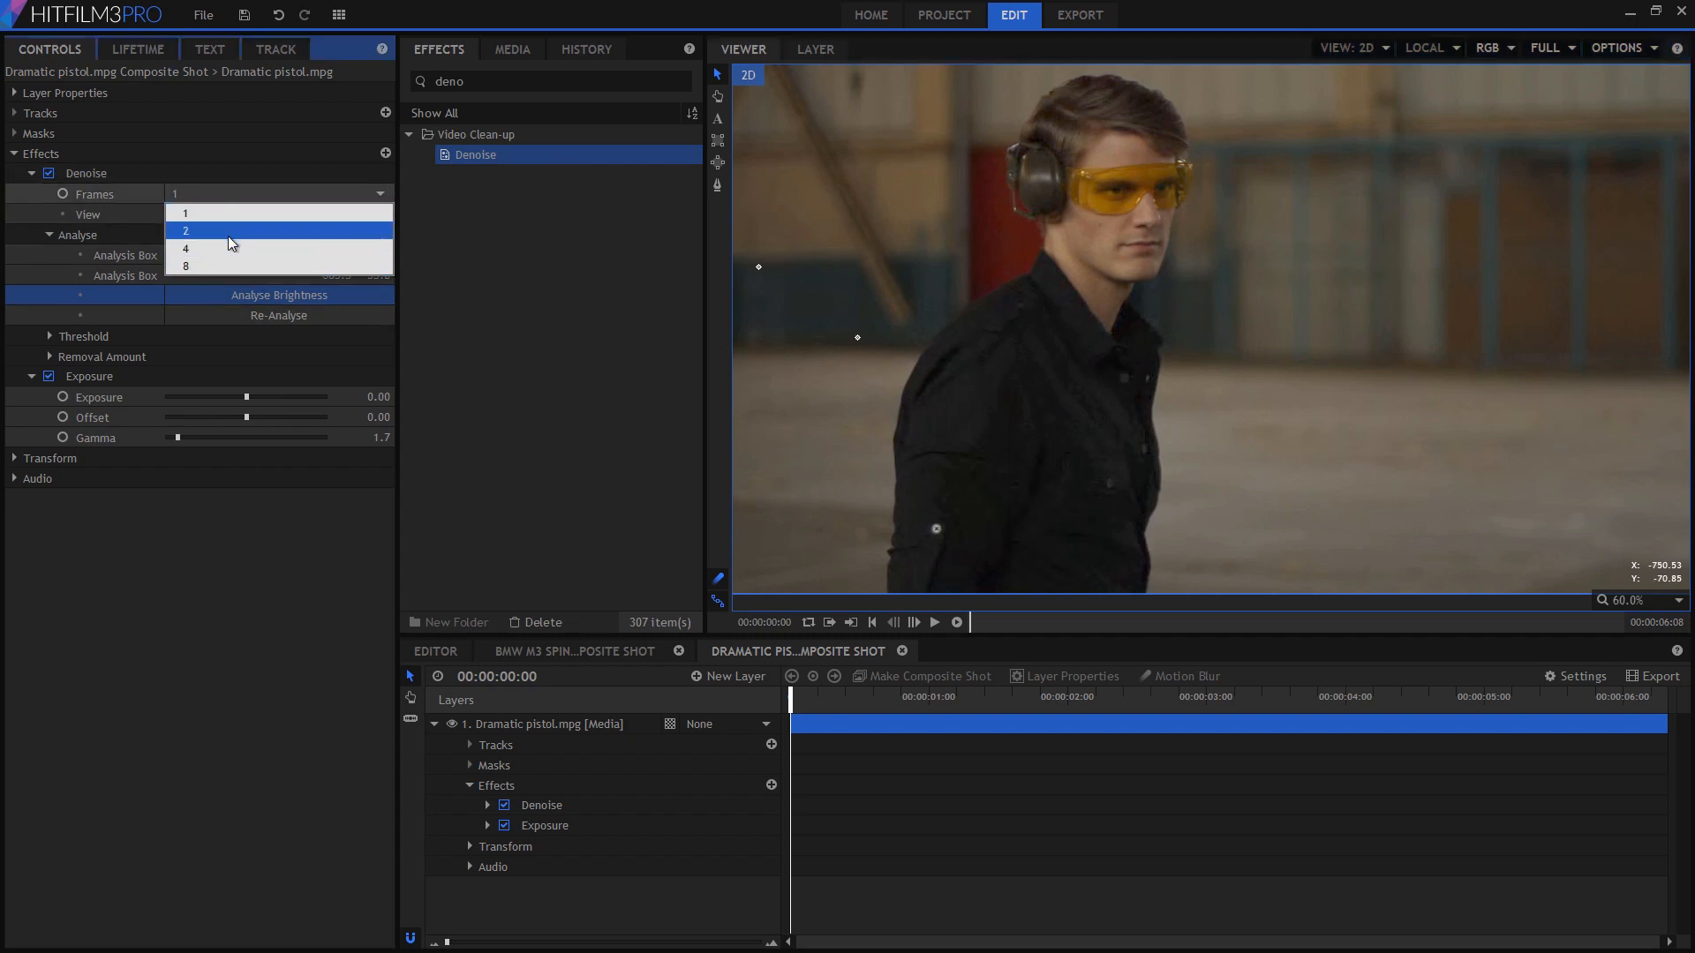
click(187, 265)
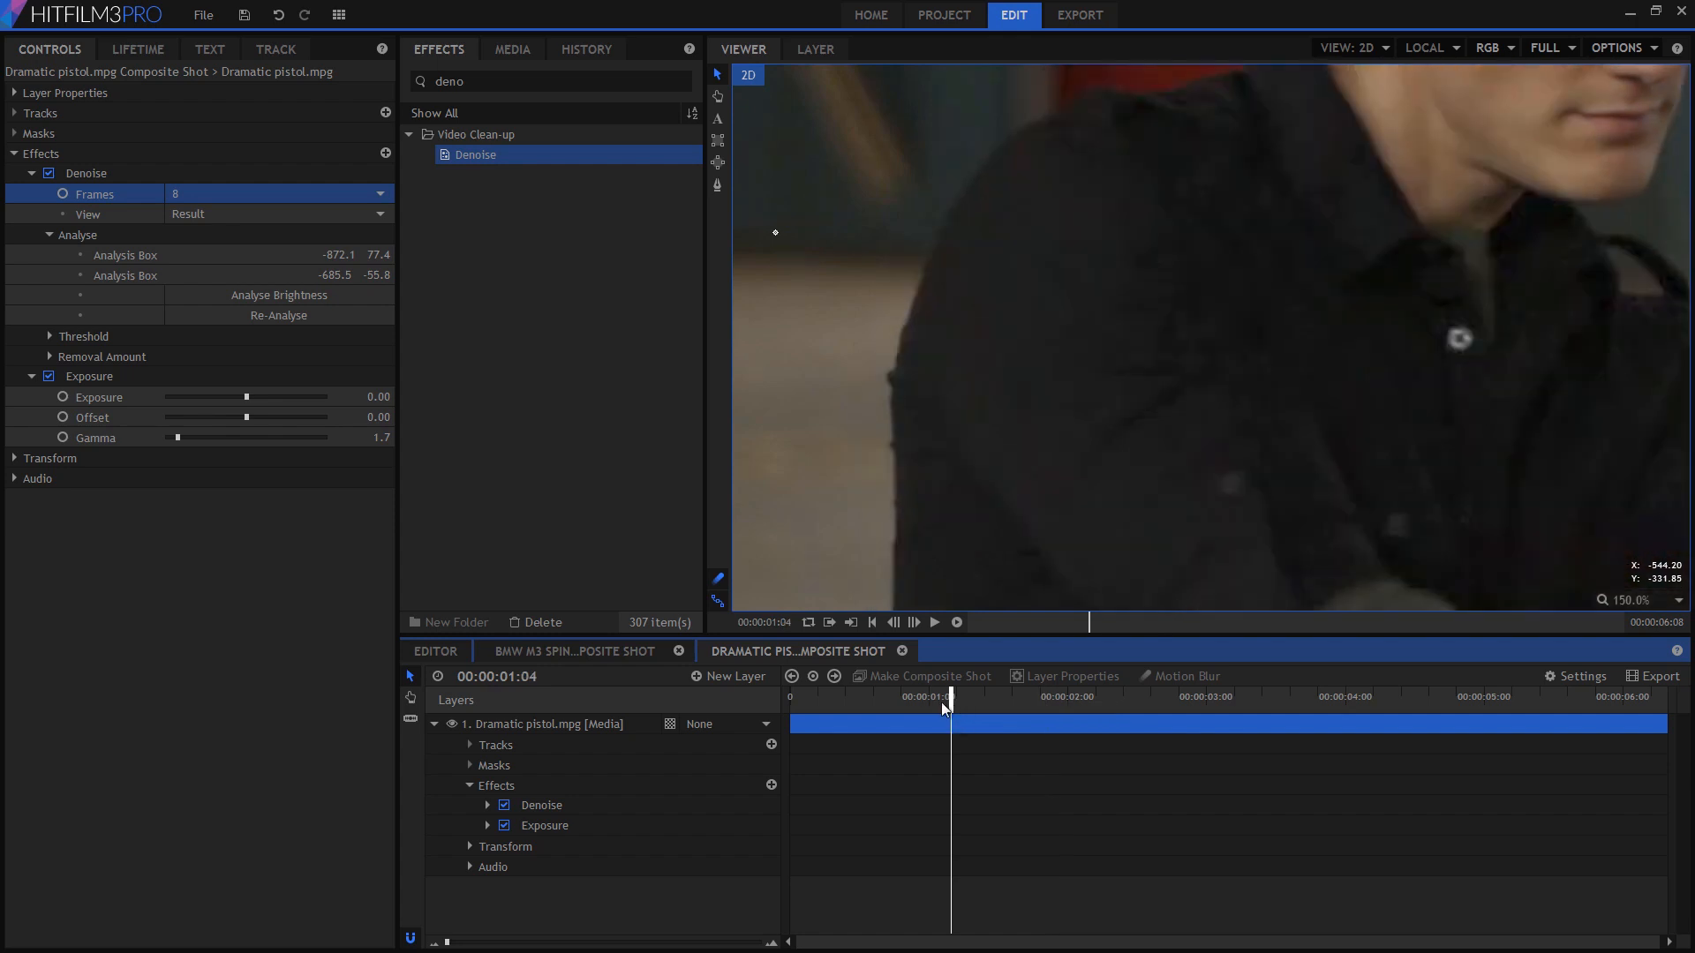
click(49, 173)
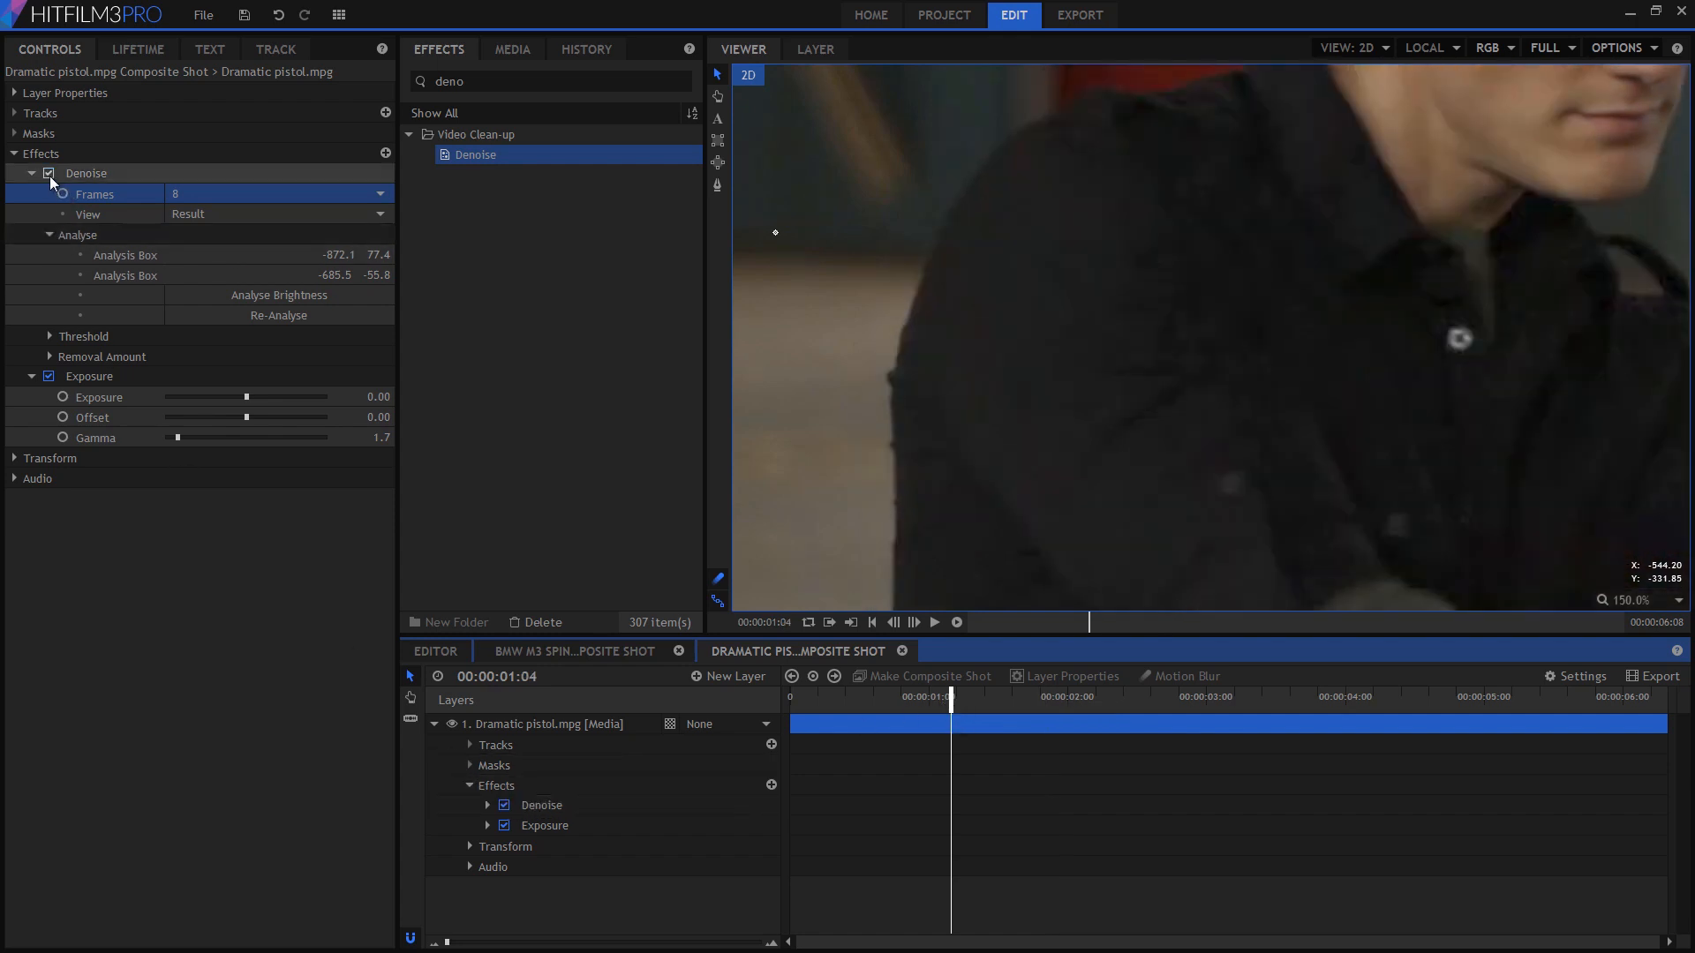
Switch Denoise off and on twice to compare against the original
click(48, 174)
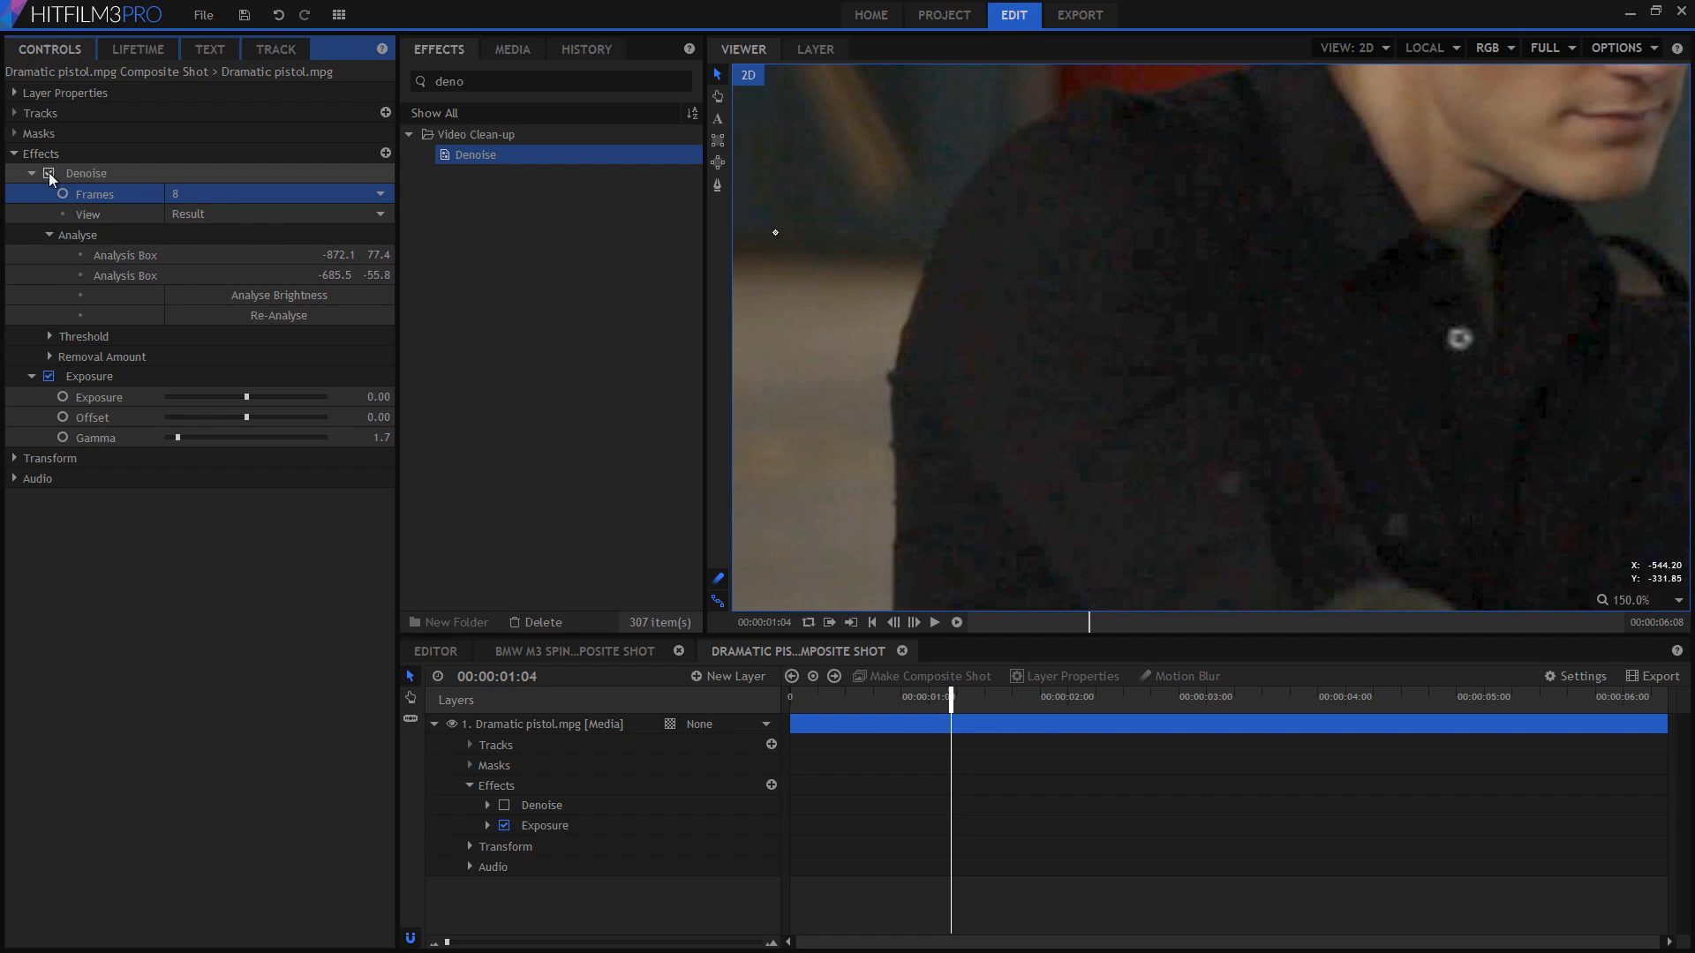
click(49, 173)
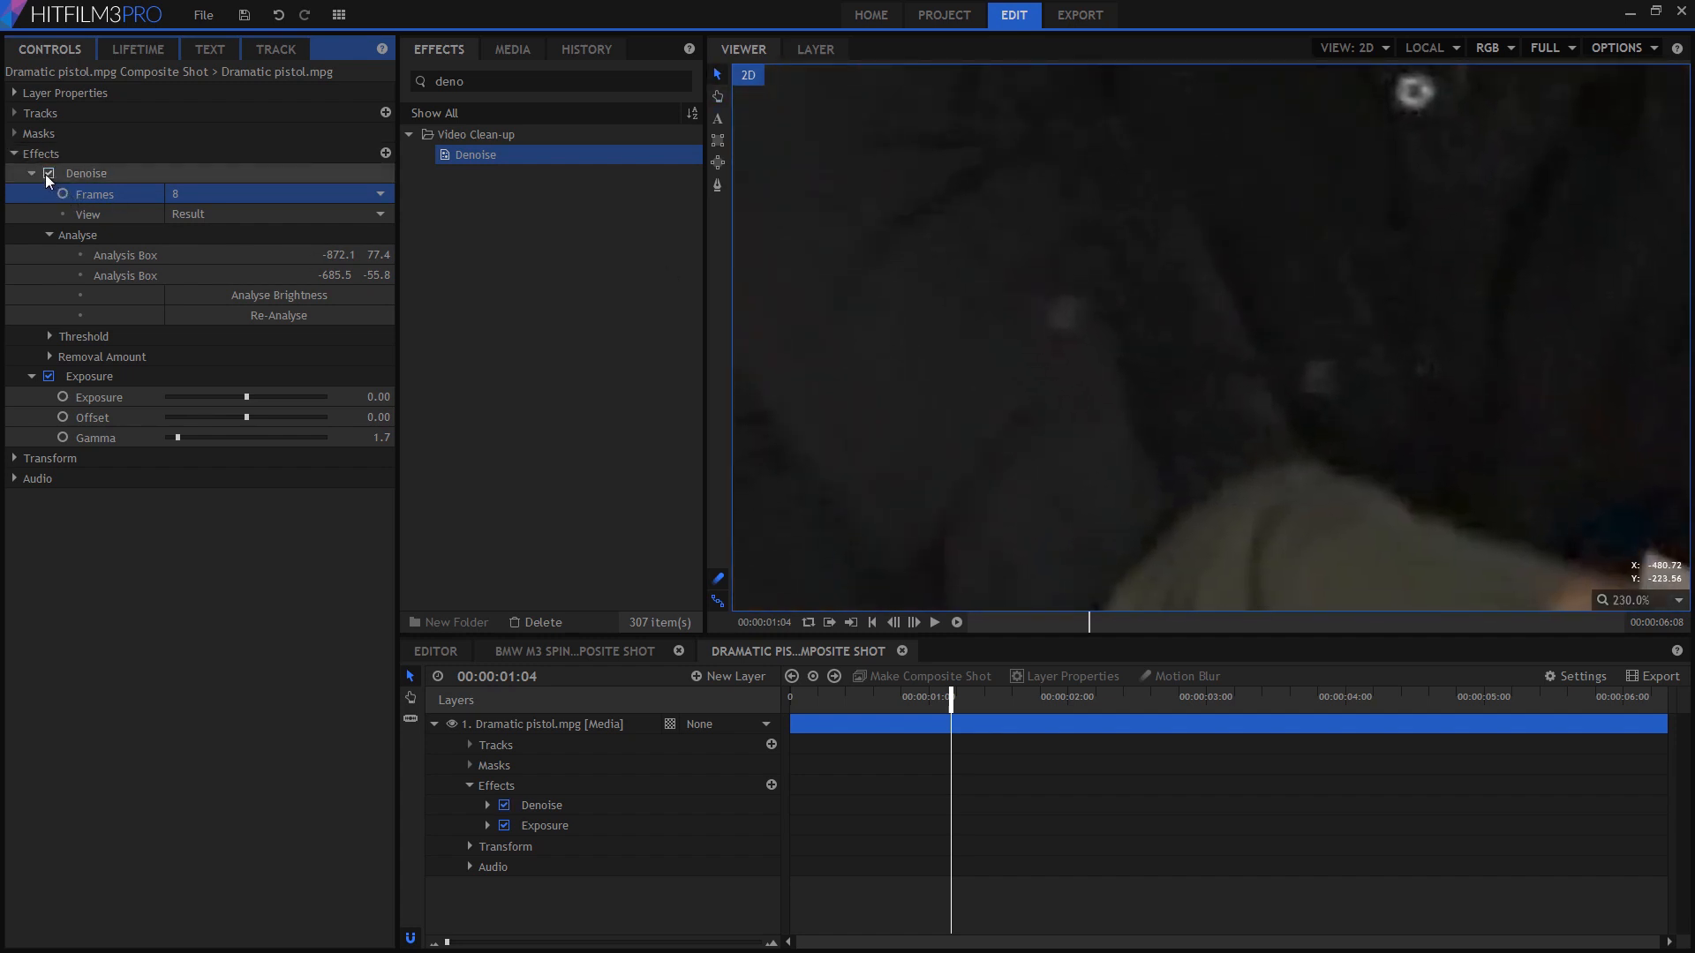
click(504, 804)
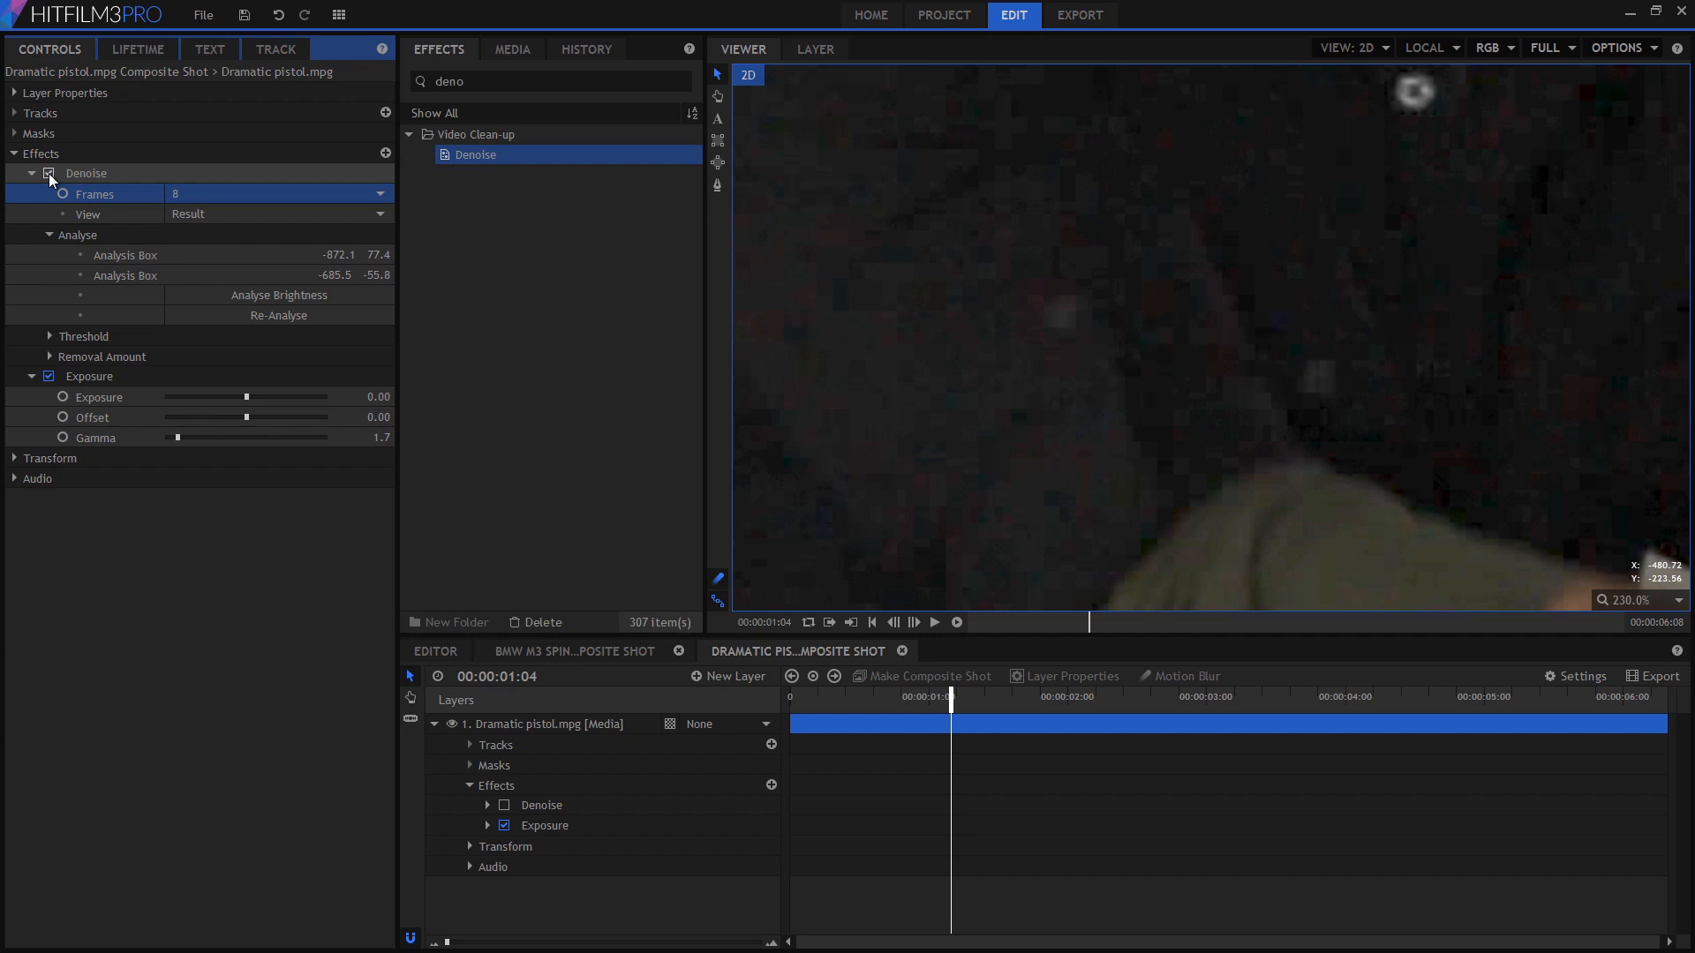
click(573, 651)
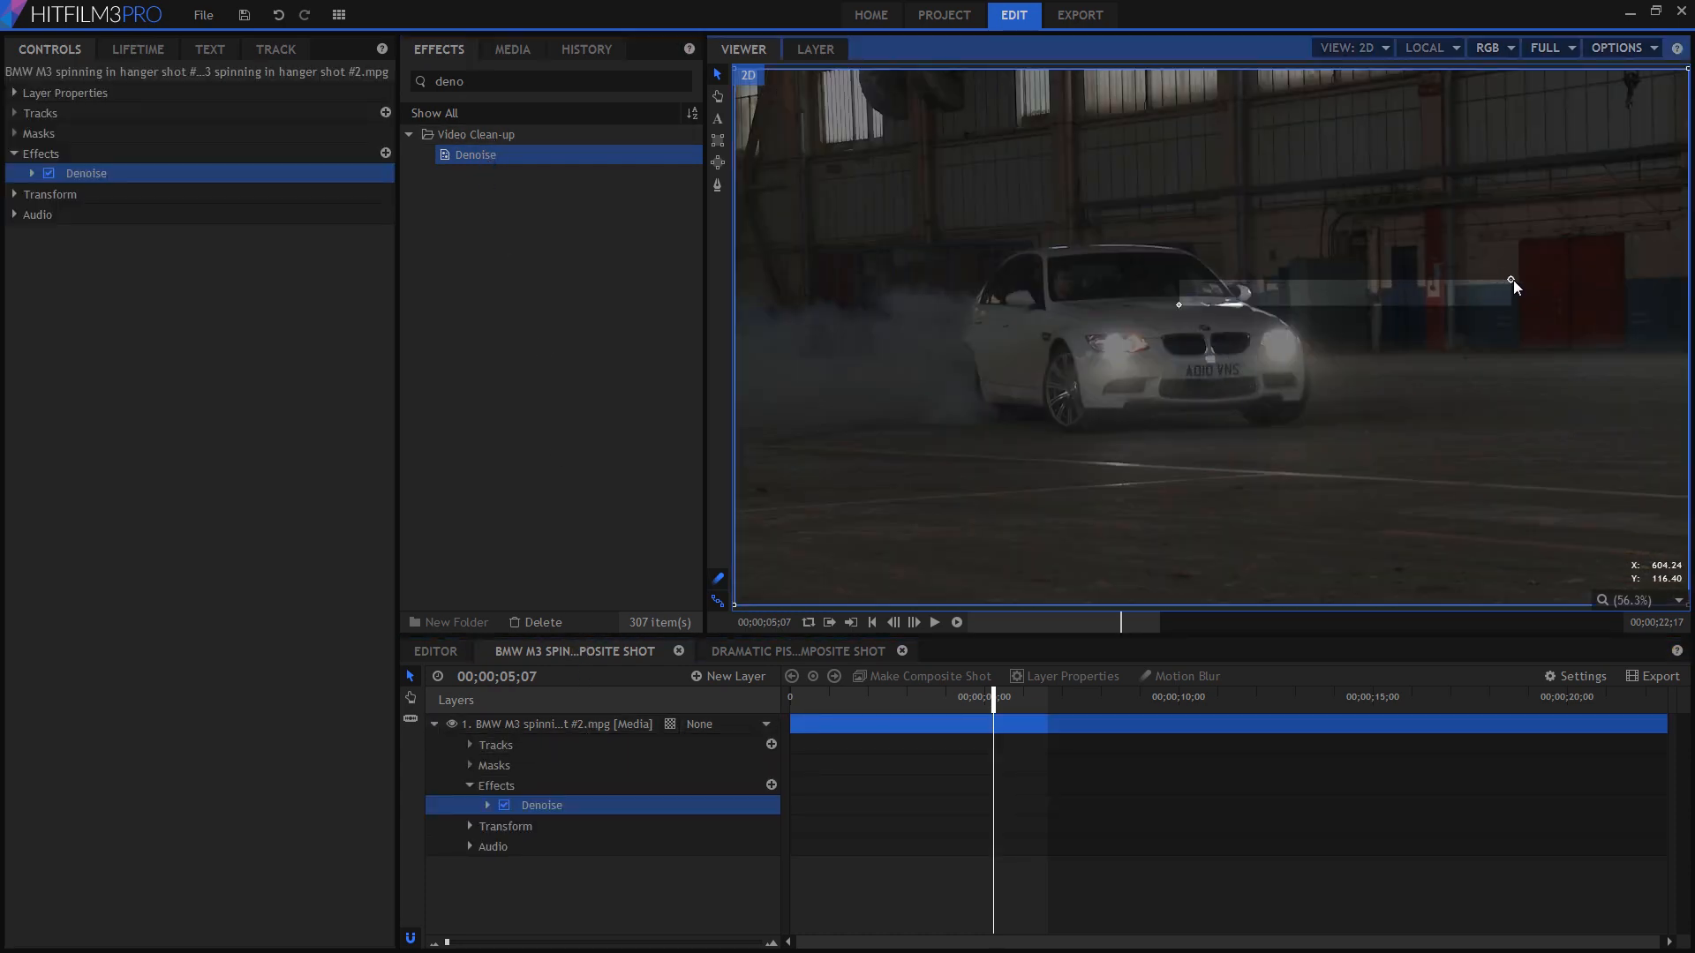
Place the BMW shot's Denoise Analysis Box on the hangar wall and analyse brightness
drag(1510, 279, 1459, 227)
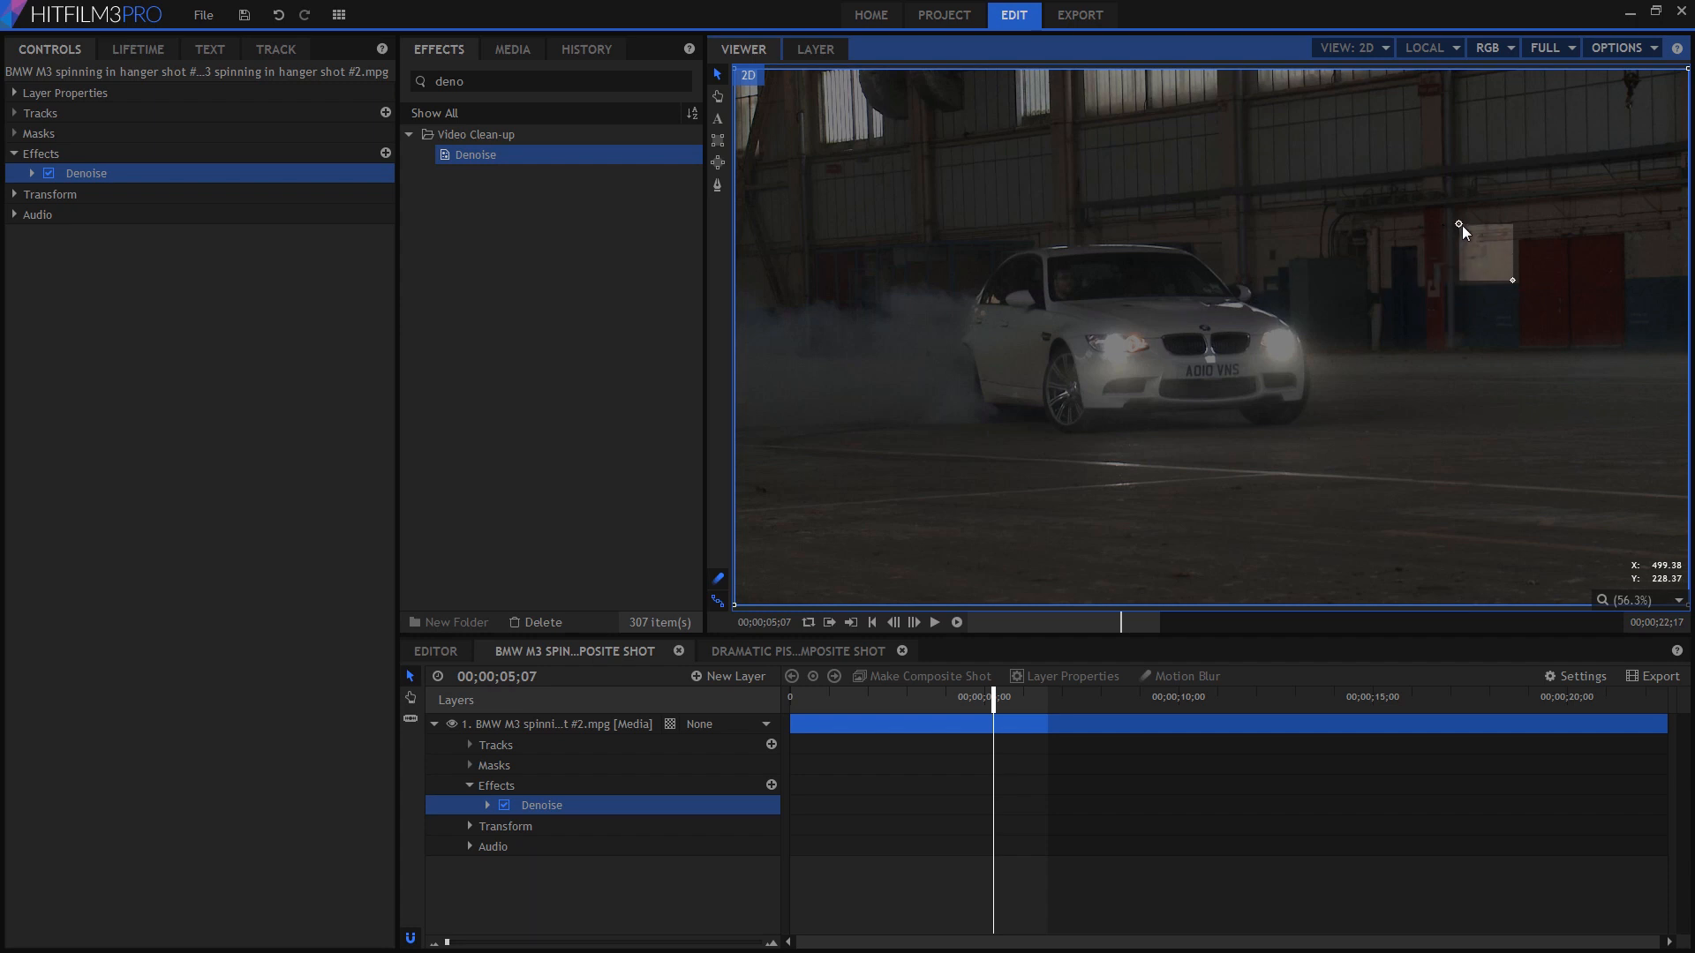
click(30, 173)
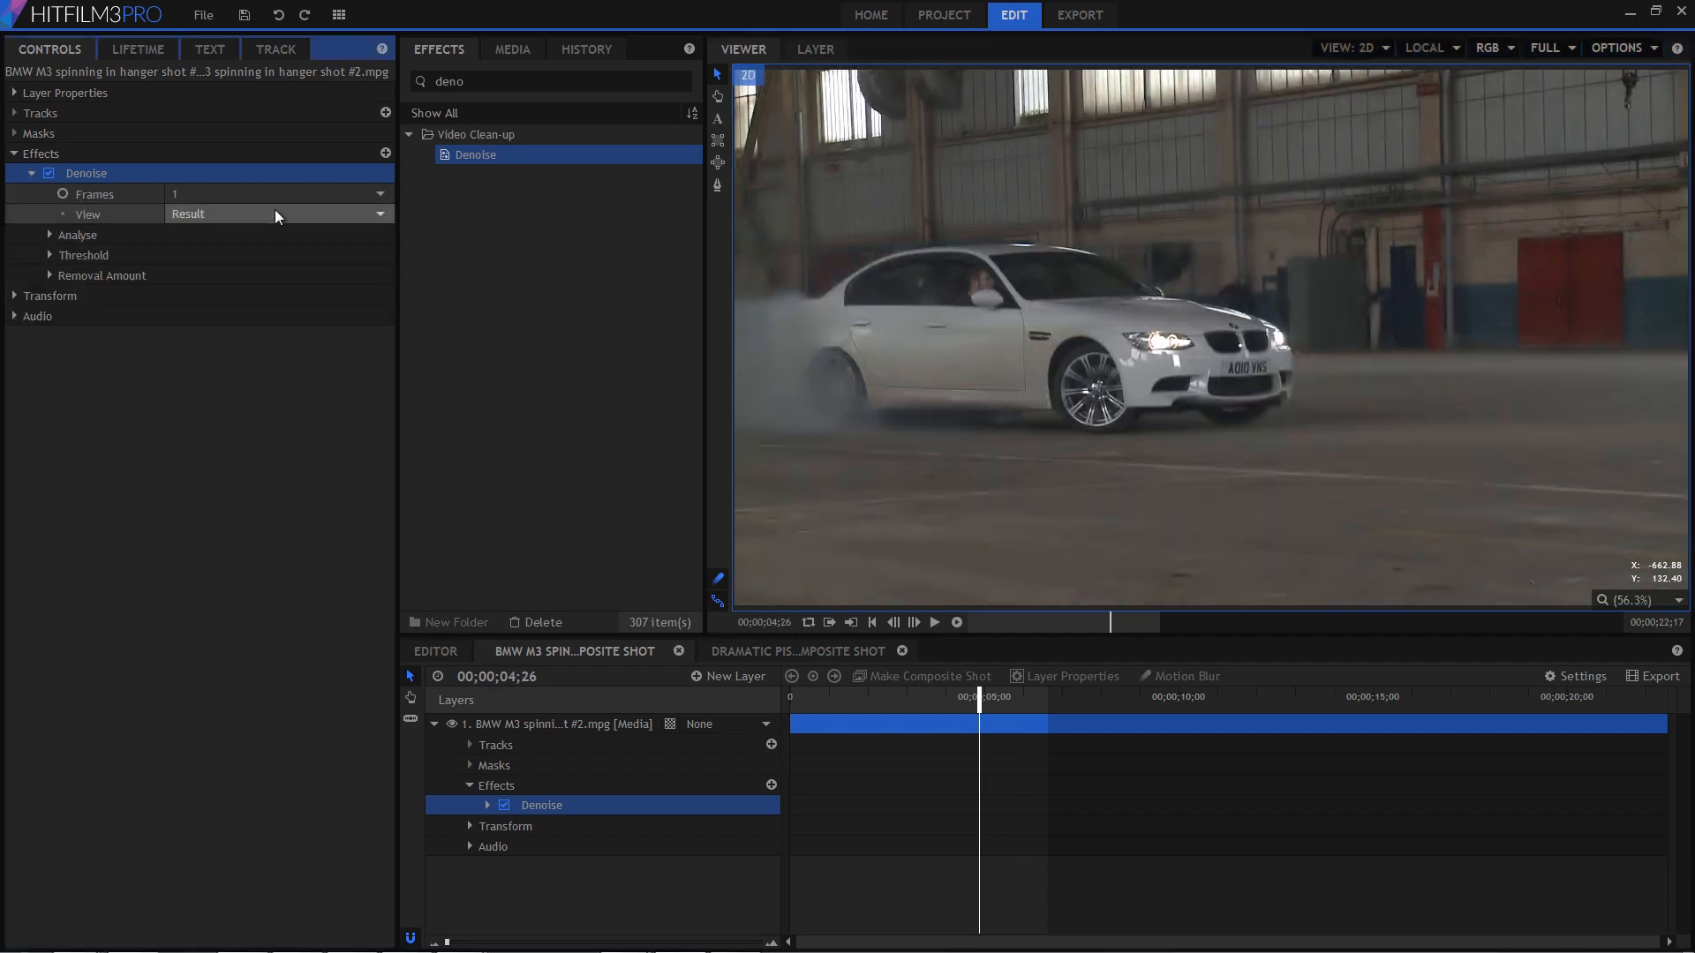
click(275, 213)
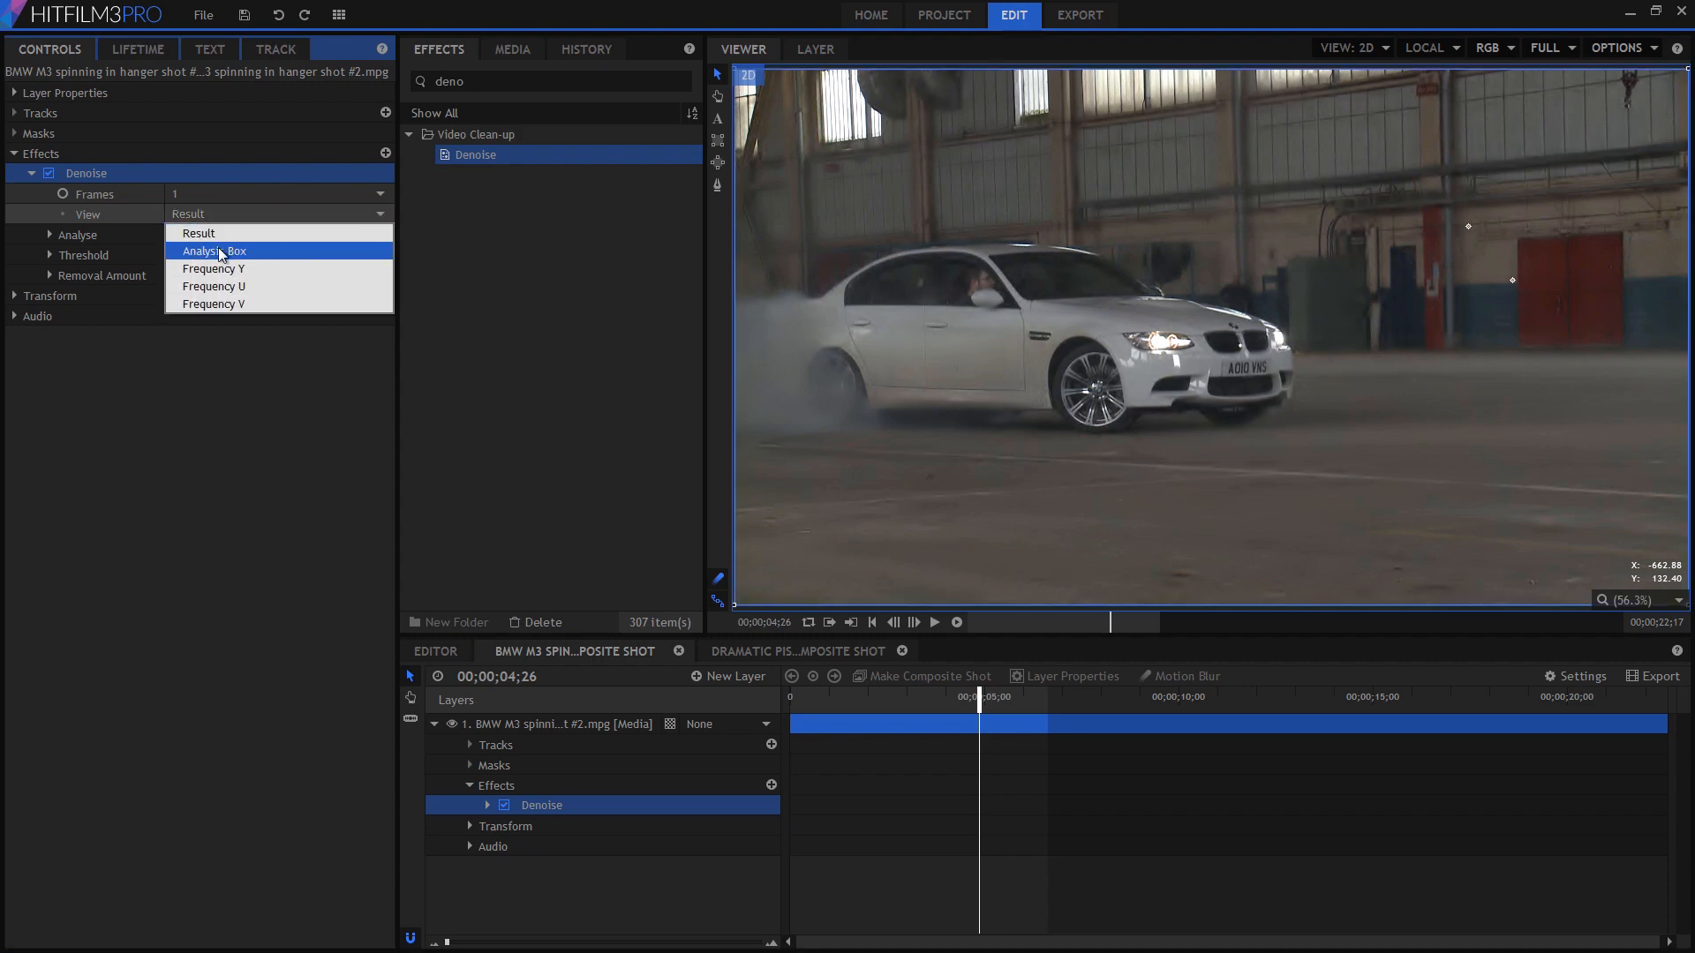
click(213, 250)
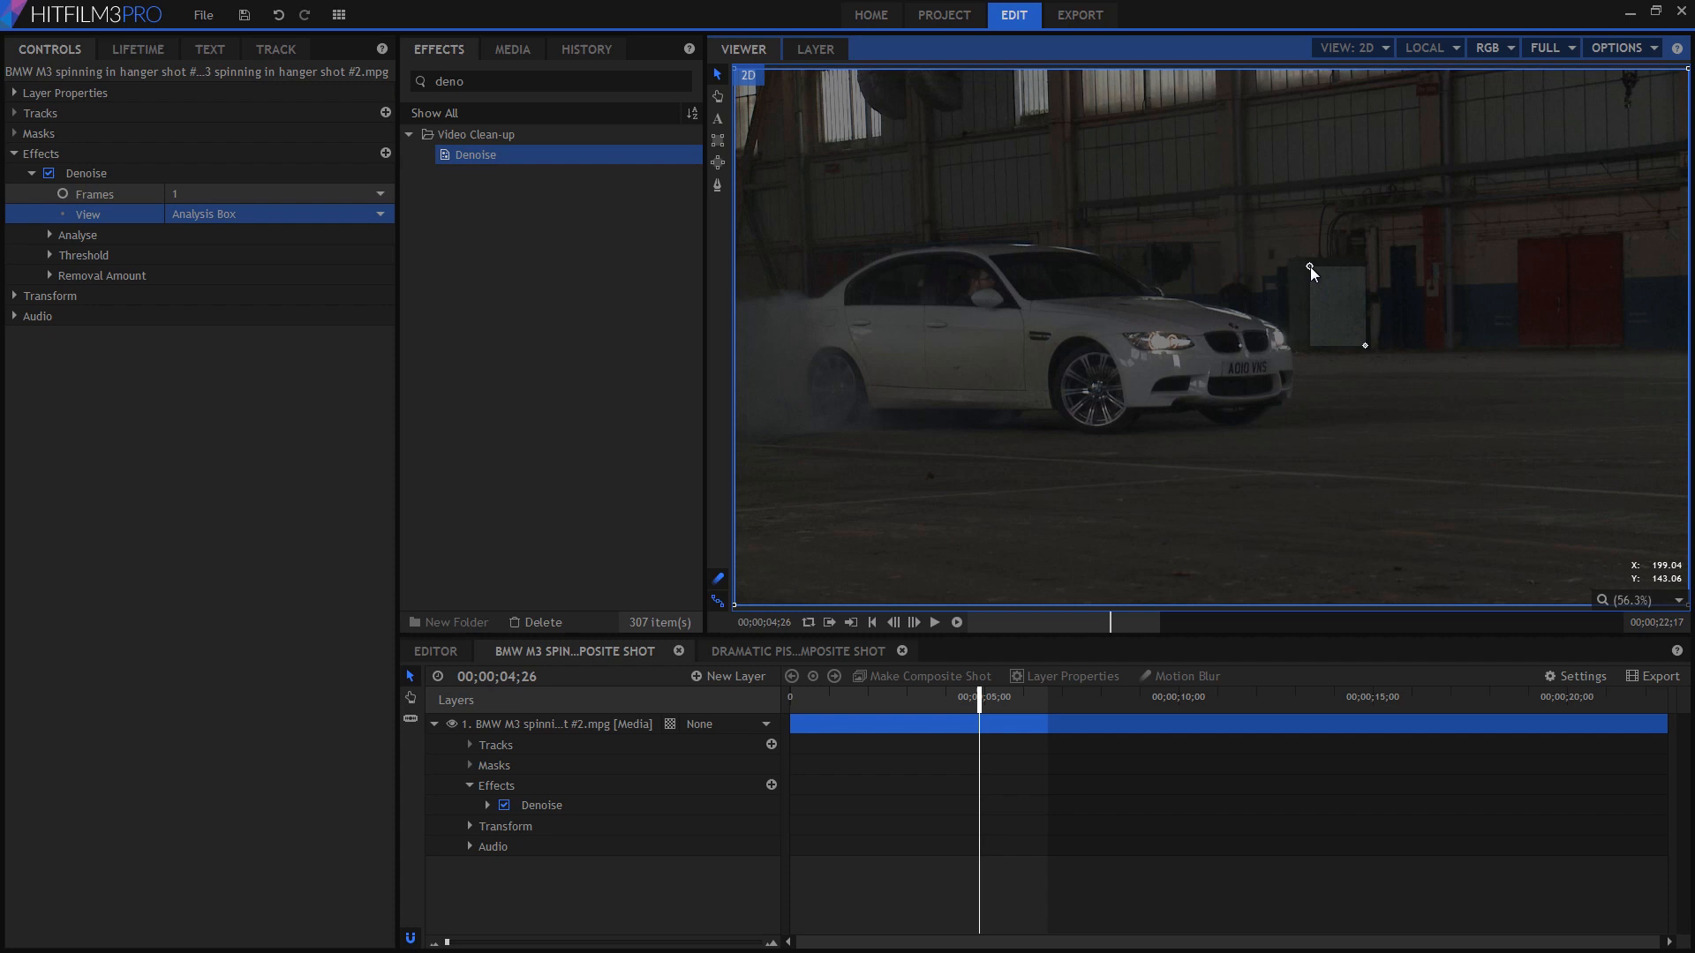
click(50, 234)
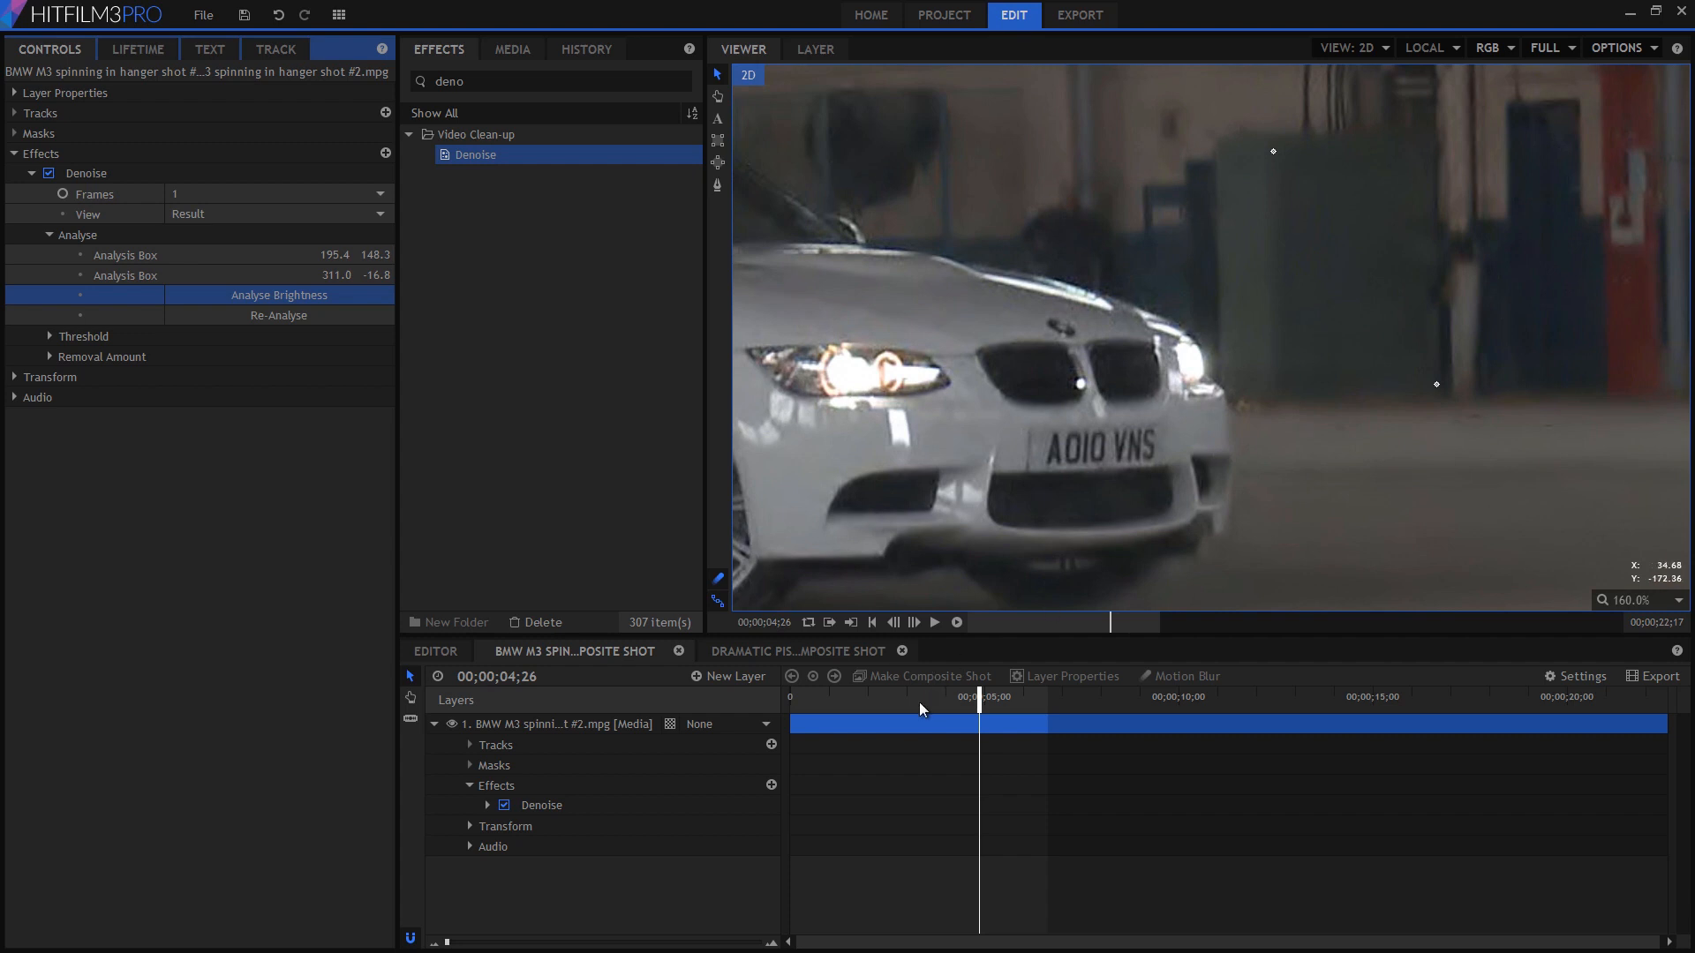
Set the BMW shot's Denoise to 8 frames and expand its Threshold group
drag(979, 698, 926, 697)
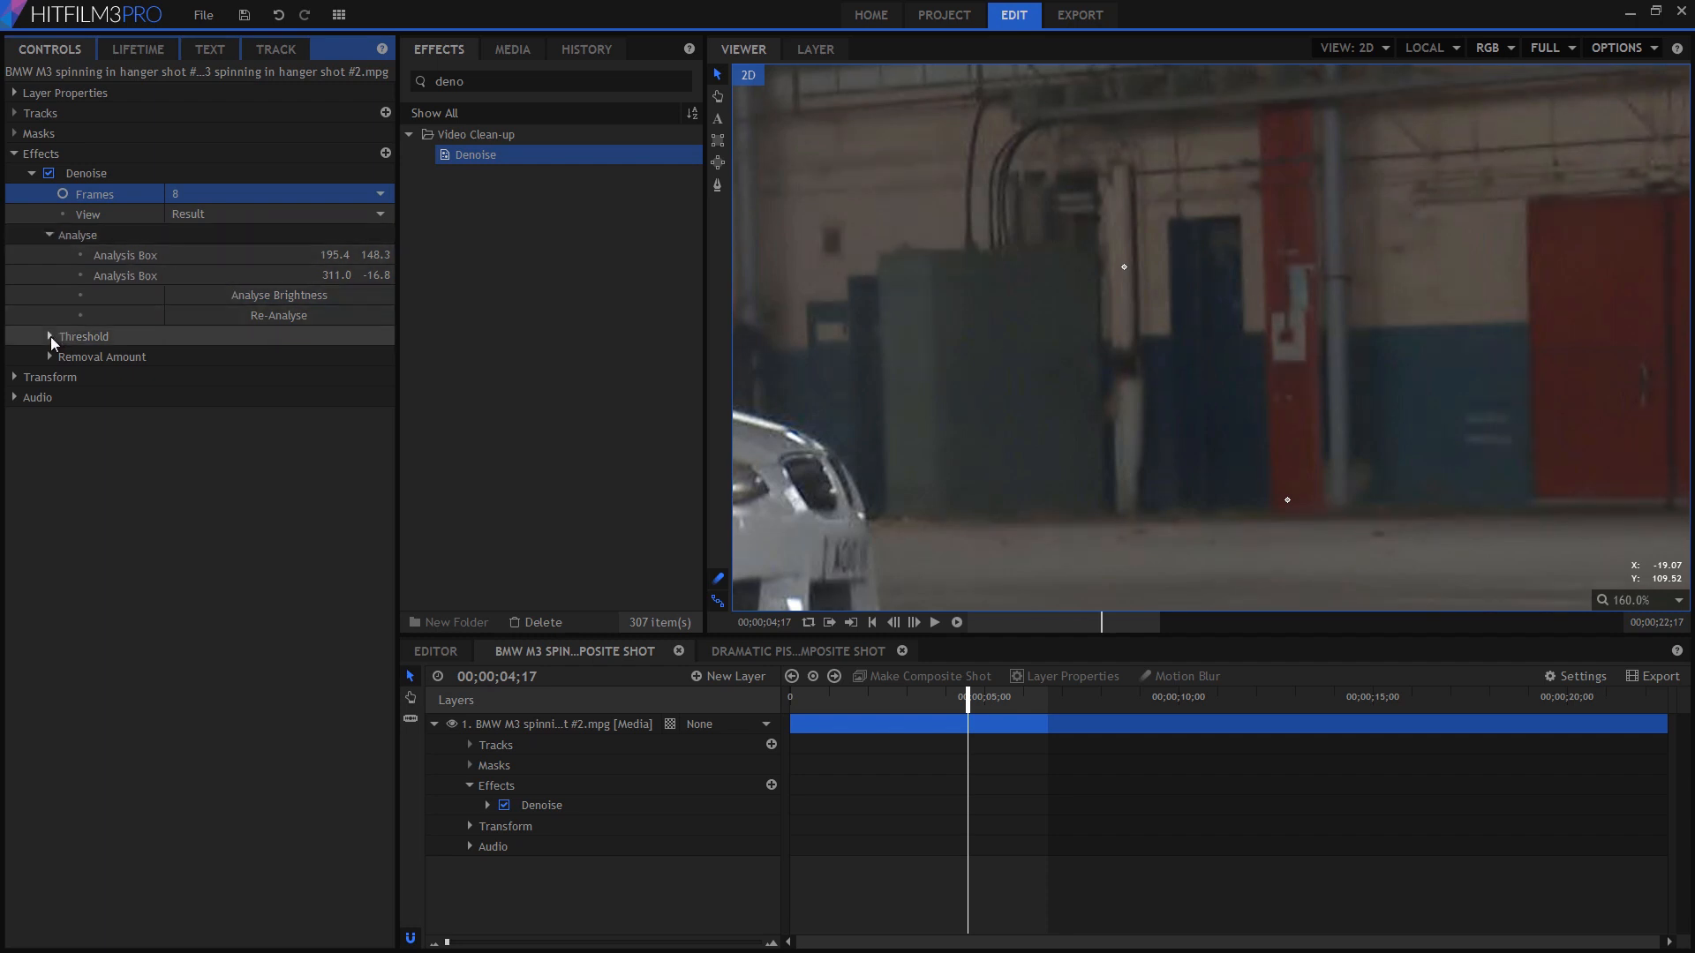
click(48, 336)
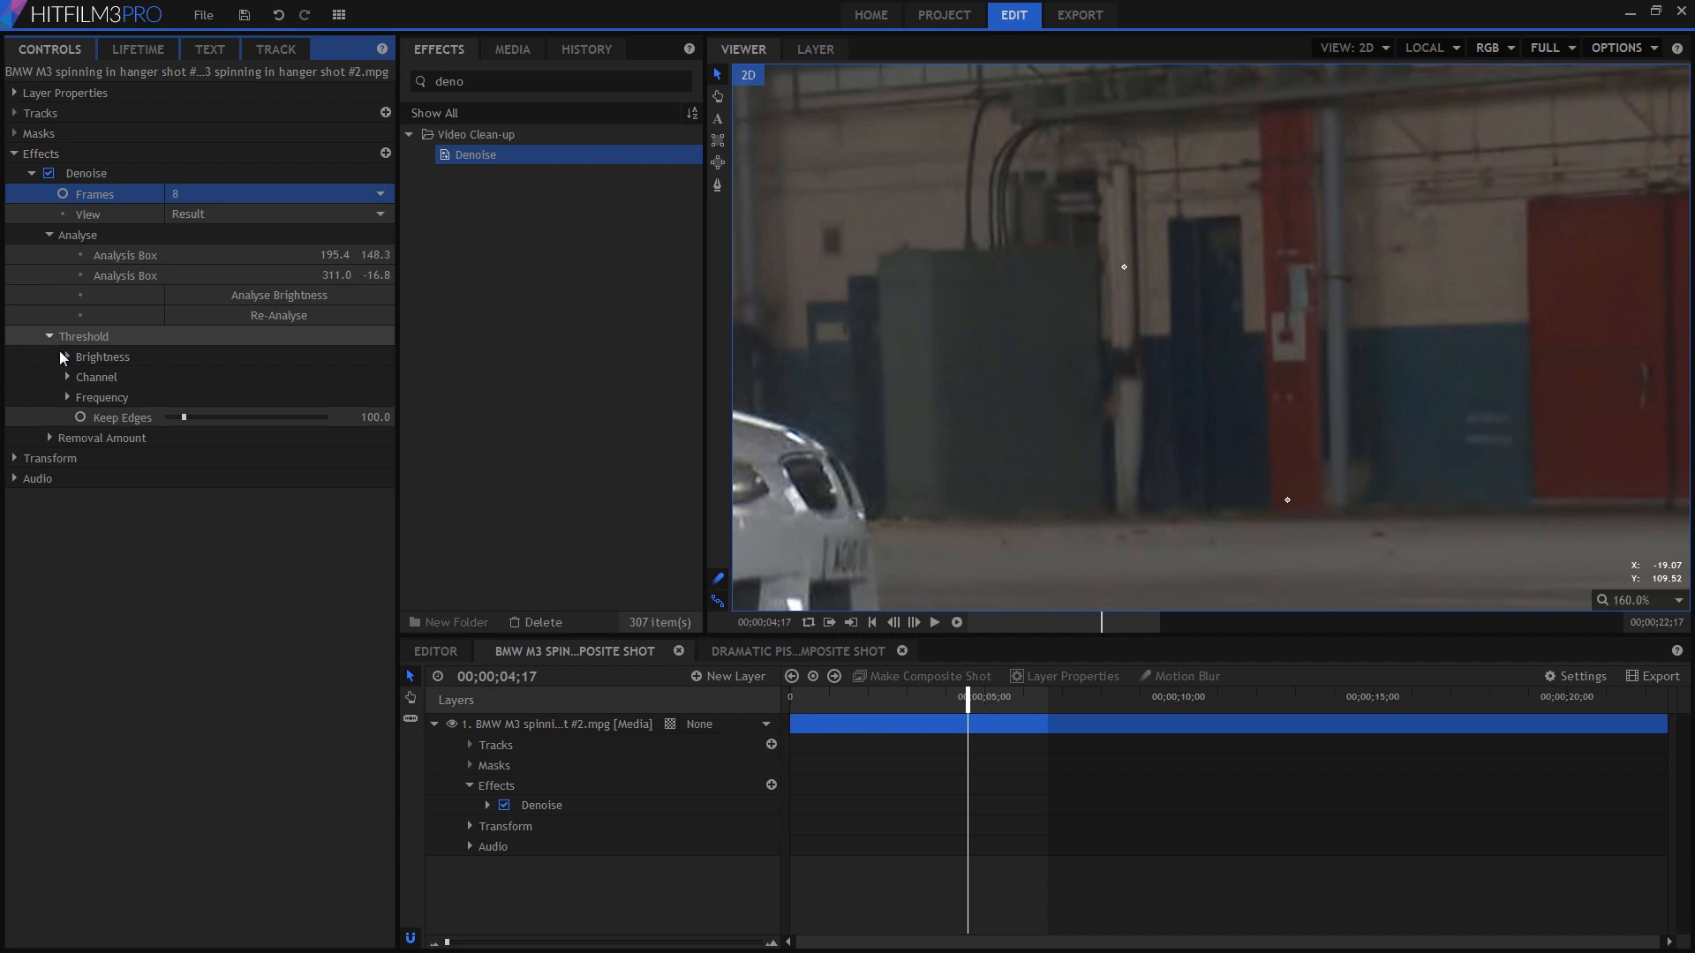